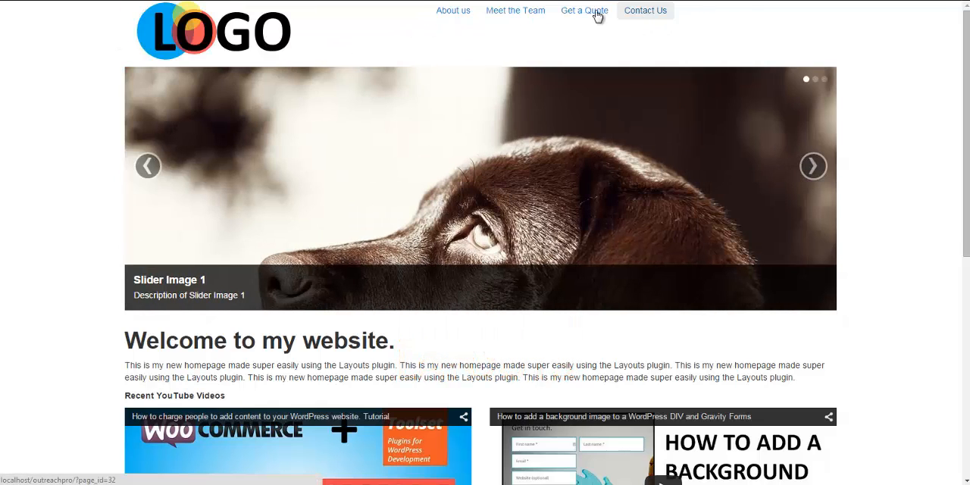
Step through the slider images and briefly play, then pause, the first YouTube video.
click(812, 166)
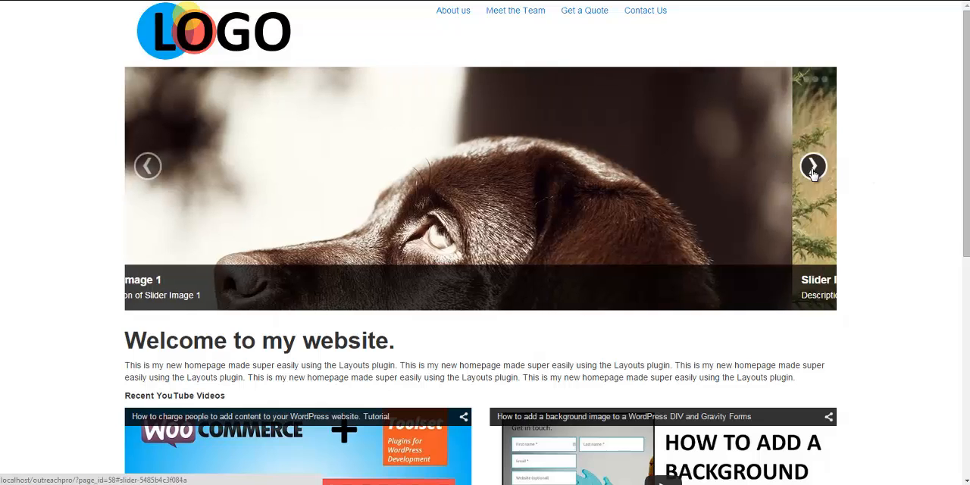
click(812, 166)
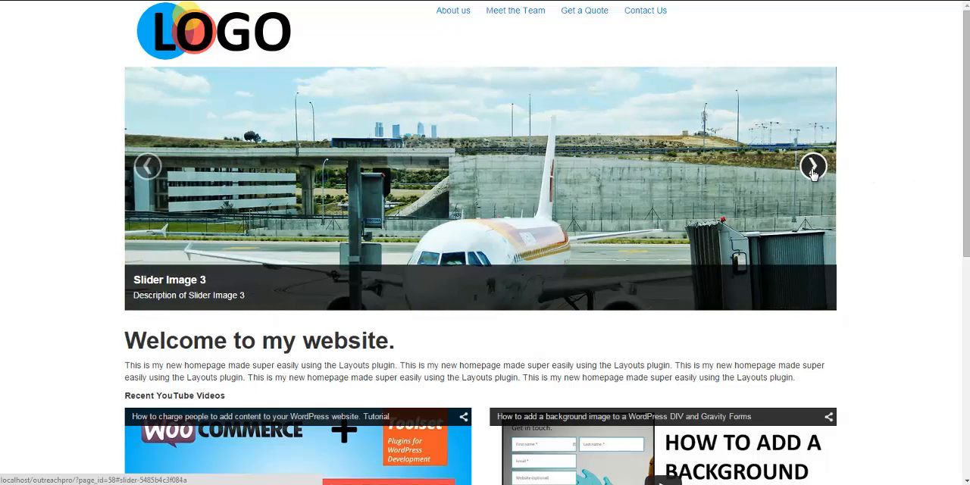
scroll(down, 3)
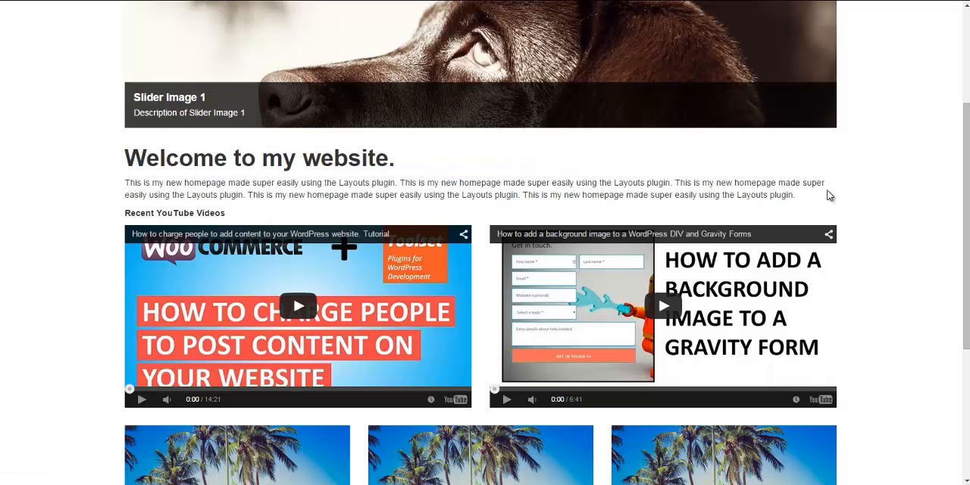
scroll(down, 3)
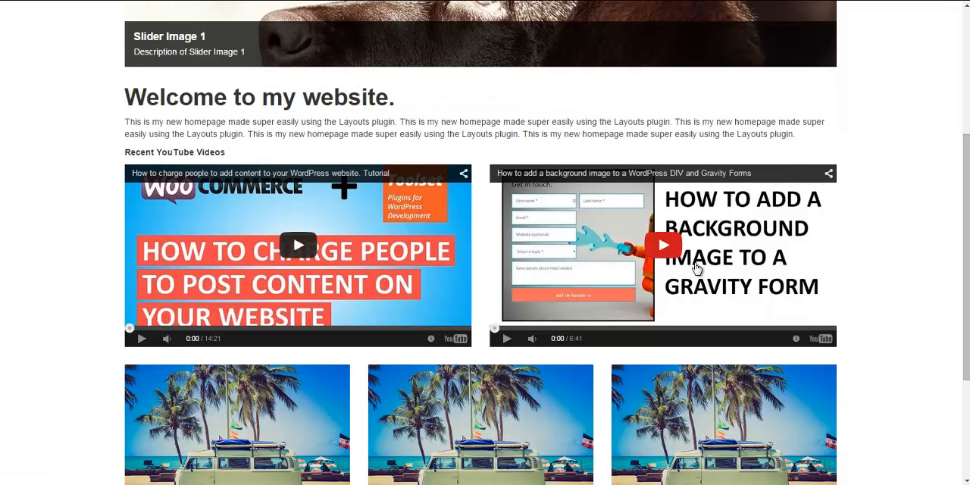
click(299, 245)
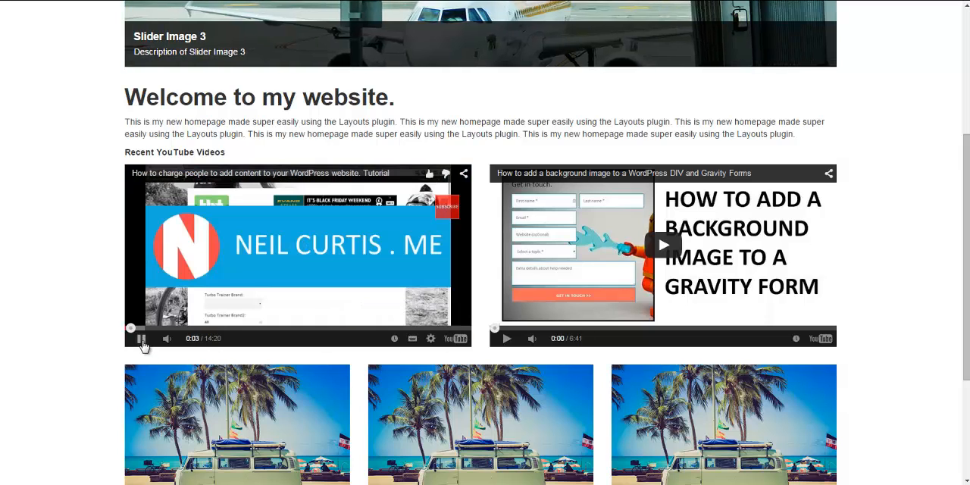
click(140, 339)
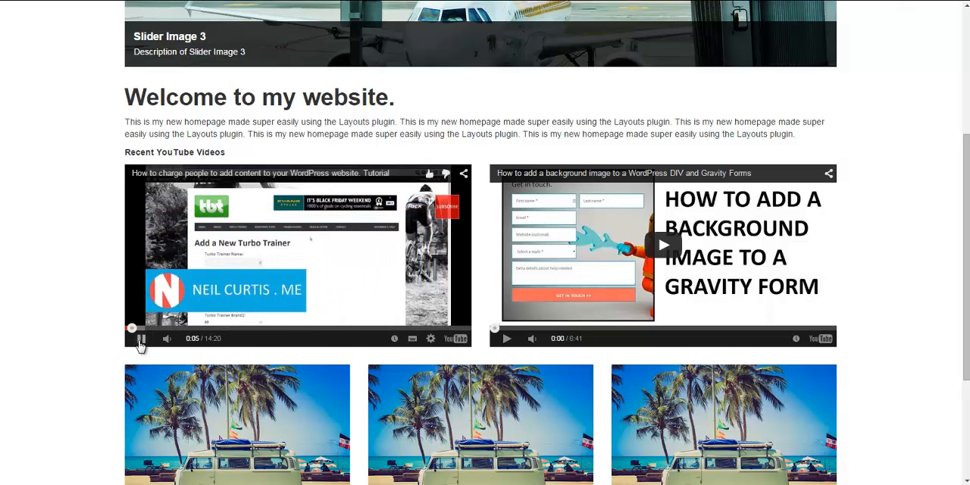
Scroll through the stacked single-column page in the narrow window down to the bottom.
scroll(down, 3)
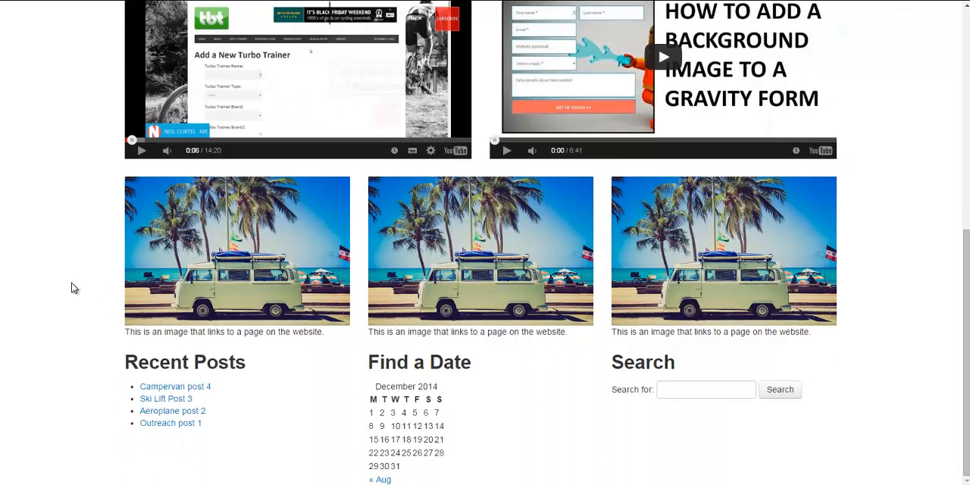
mouse_move(110, 258)
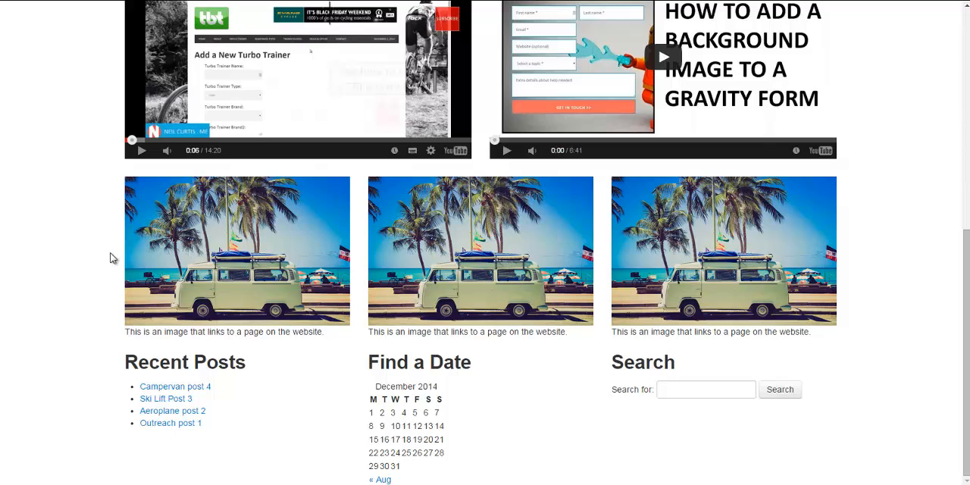
mouse_move(698, 253)
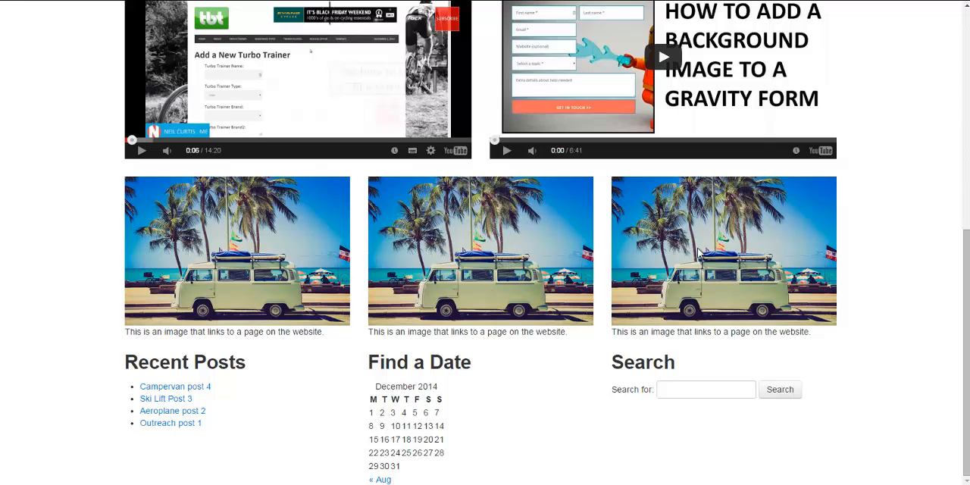
mouse_move(106, 334)
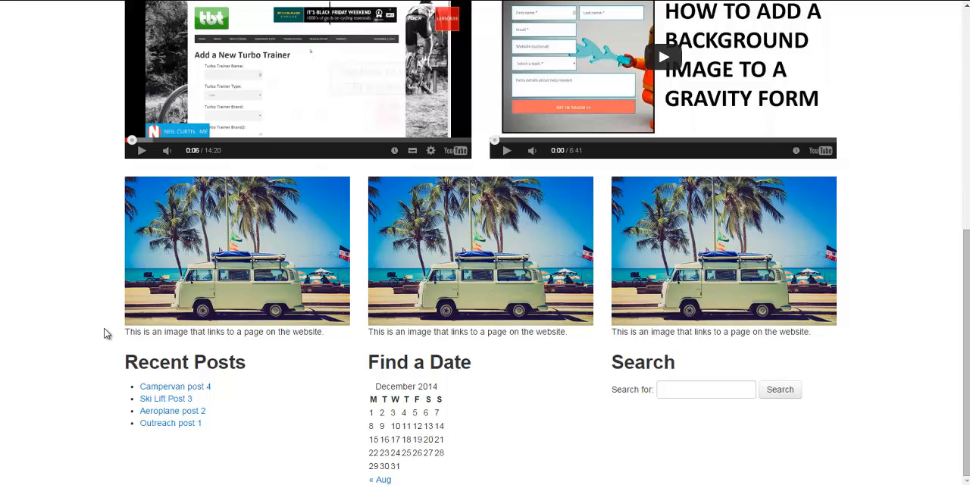
mouse_move(624, 371)
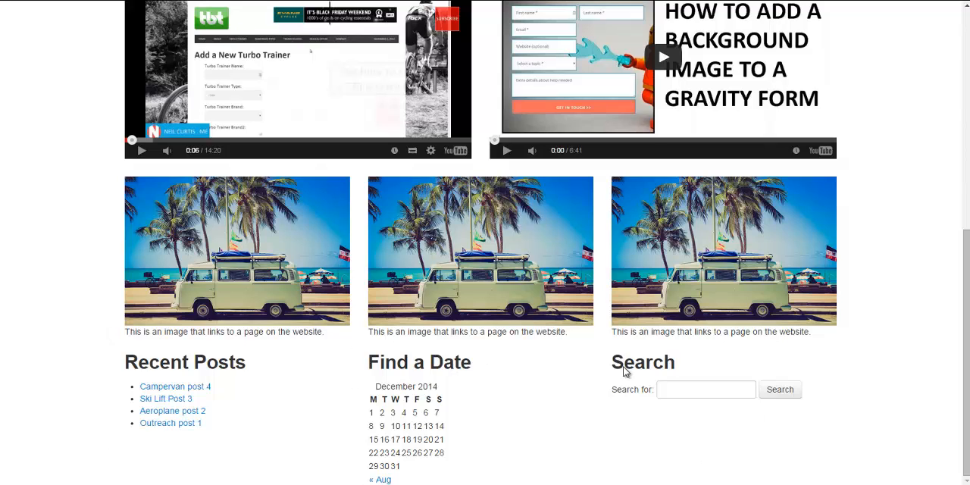
mouse_move(906, 432)
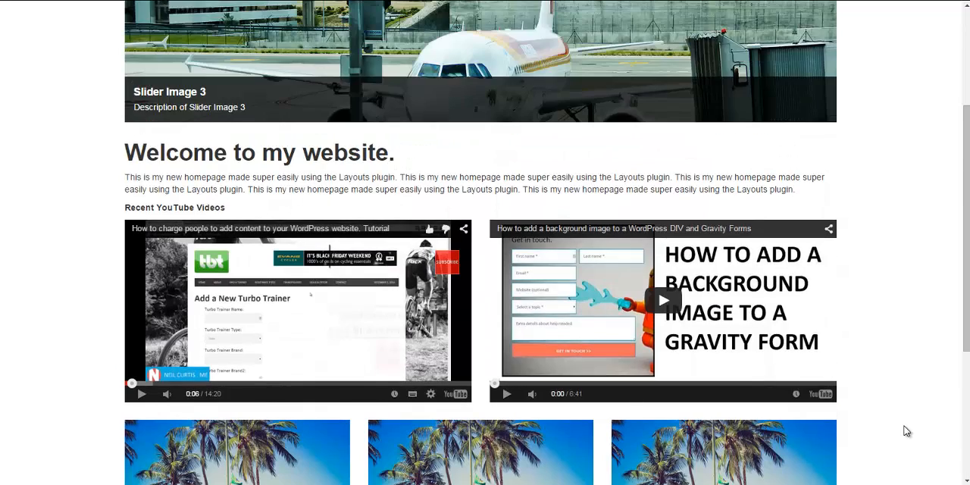
scroll(up, 3)
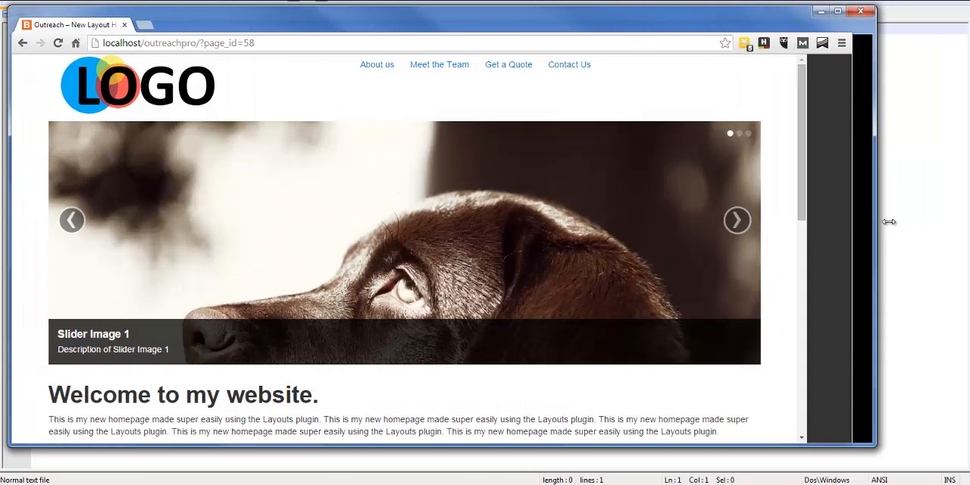
scroll(down, 3)
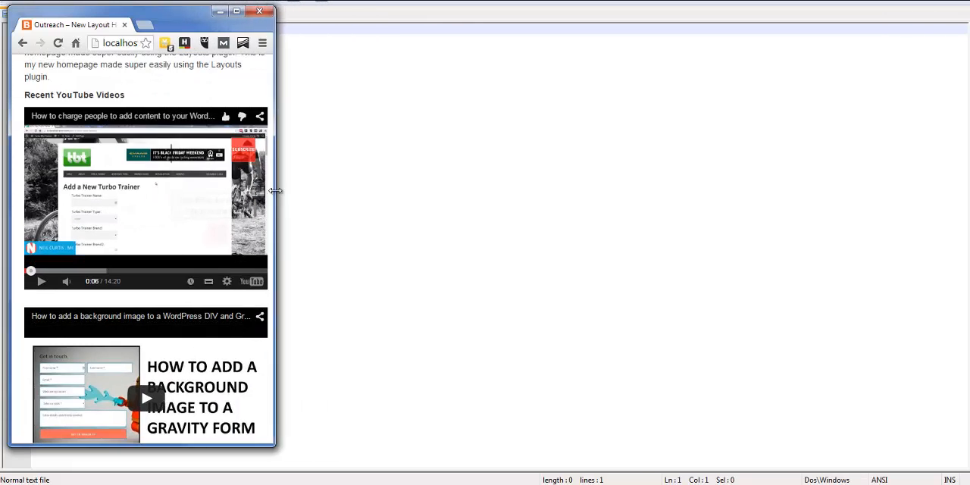
scroll(down, 3)
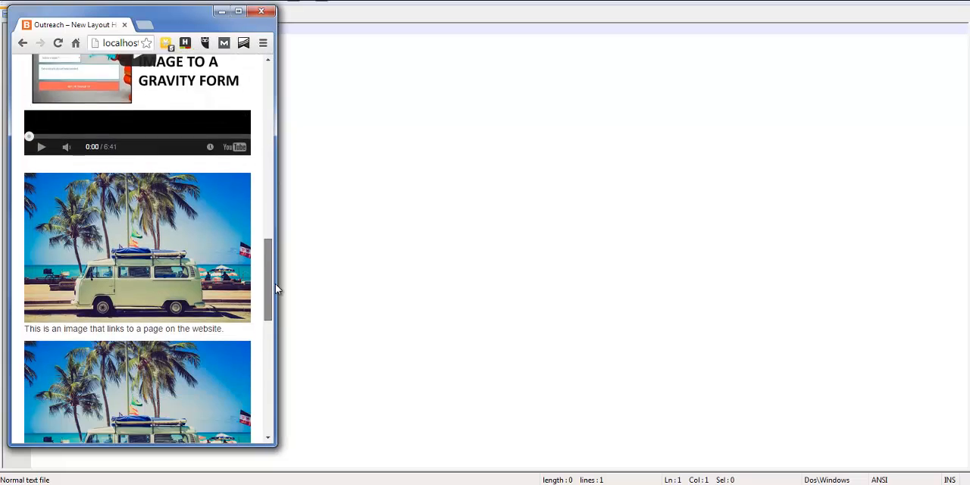
scroll(down, 3)
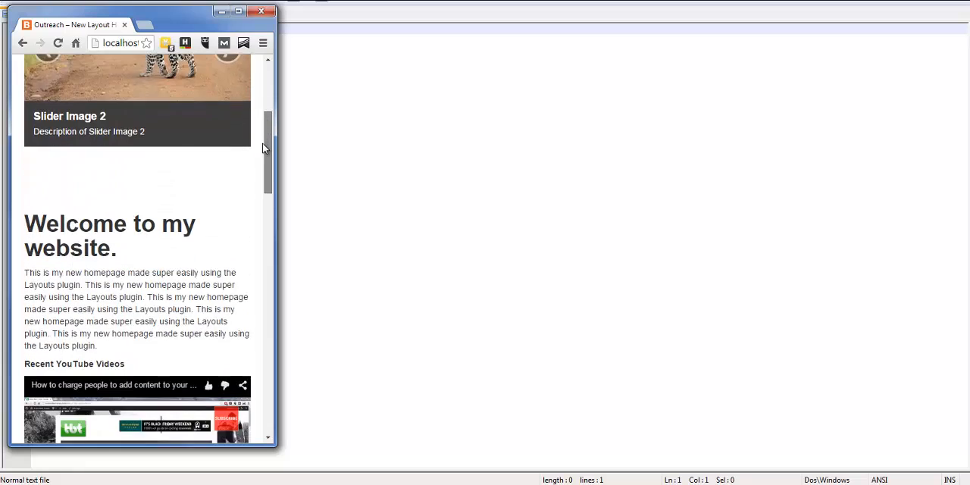
click(238, 10)
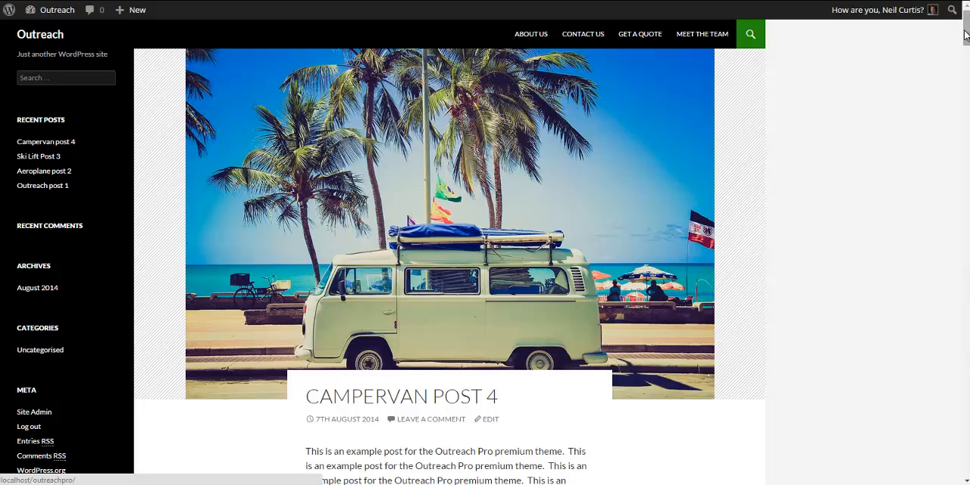
Leave the public post page for the admin Dashboard via the site menu in the admin bar.
scroll(down, 3)
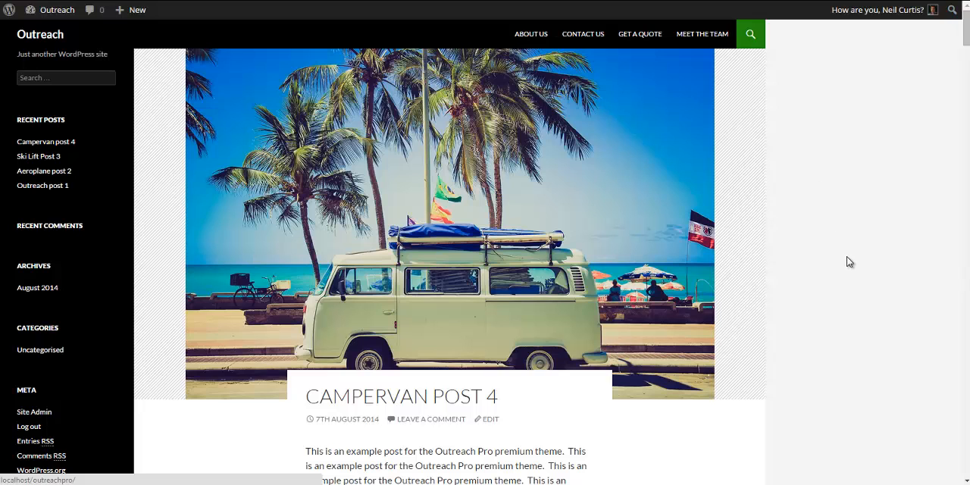
click(50, 9)
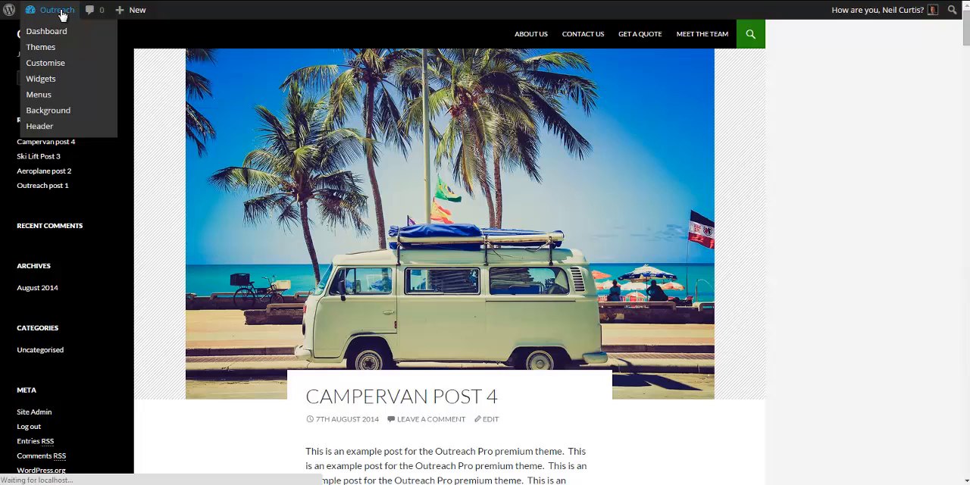
click(45, 30)
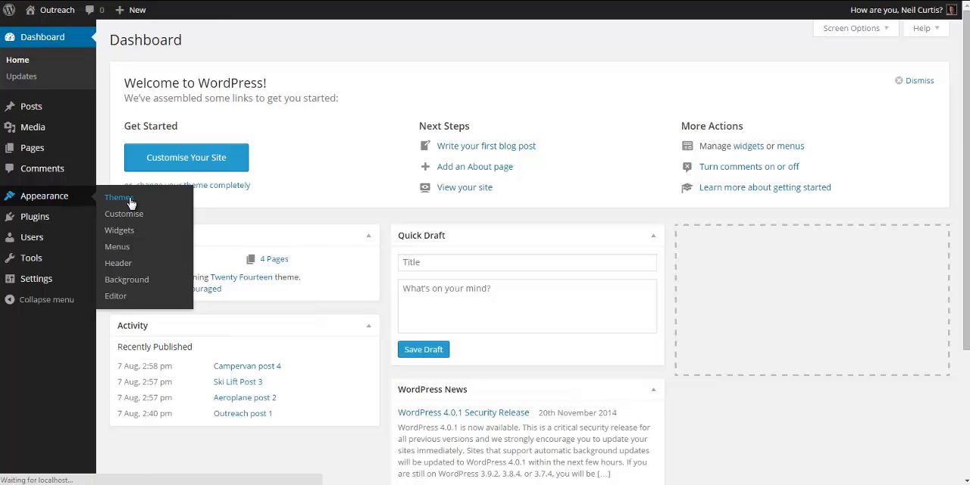
Activate the Toolset Bootstrap theme from Appearance > Themes, replacing Twenty Fourteen.
click(118, 197)
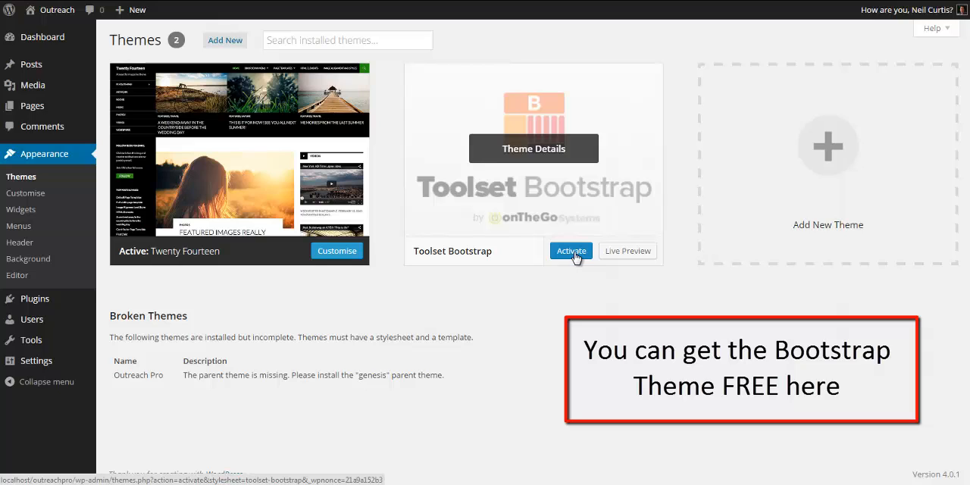
click(570, 252)
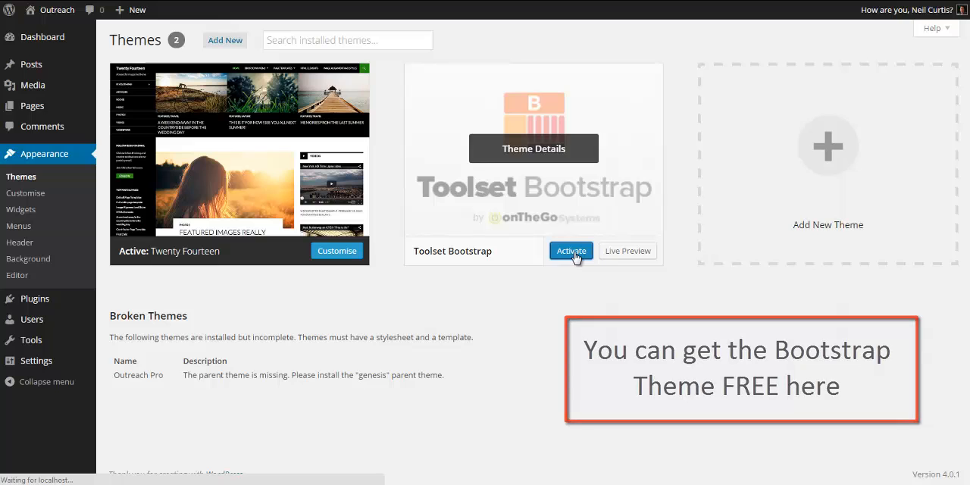
click(570, 252)
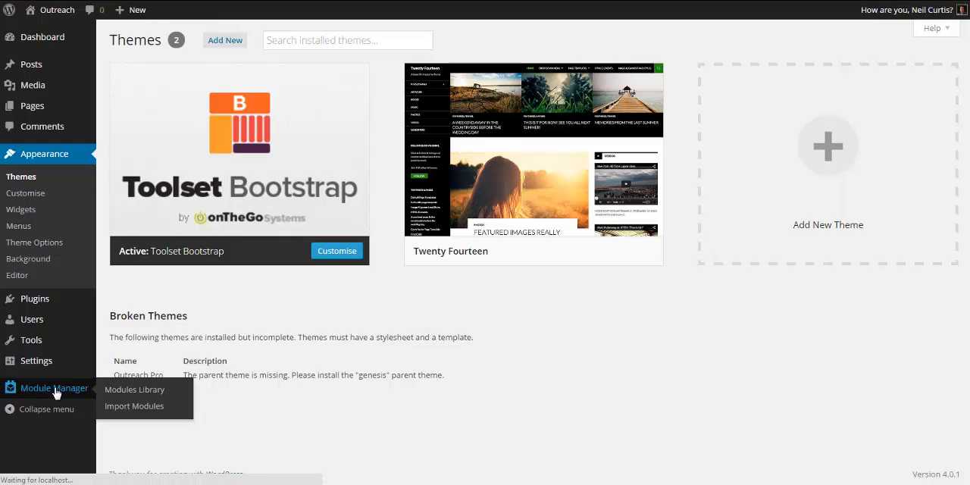
click(133, 388)
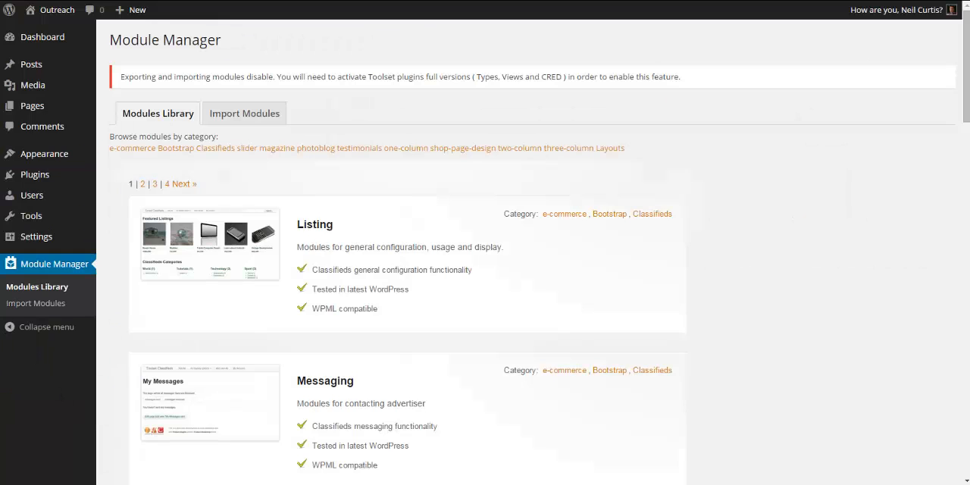
mouse_move(838, 273)
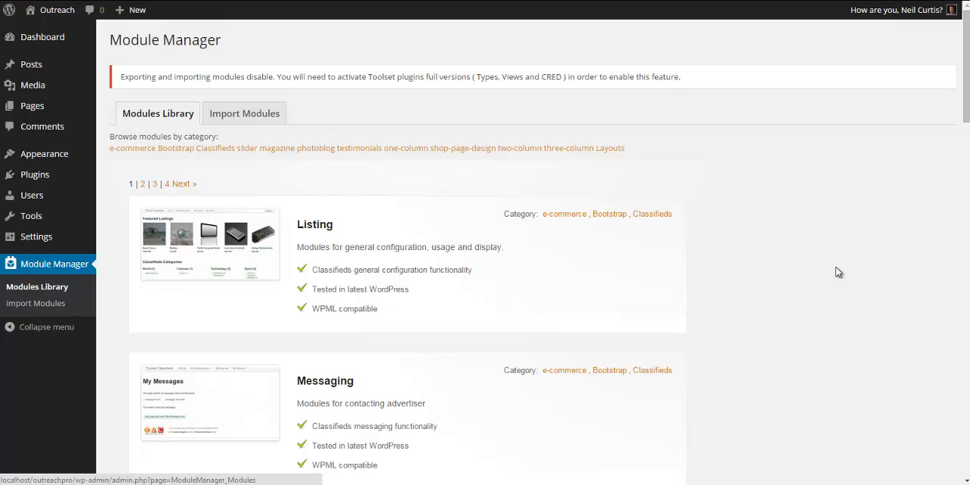
scroll(down, 3)
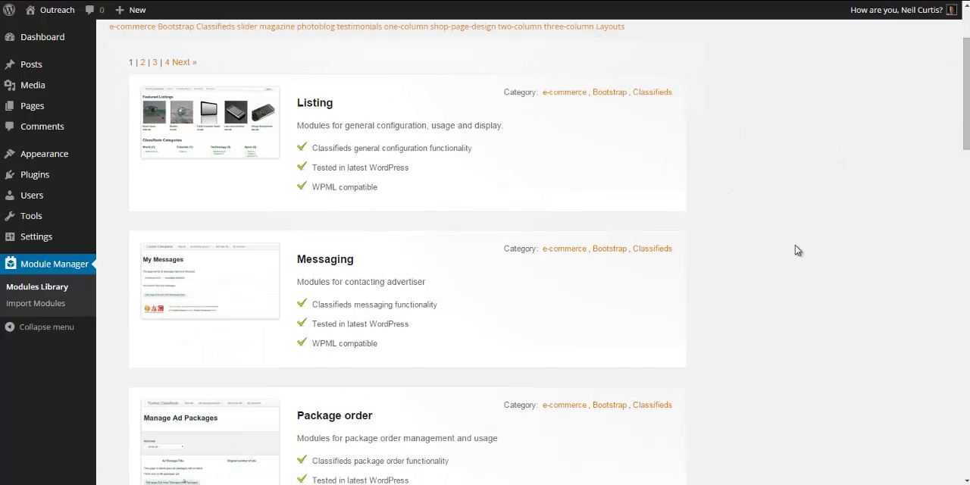
scroll(down, 3)
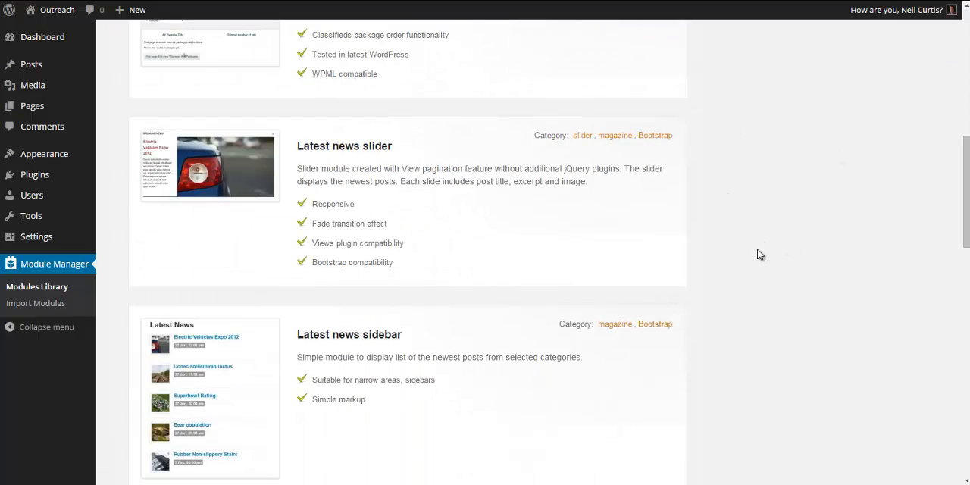
scroll(down, 3)
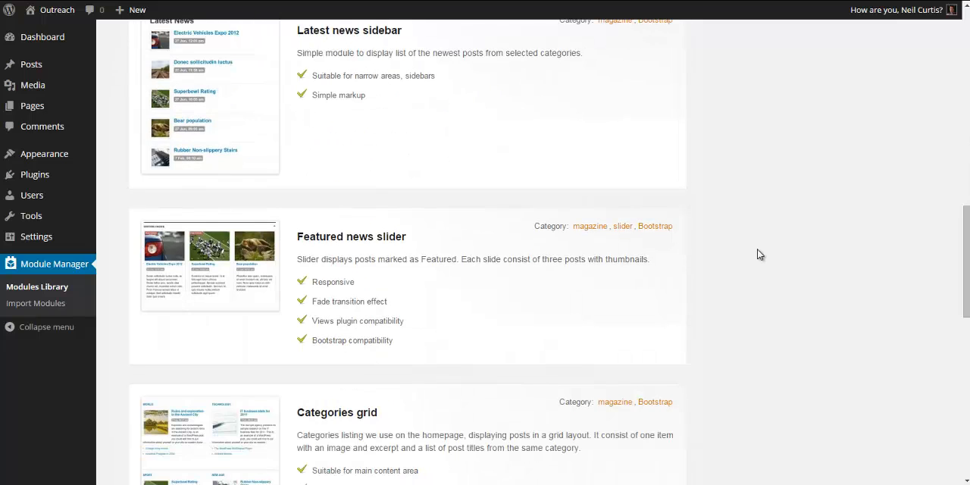
scroll(up, 3)
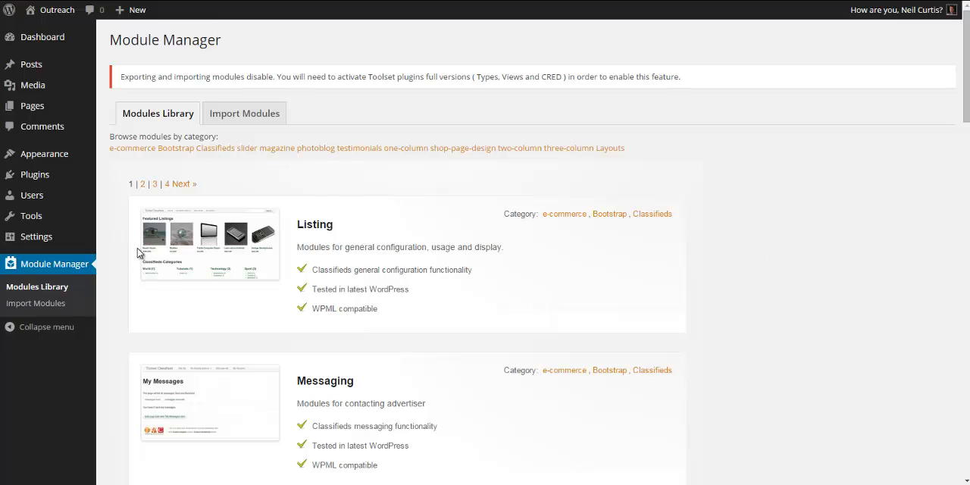
mouse_move(35, 174)
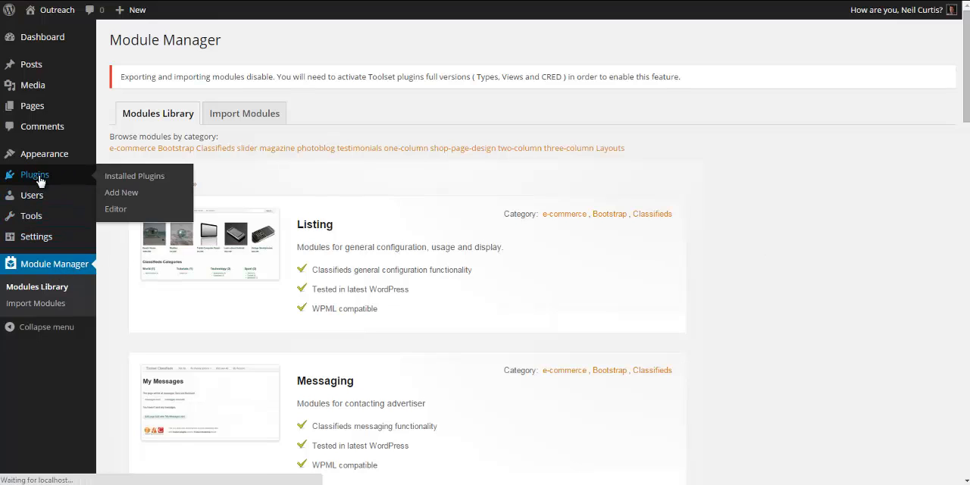
Activate the Layouts plugin from the installed plugins list.
click(133, 176)
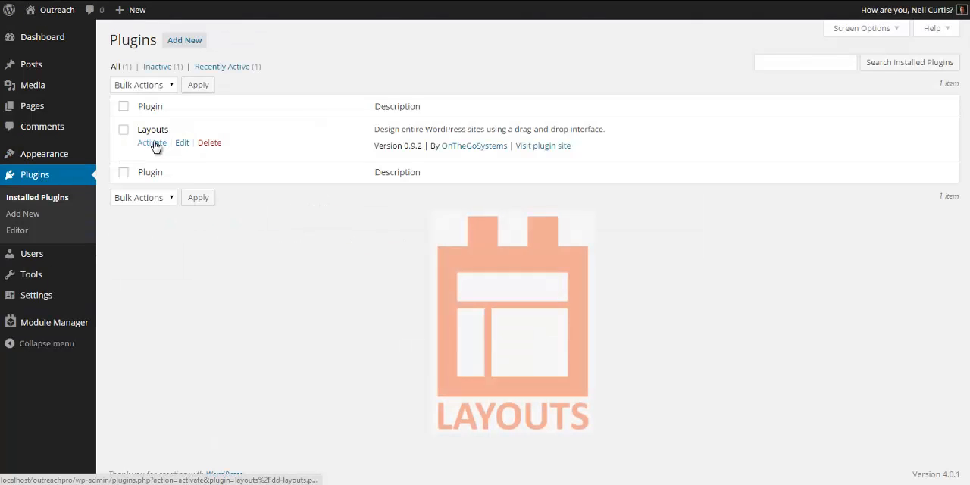
click(152, 142)
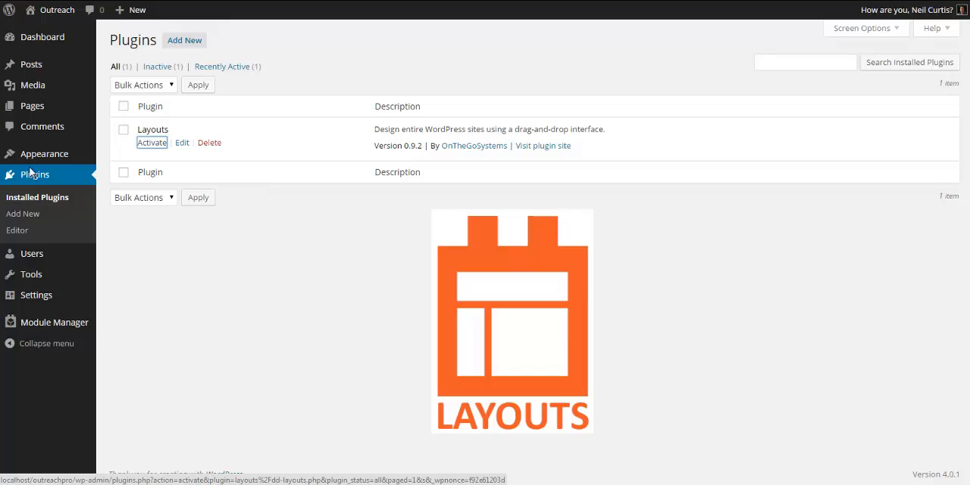
click(152, 142)
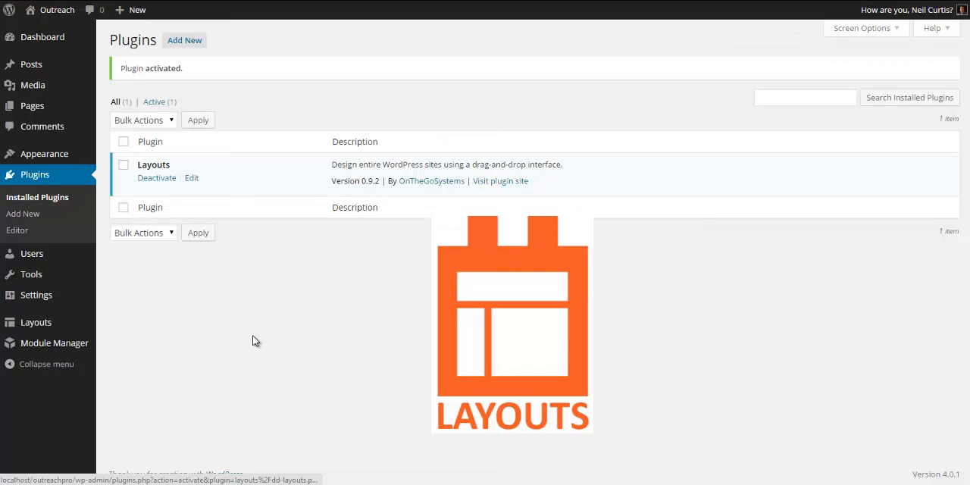
mouse_move(36, 321)
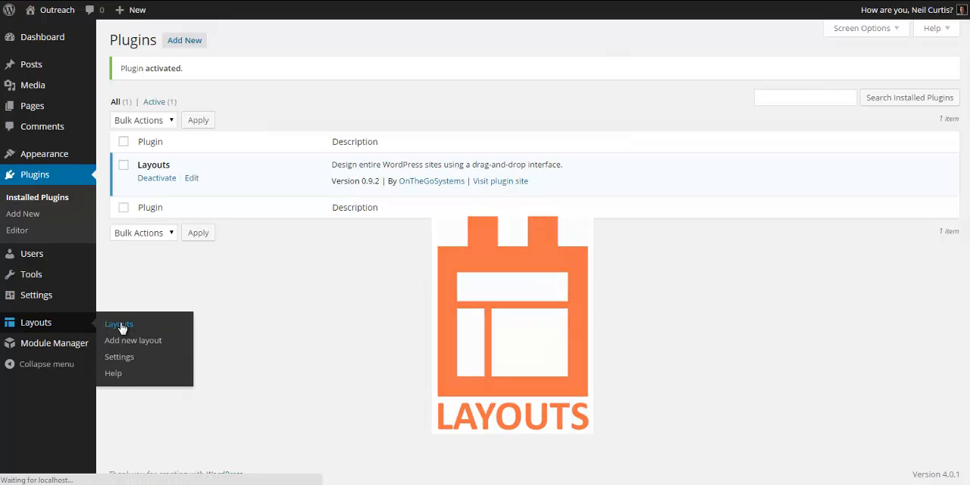
Save Bootstrap 2 as the CSS framework in the Layouts settings page.
click(119, 324)
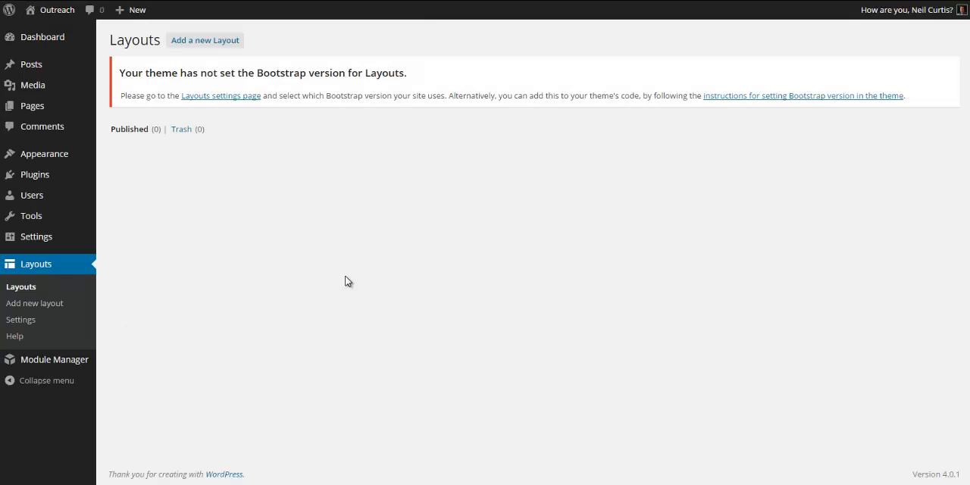
mouse_move(231, 109)
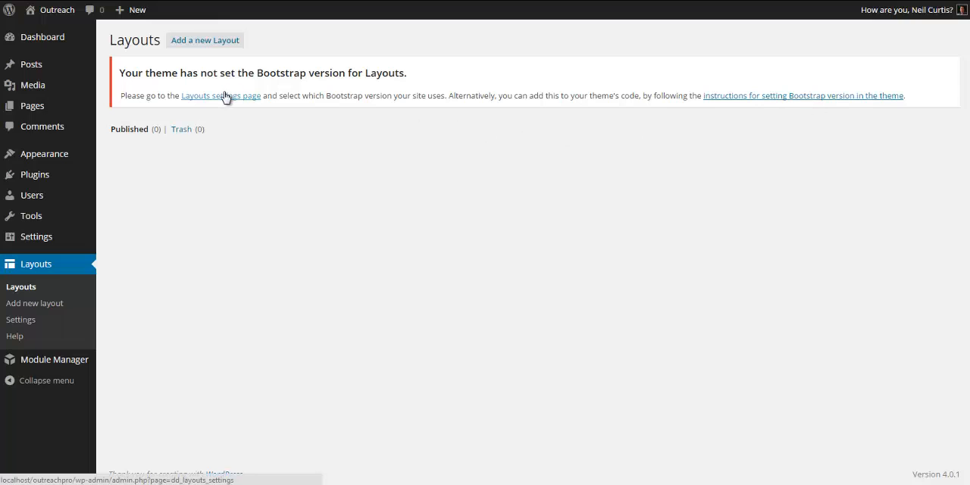
click(221, 95)
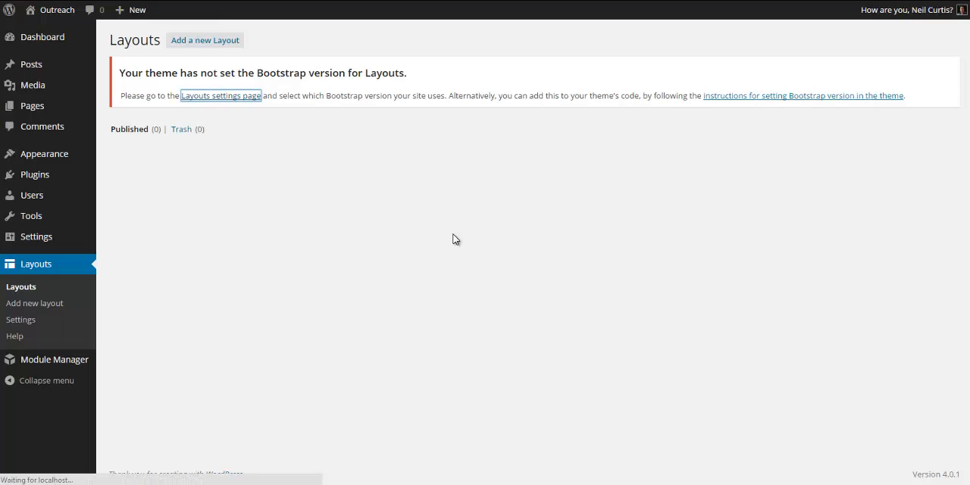
click(221, 95)
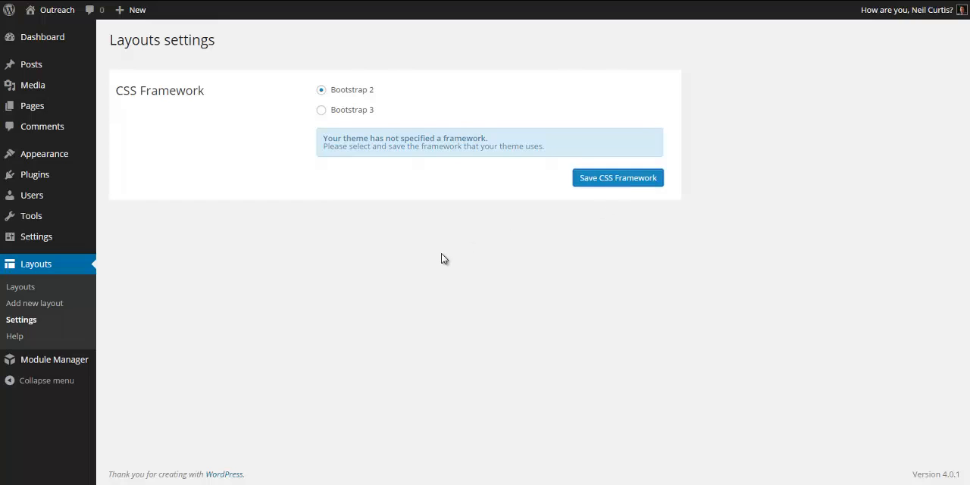
click(616, 177)
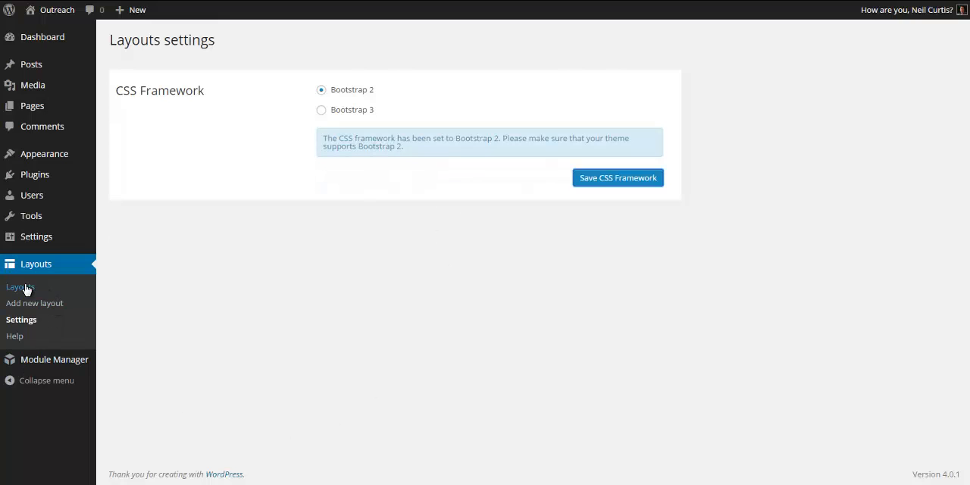
Return to the empty Layouts list and start adding a new layout.
click(617, 177)
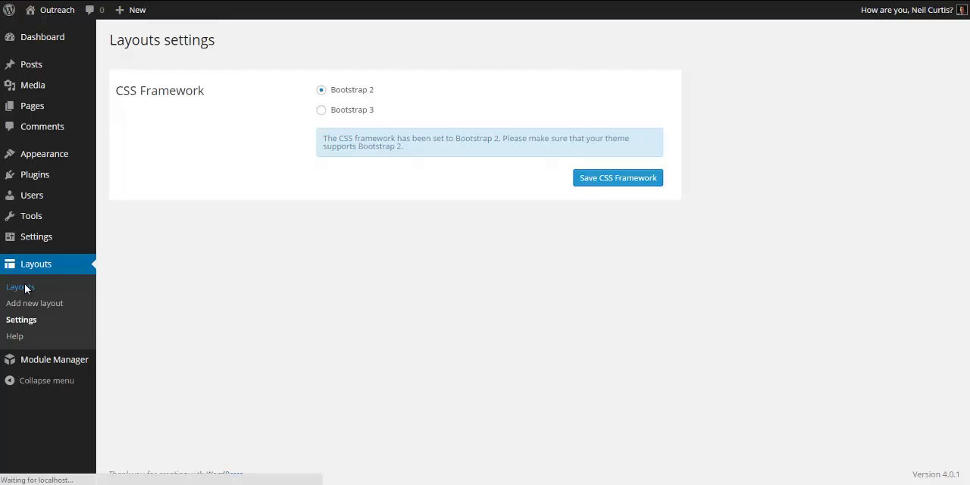
click(19, 286)
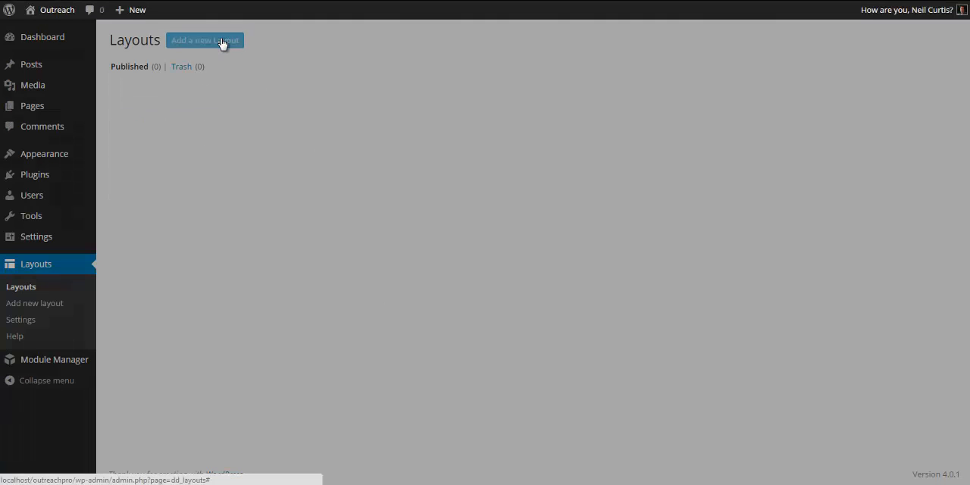
Create an empty fixed-width layout named 'New Layouts Homepage'.
click(205, 39)
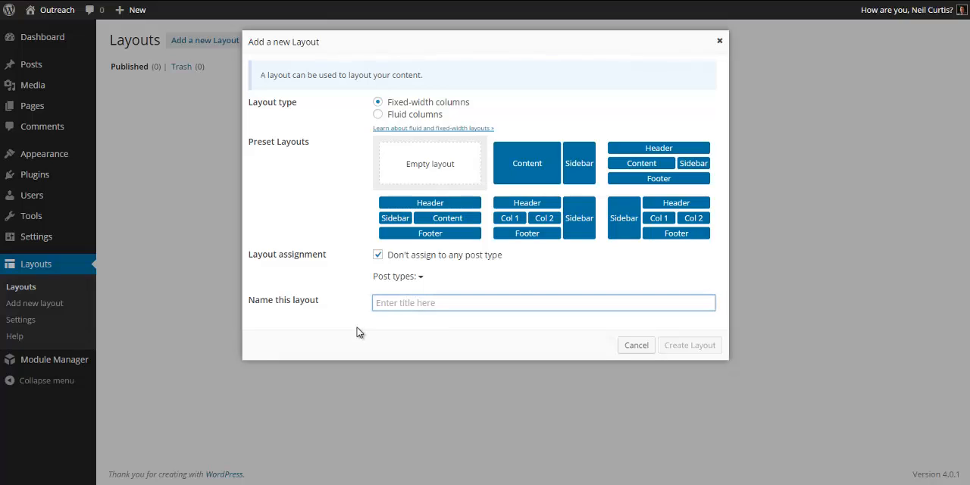
text(New Layouts Homepage)
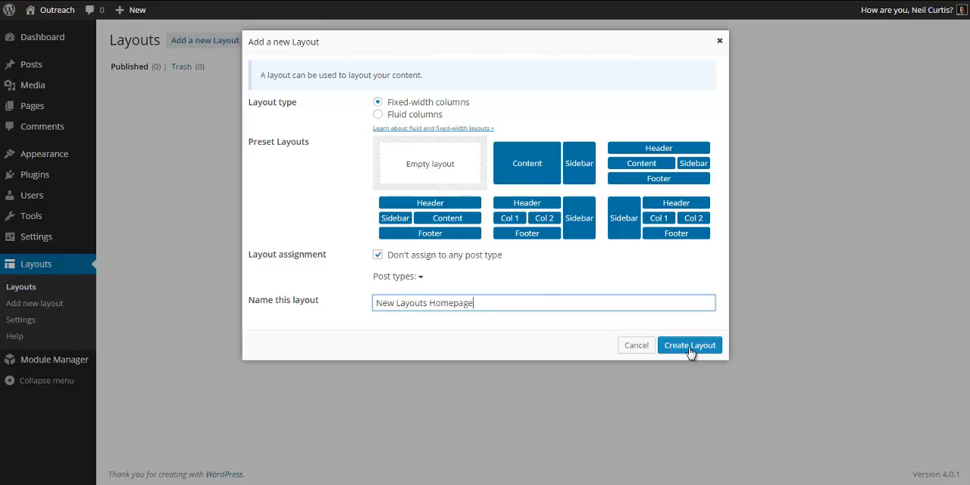
click(690, 345)
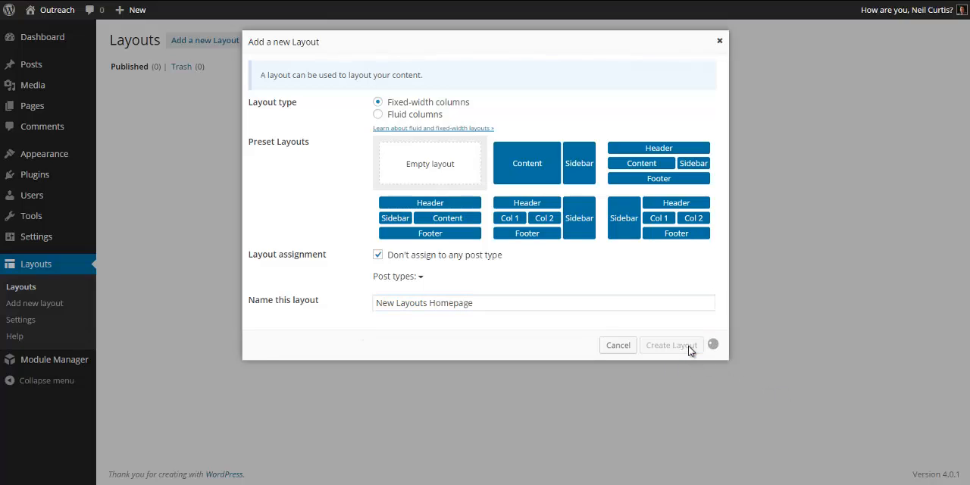
click(670, 346)
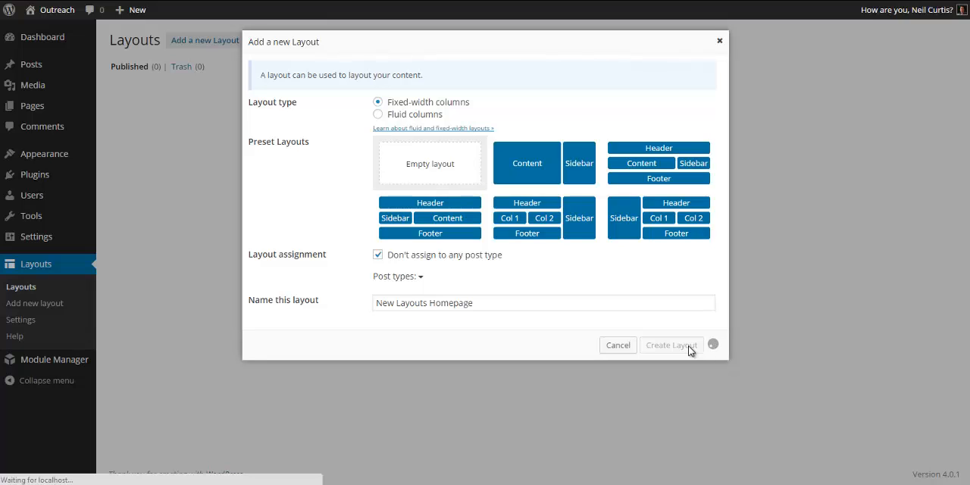
click(671, 345)
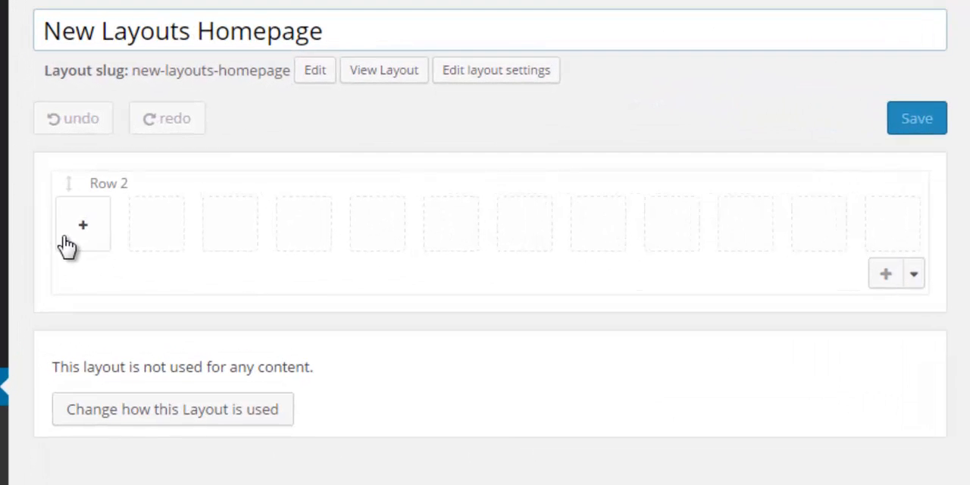
mouse_move(528, 240)
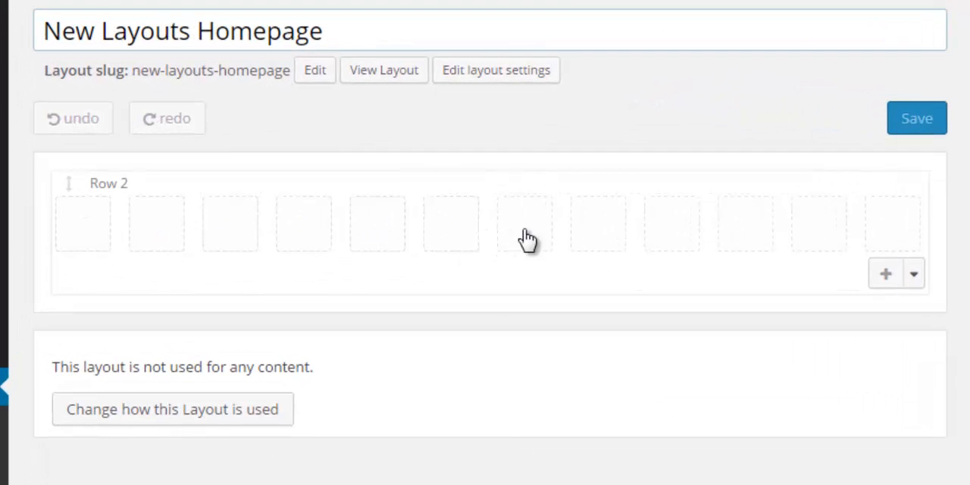
mouse_move(955, 408)
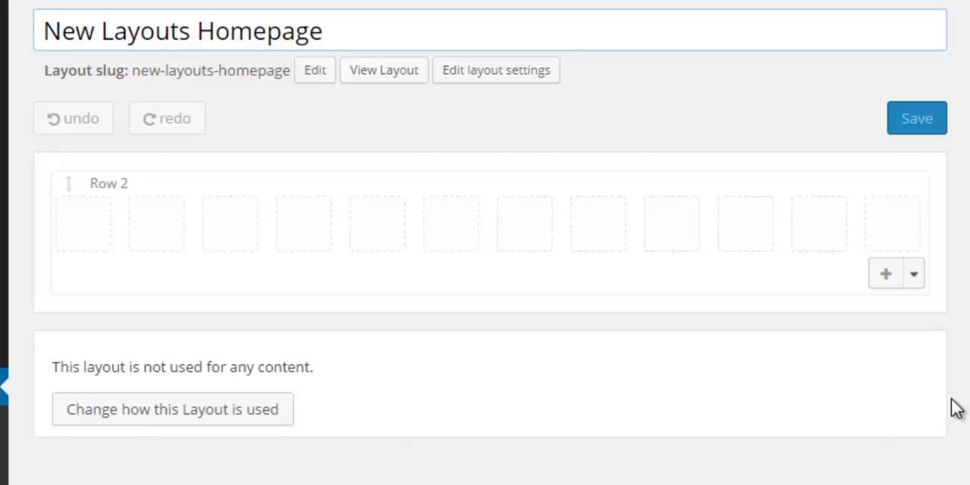
mouse_move(83, 224)
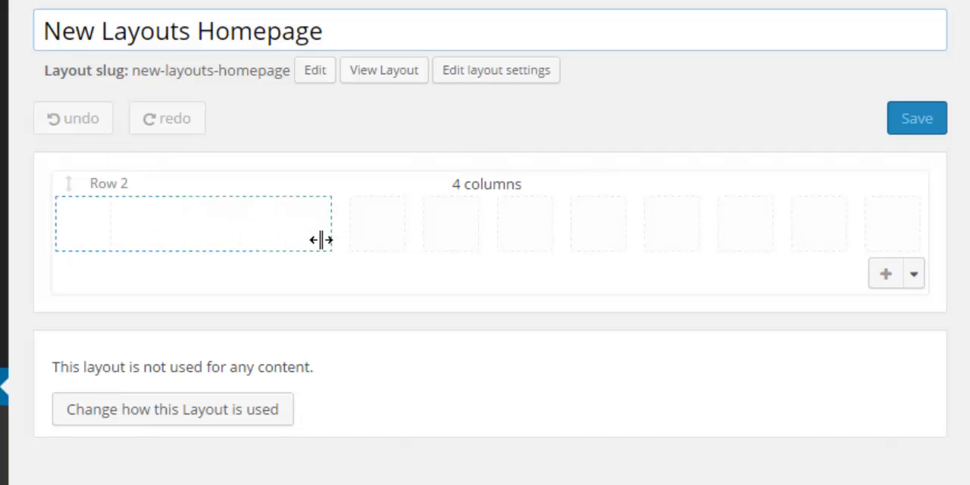
Create a four-column Visual editor cell holding the LOGO image from the media library.
click(885, 273)
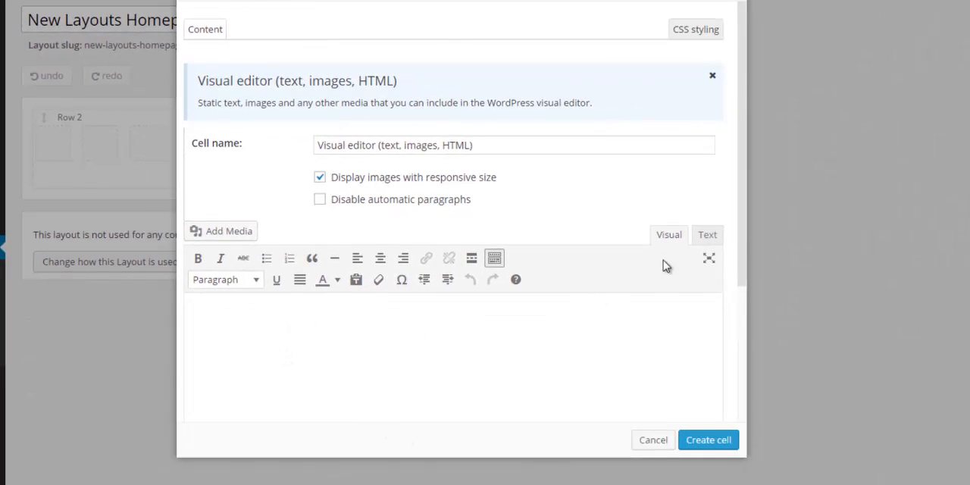
click(706, 233)
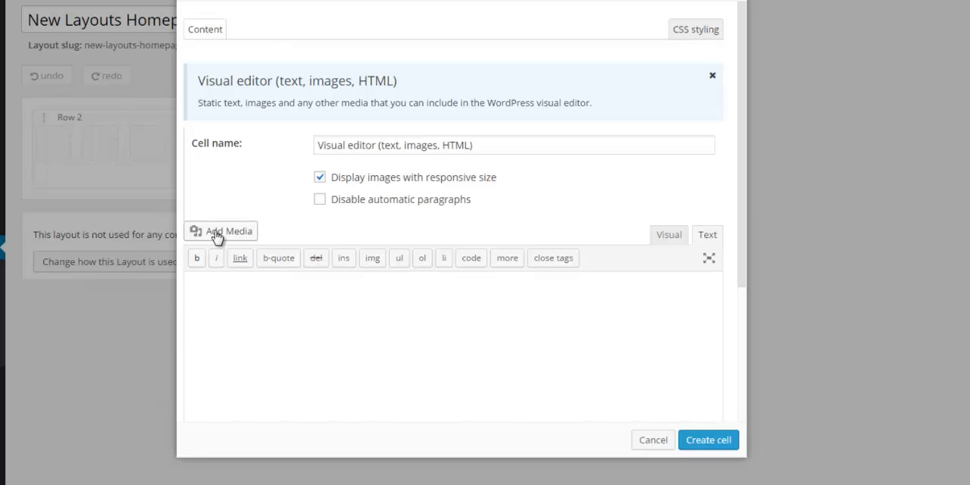
click(222, 231)
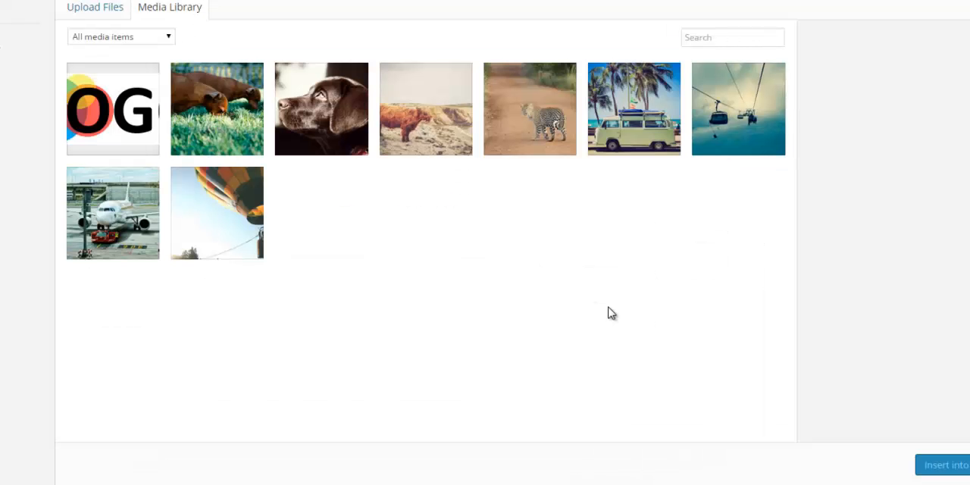
click(112, 109)
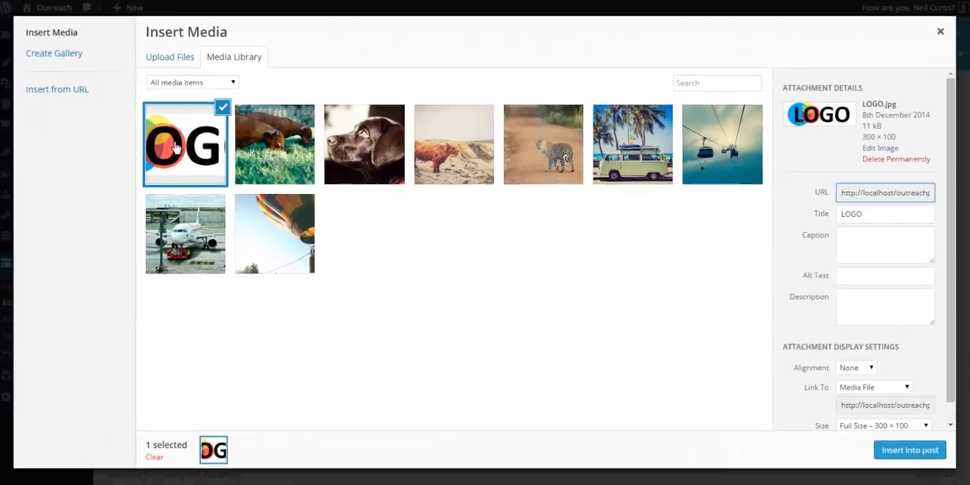
click(871, 388)
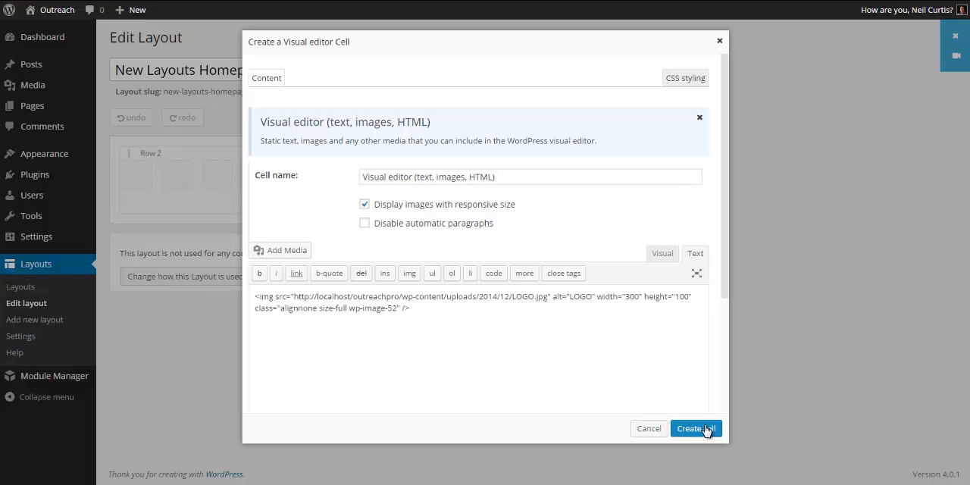
click(695, 427)
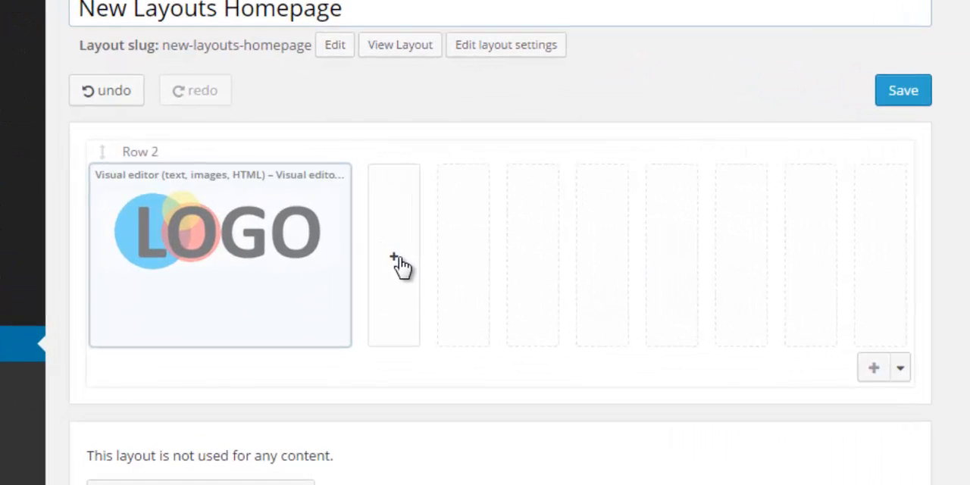
mouse_move(467, 266)
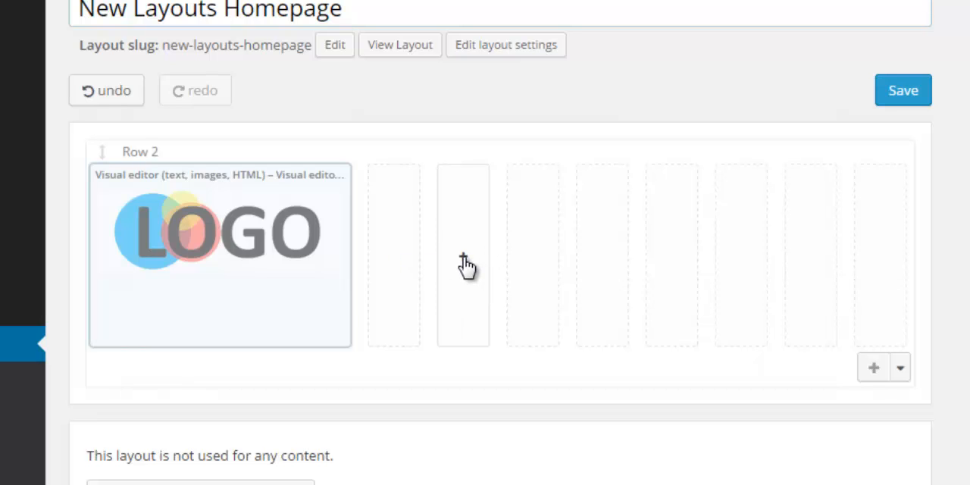
Create a horizontal Menu cell showing the Navigation menu beside the logo.
click(463, 255)
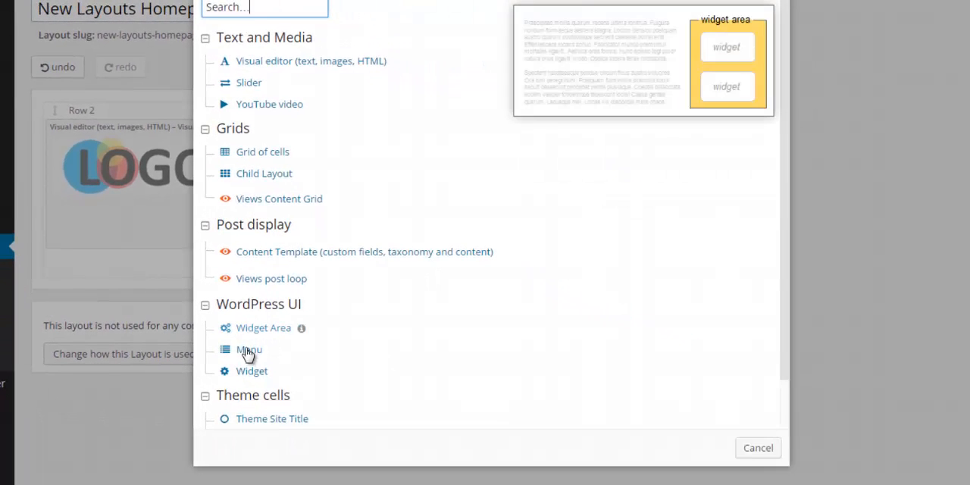
click(249, 348)
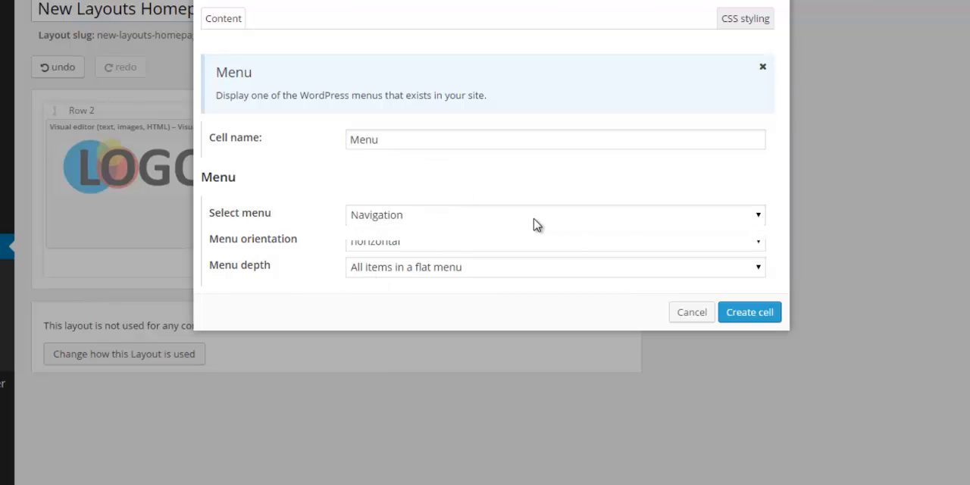
click(554, 215)
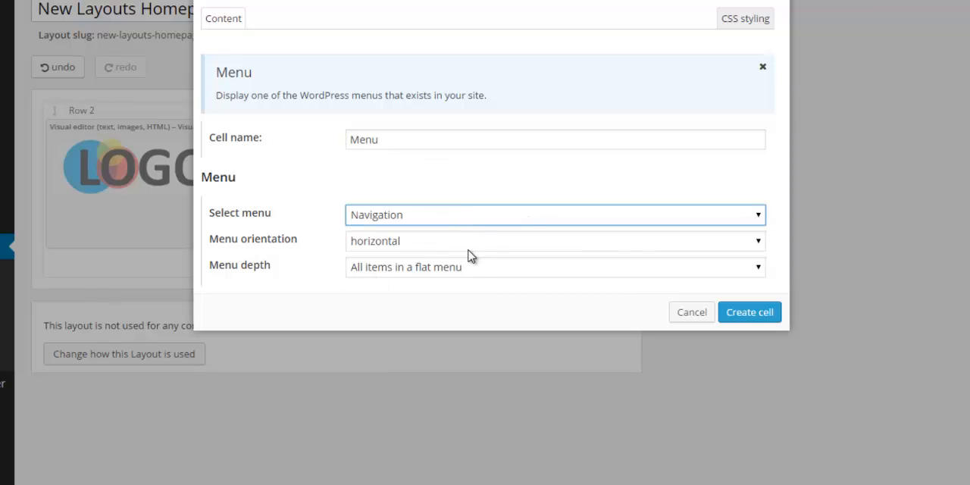
click(749, 313)
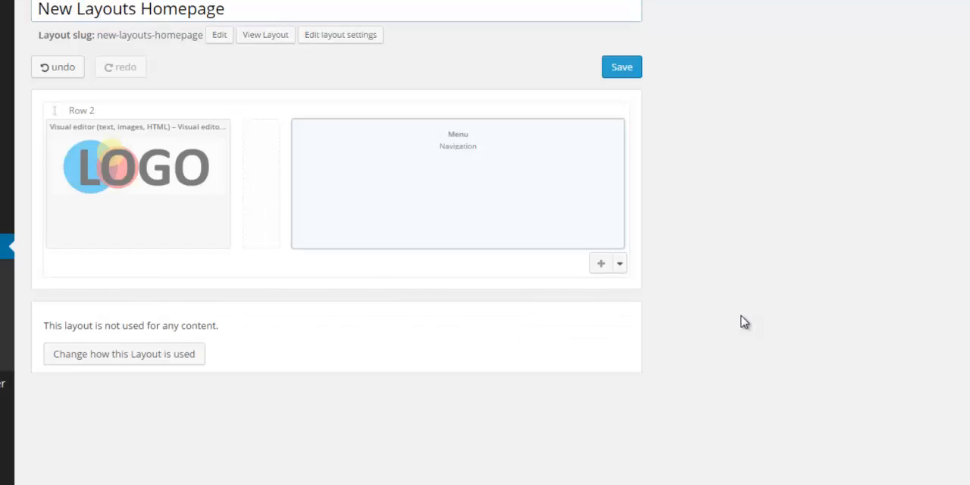
mouse_move(742, 319)
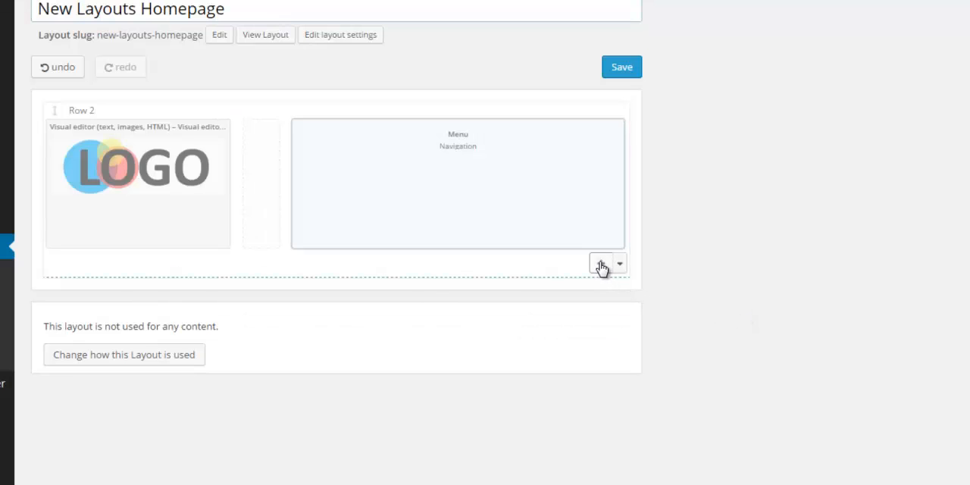
Add a new row with a Slider cell of height 400, autoplay and pause on hover.
click(600, 263)
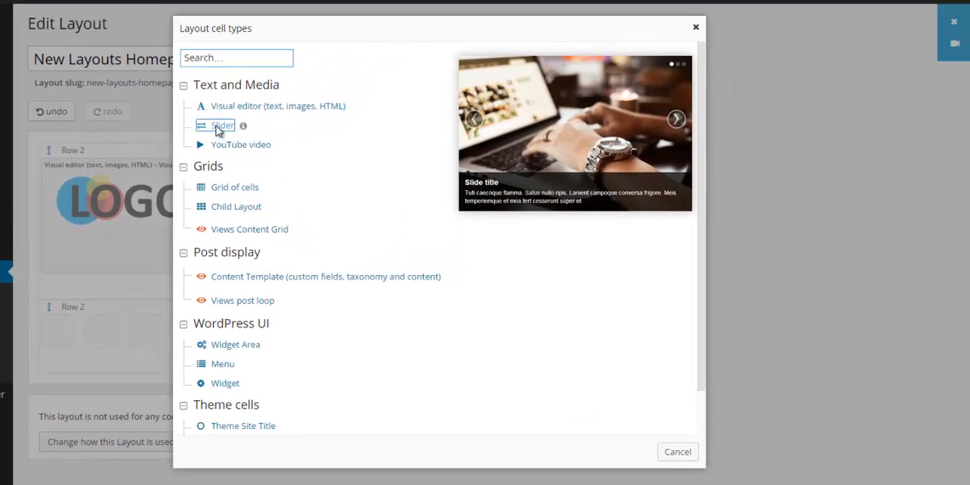
click(223, 124)
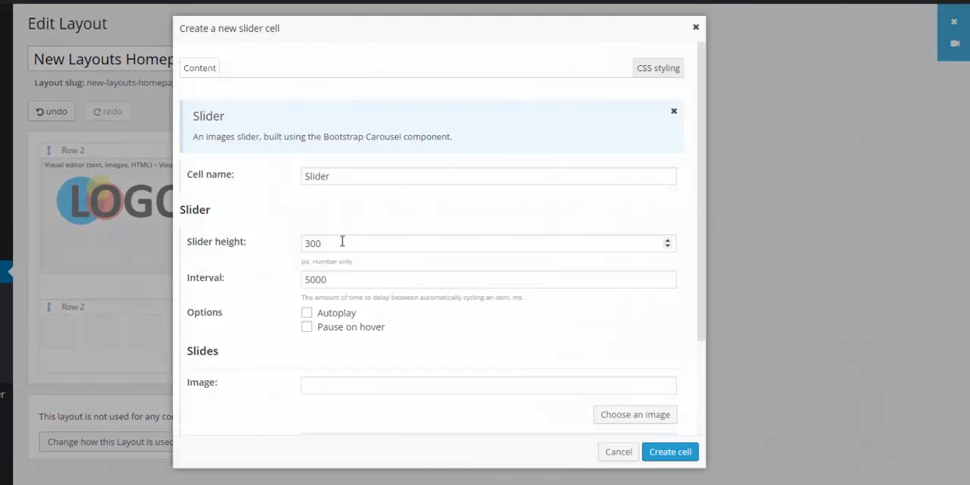
text(400)
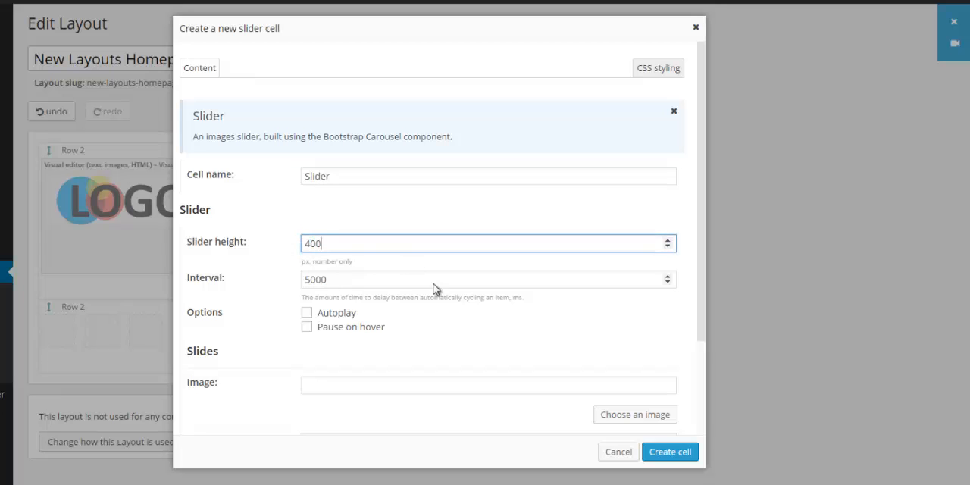
click(306, 328)
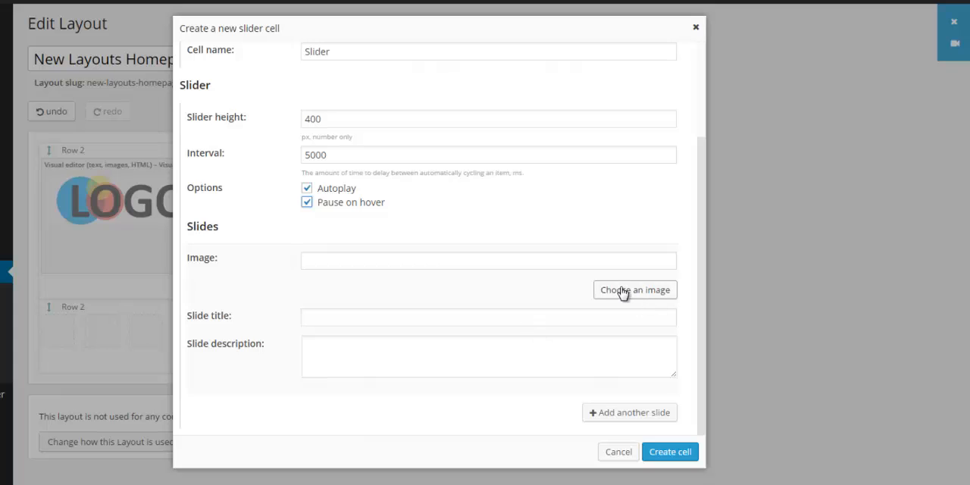
Give the first slide the Get-a-quote.jpg image, title 'Slider Image 1' and its description.
click(635, 290)
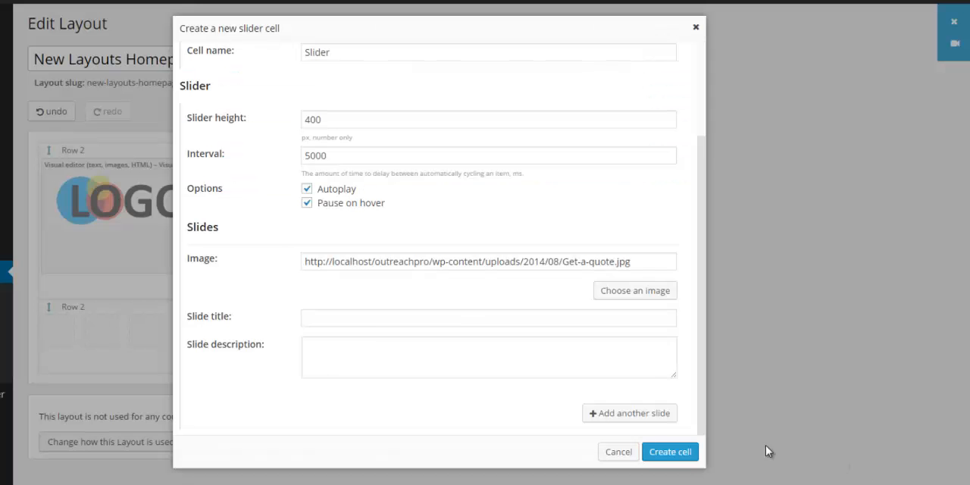
click(488, 317)
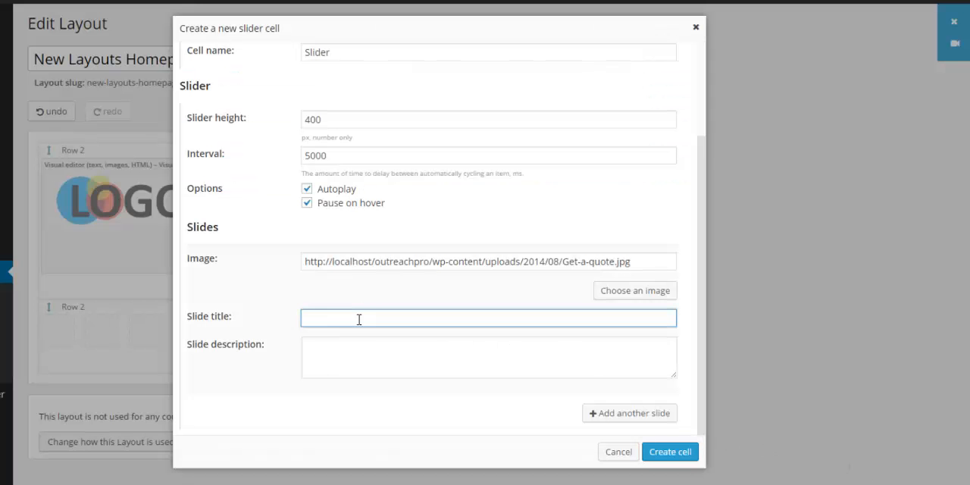
text(Slider Image)
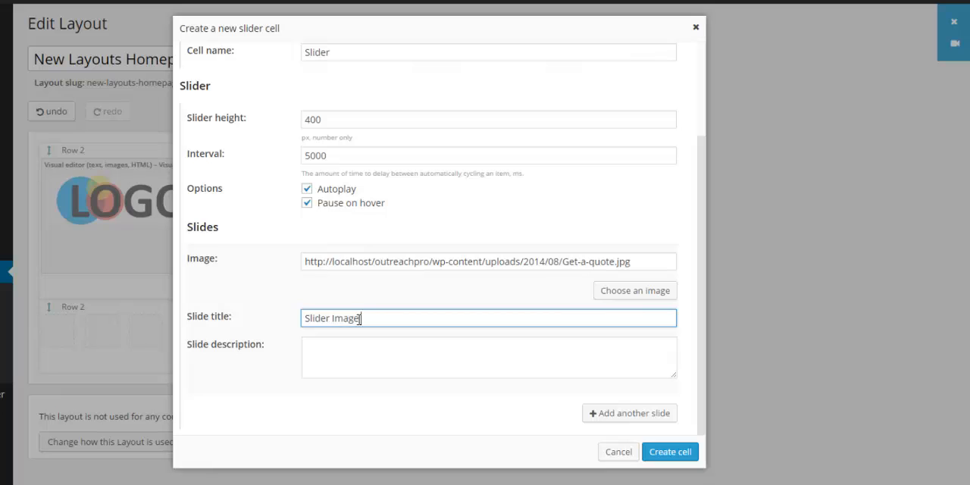
click(488, 356)
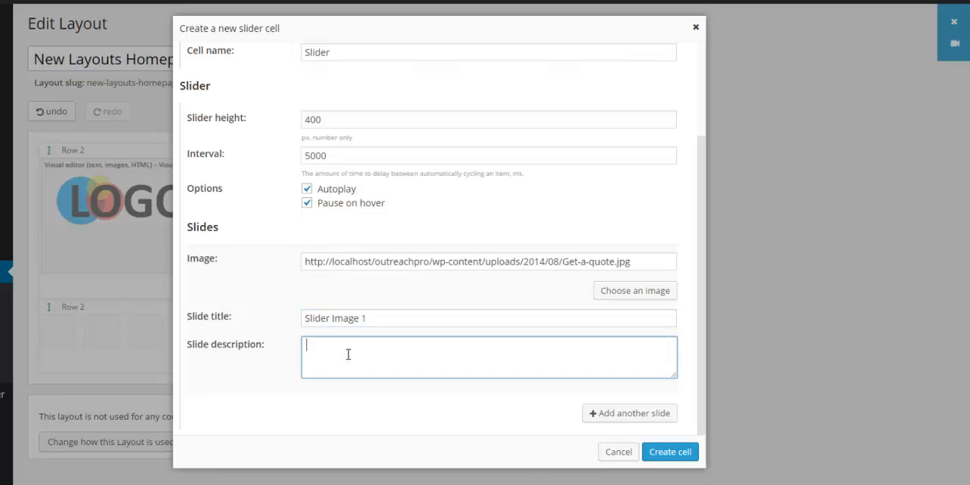
text(Description of Slider)
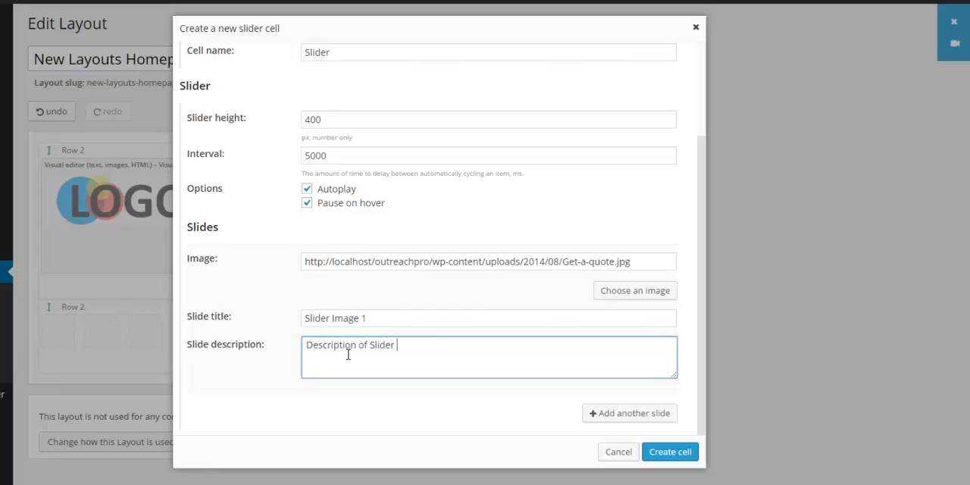
text(Image 1)
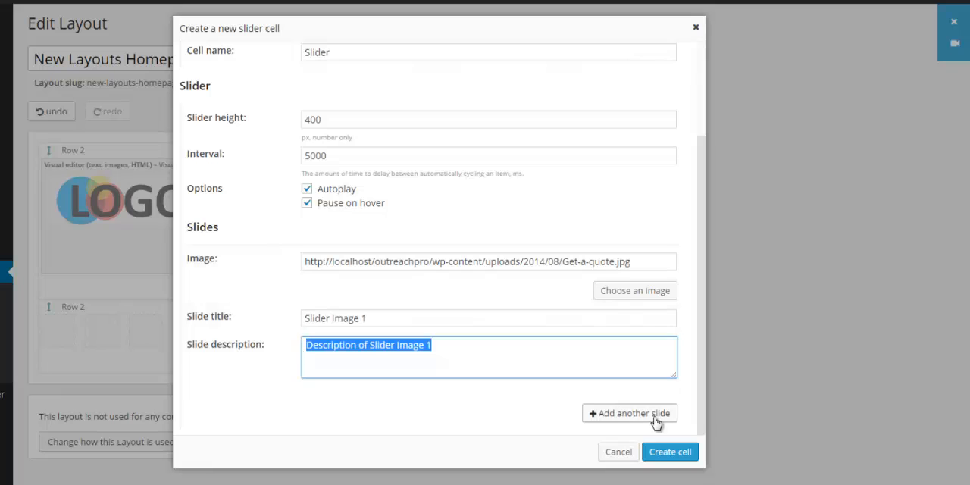
Add a second slide using the about-us leopard photo with its title and description.
click(629, 412)
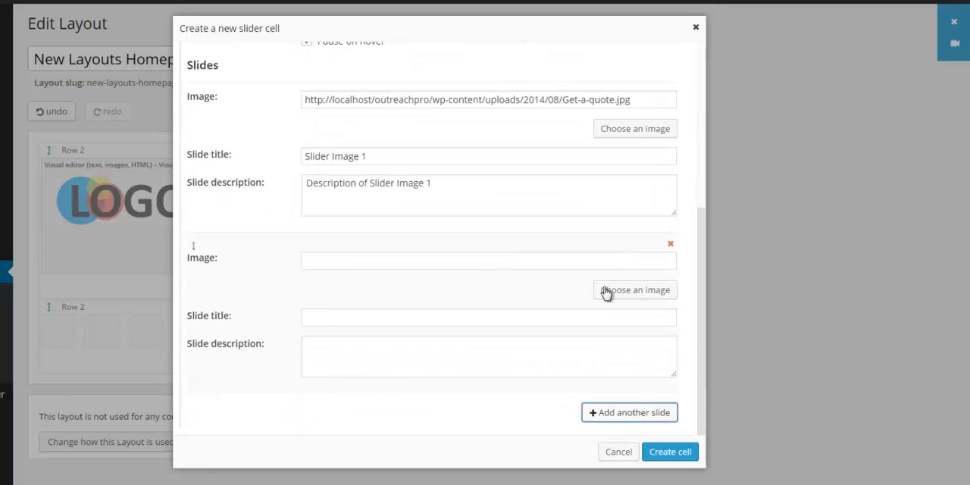
click(635, 289)
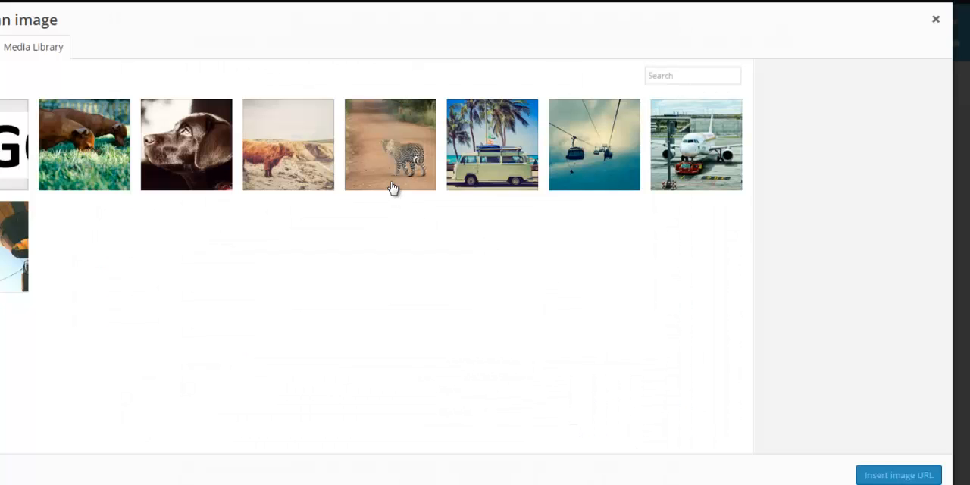
click(391, 146)
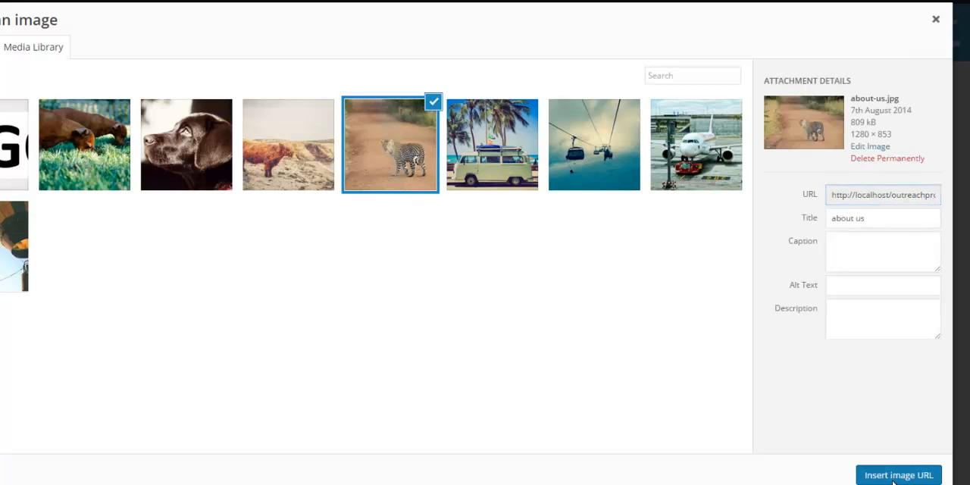
click(897, 476)
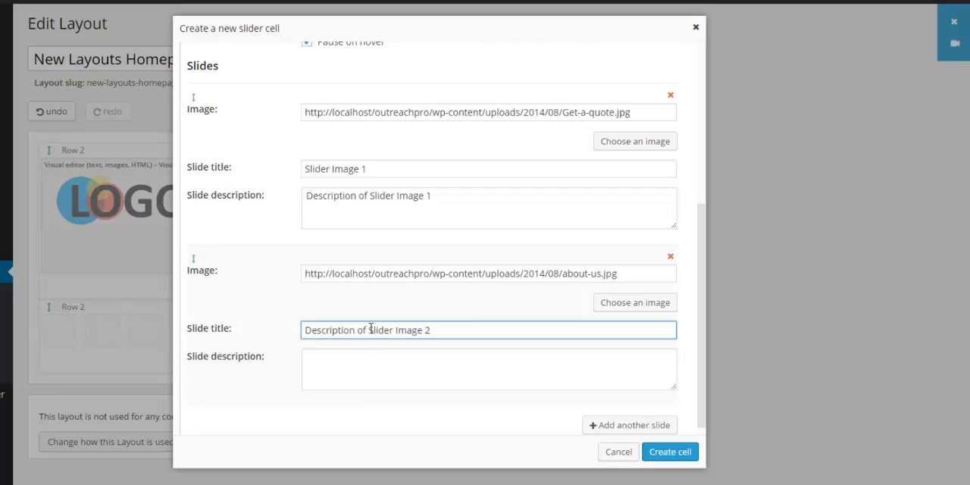
text(Description of Slider Image 1)
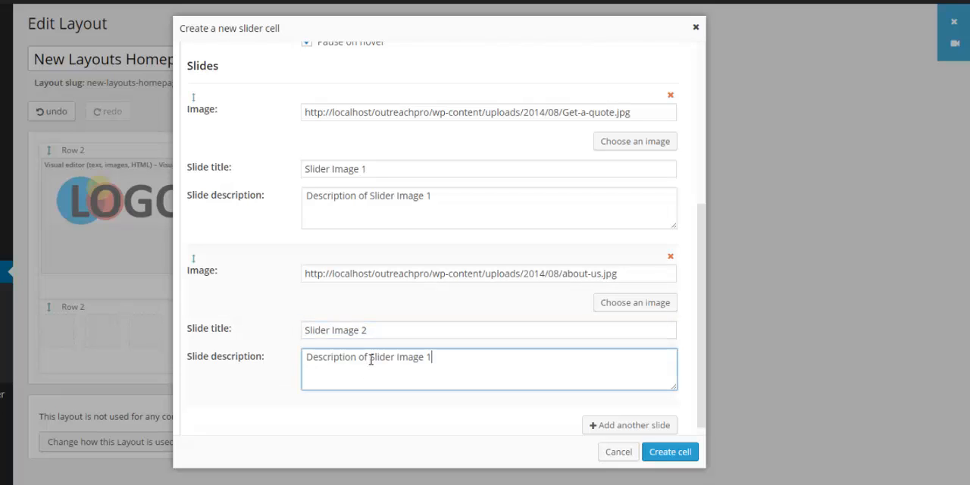
text(2)
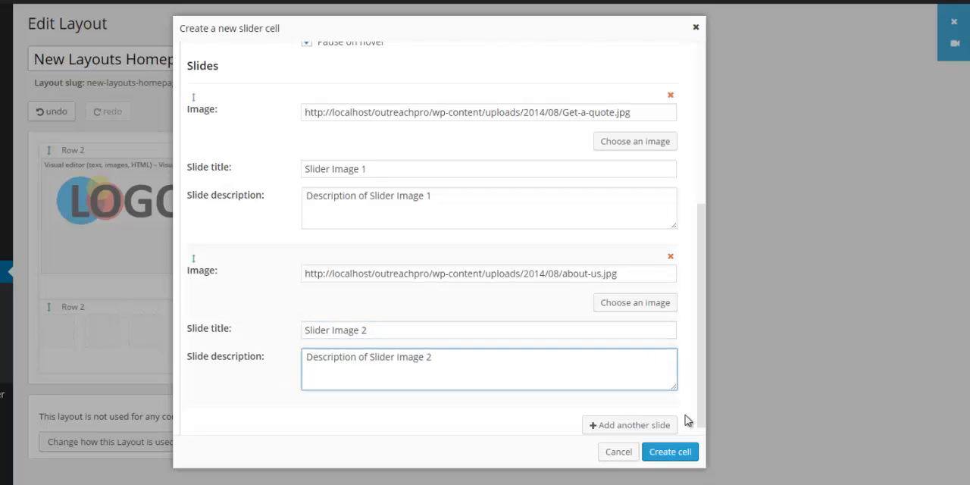
Add a third slide with the Post-image-2 airplane photo and create the three-slide slider cell.
click(628, 424)
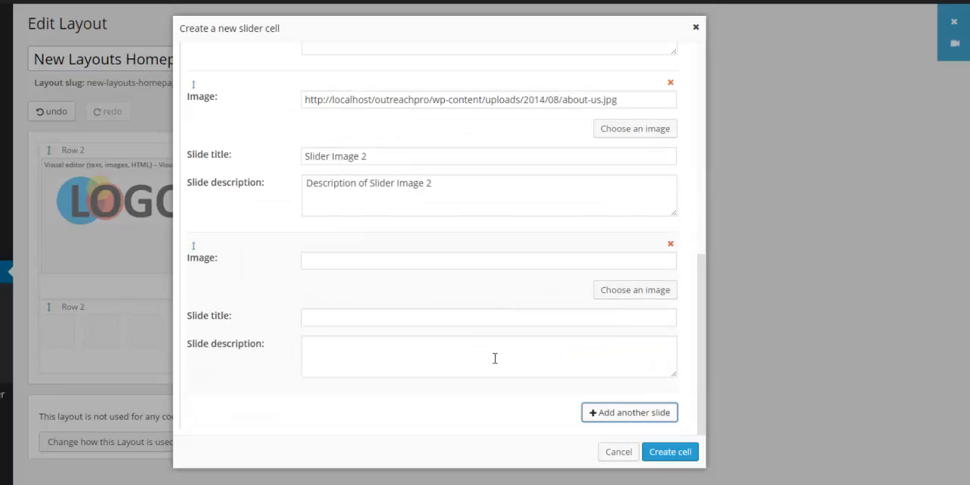
text(Description of Slider Image 3)
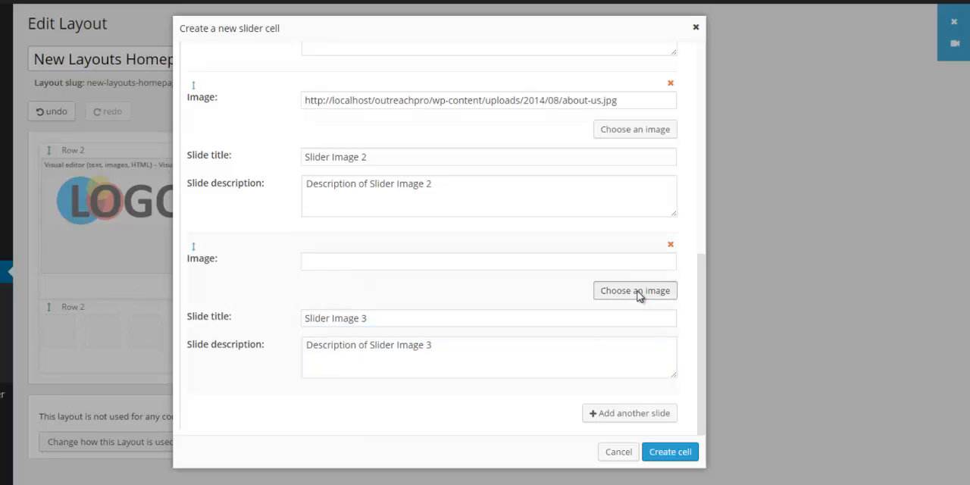
click(634, 291)
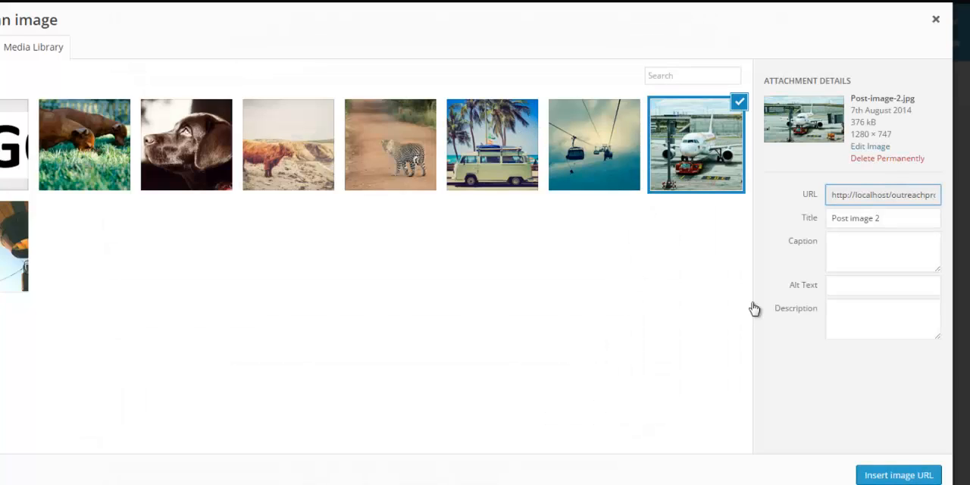
click(897, 474)
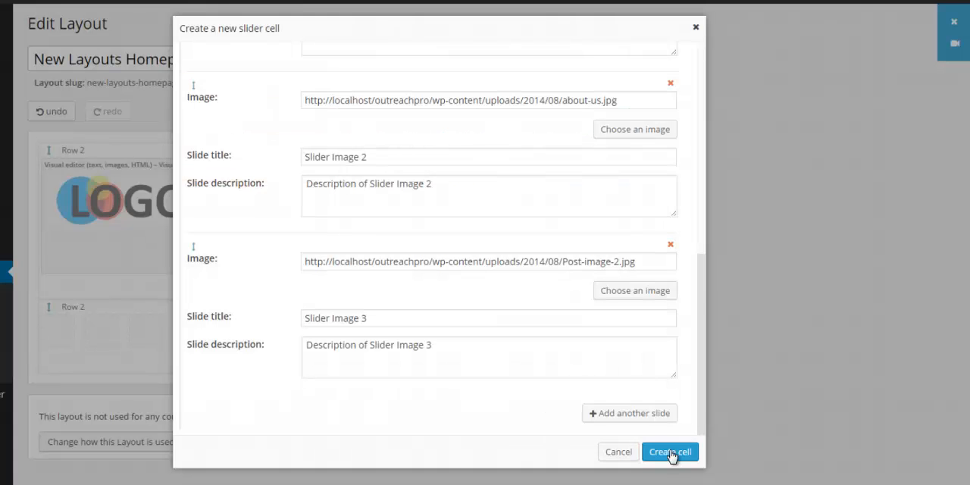
click(670, 451)
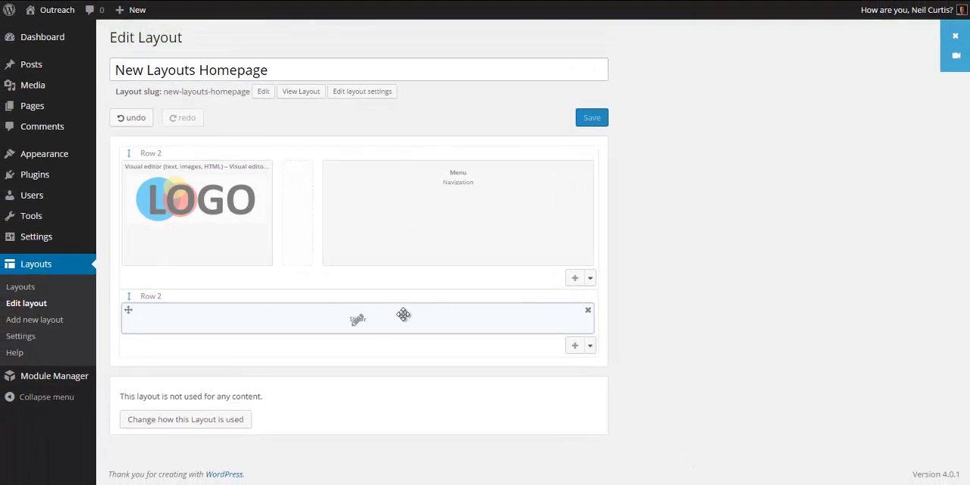
mouse_move(32, 106)
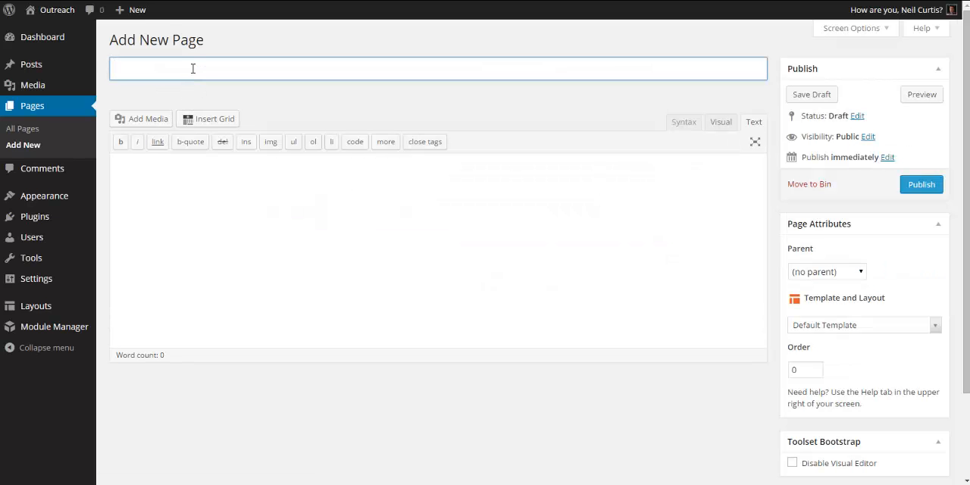
Title the page 'New Layout Homepage', assign the New Layouts Homepage layout and publish it.
text(New Layouit)
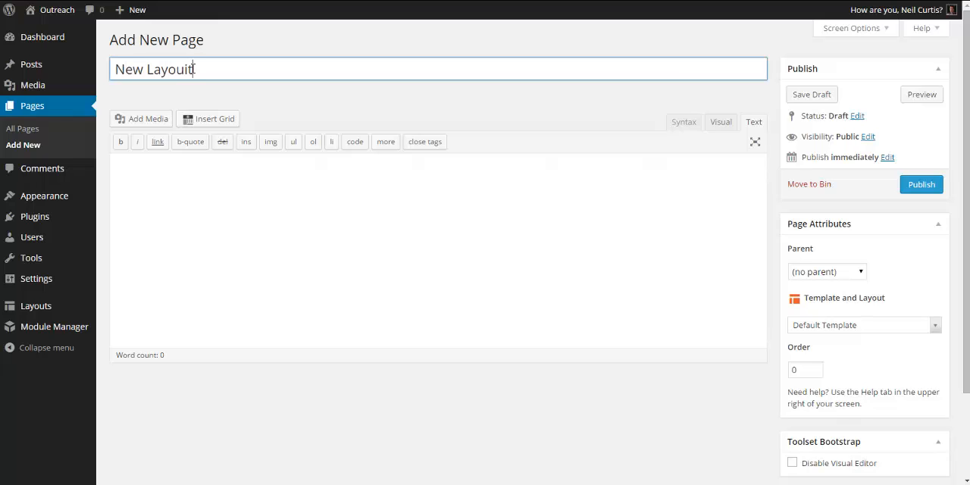
text(Homepa)
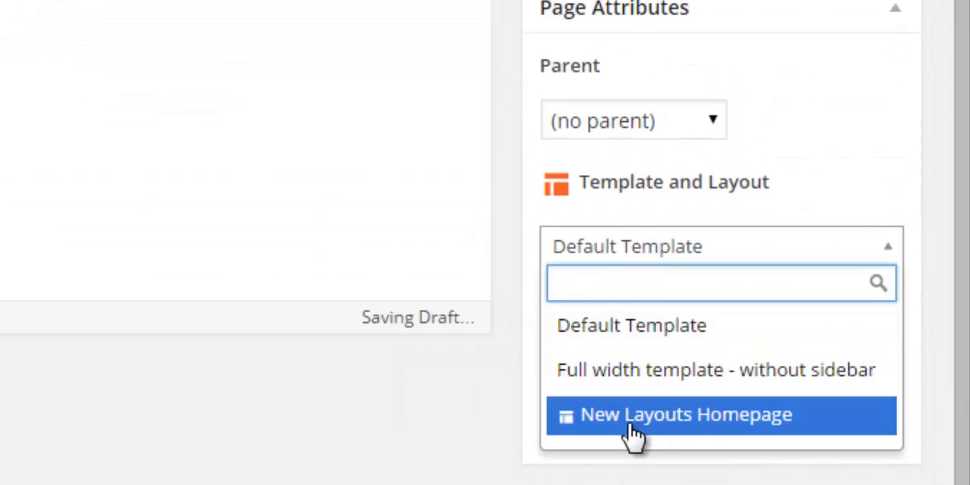
click(685, 413)
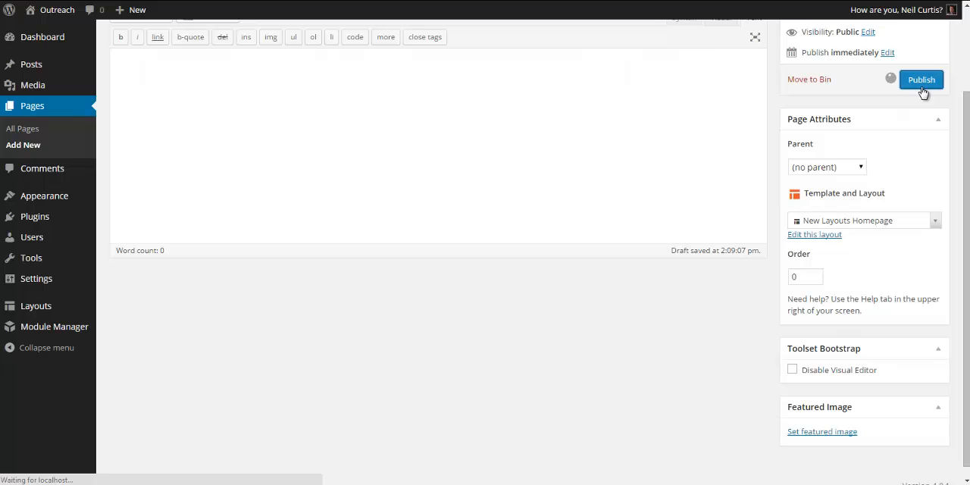
click(921, 79)
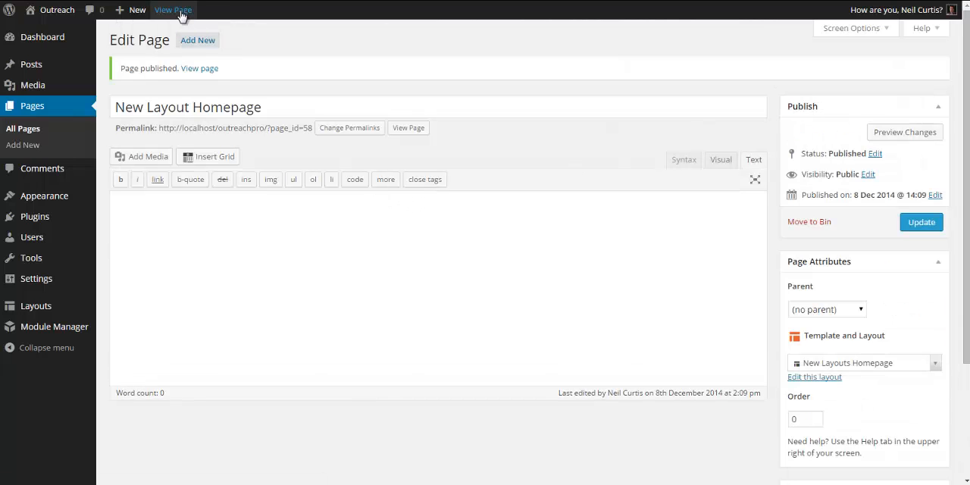
View the published page and advance the image slider twice past the logo and menu.
click(172, 9)
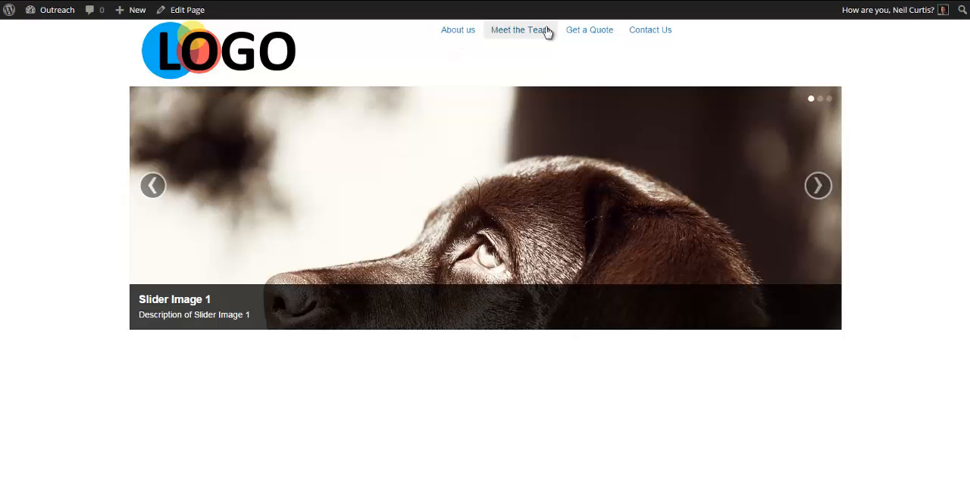
click(818, 185)
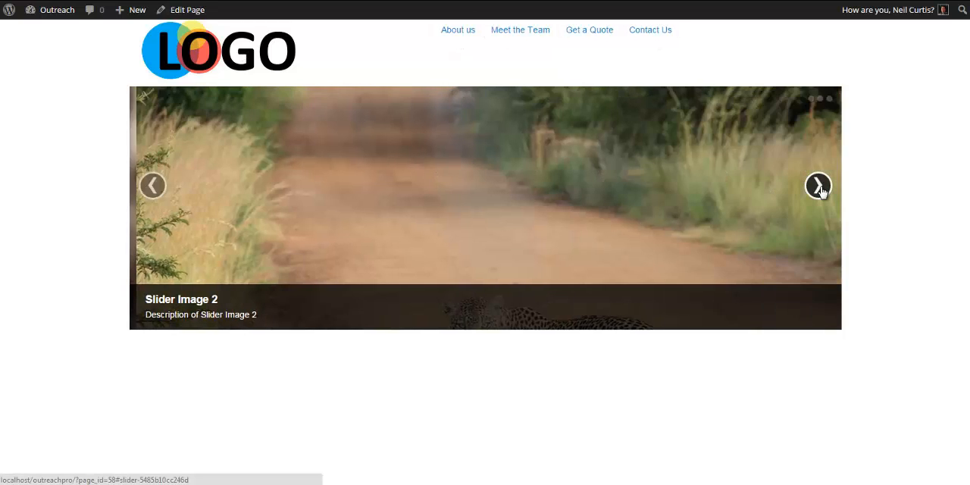
click(819, 185)
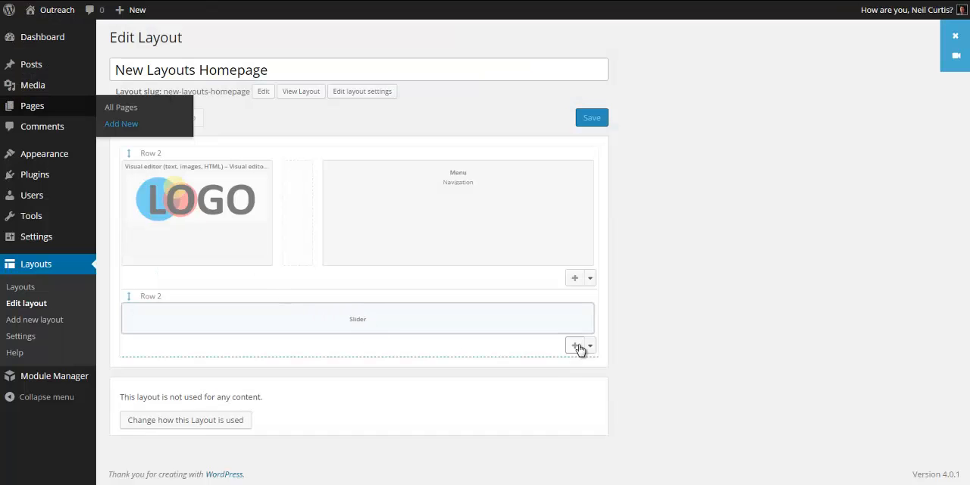
Add a Visual editor cell in a new row with an h1 'Welcome to my website.' heading in HTML mode.
click(576, 345)
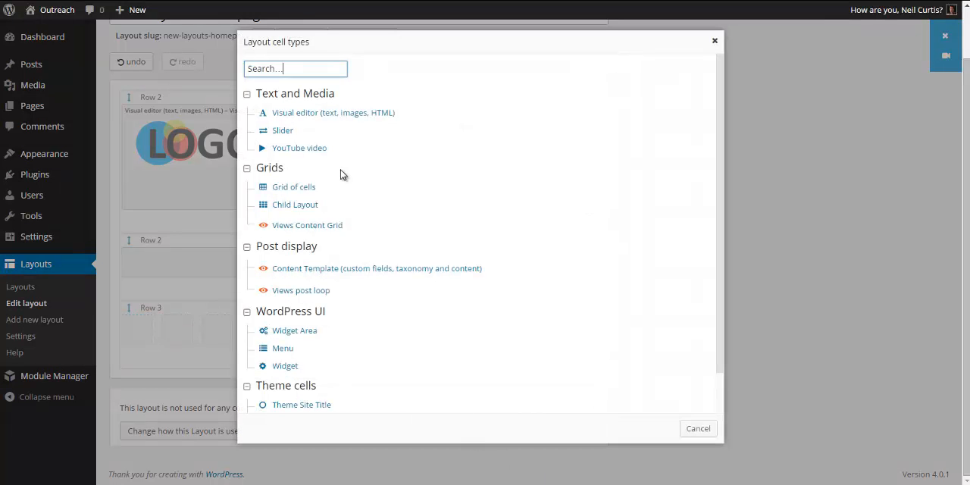
click(333, 112)
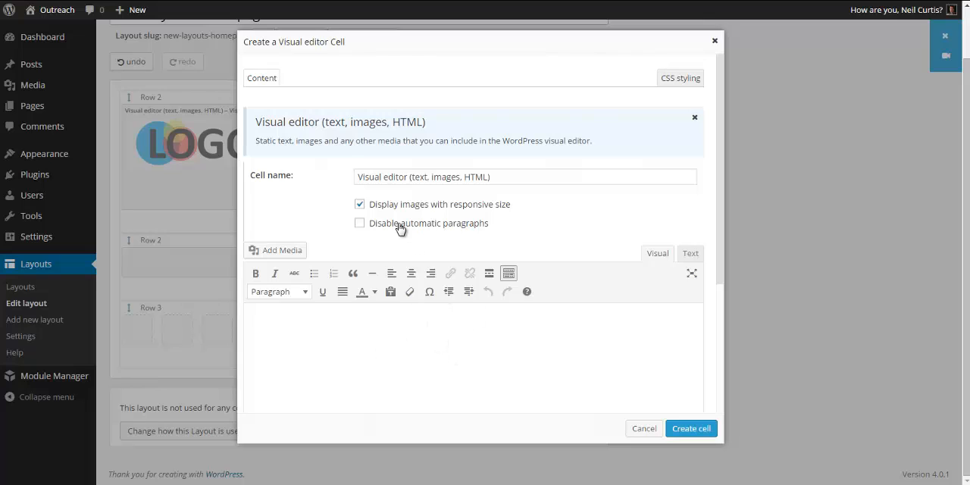
click(690, 253)
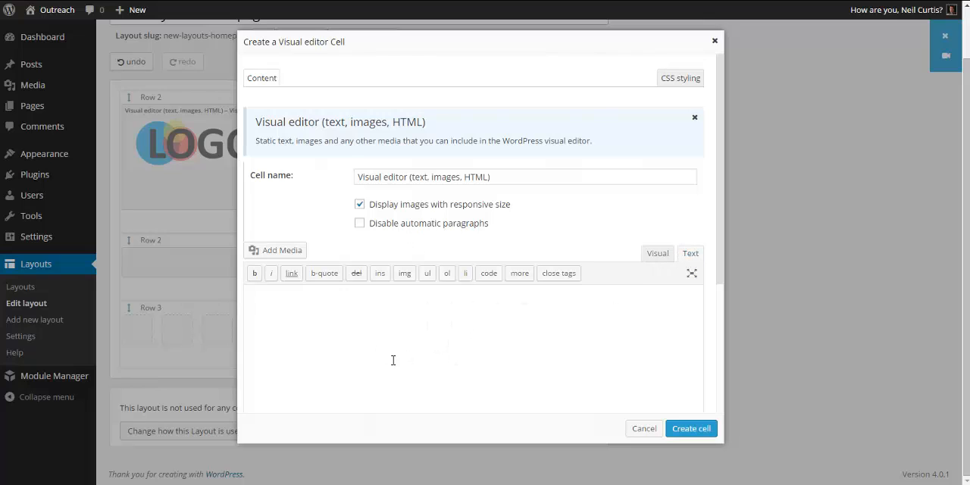
text(Welcome to my website.)
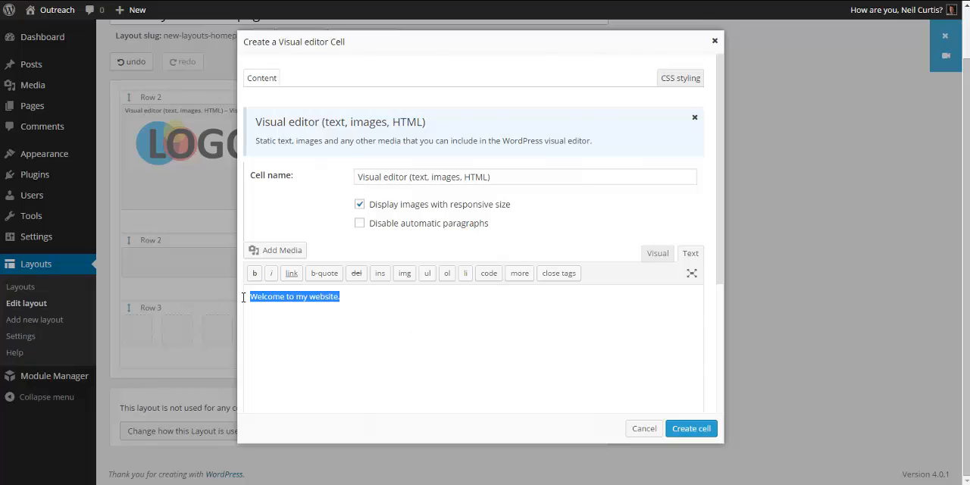
click(353, 297)
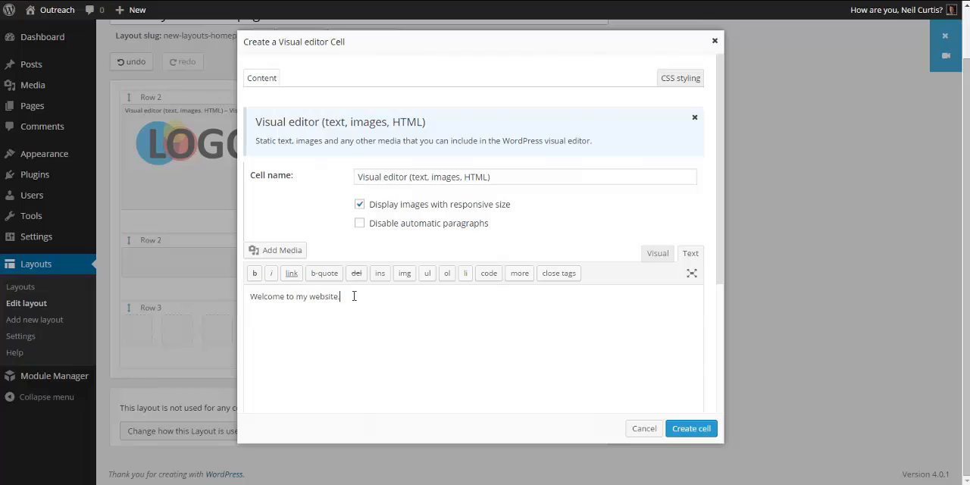
text(</h1>)
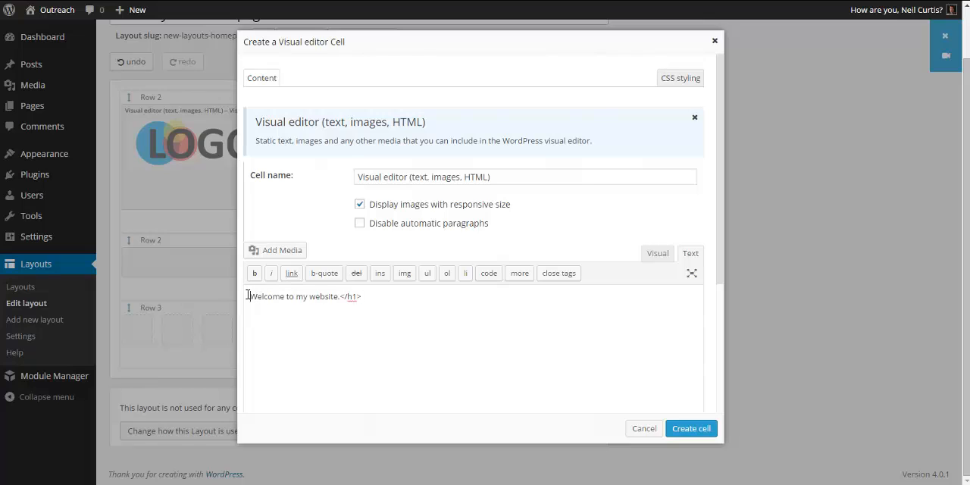
text(<h1>)
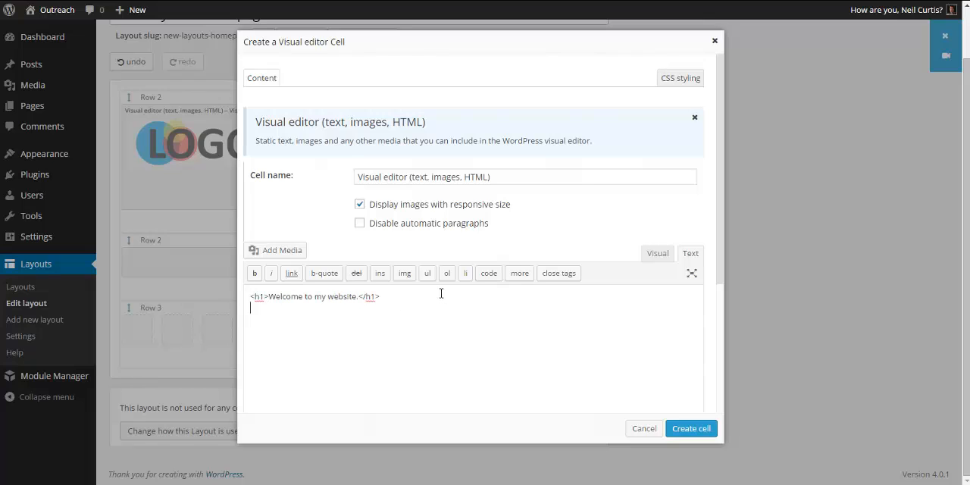
Write the 'This is my new homepage made super easily using the Layouts plugin.' paragraph, repeat it, and create the cell.
text(This is my)
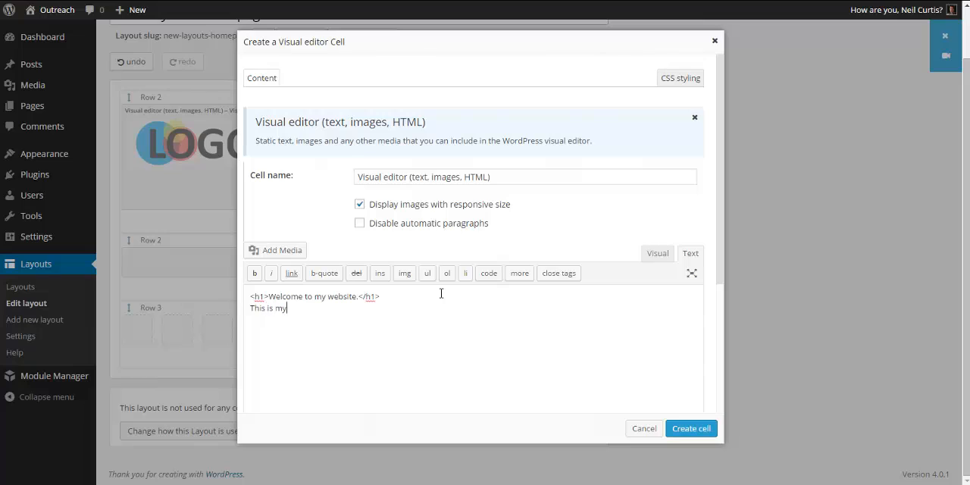
text(new homepage)
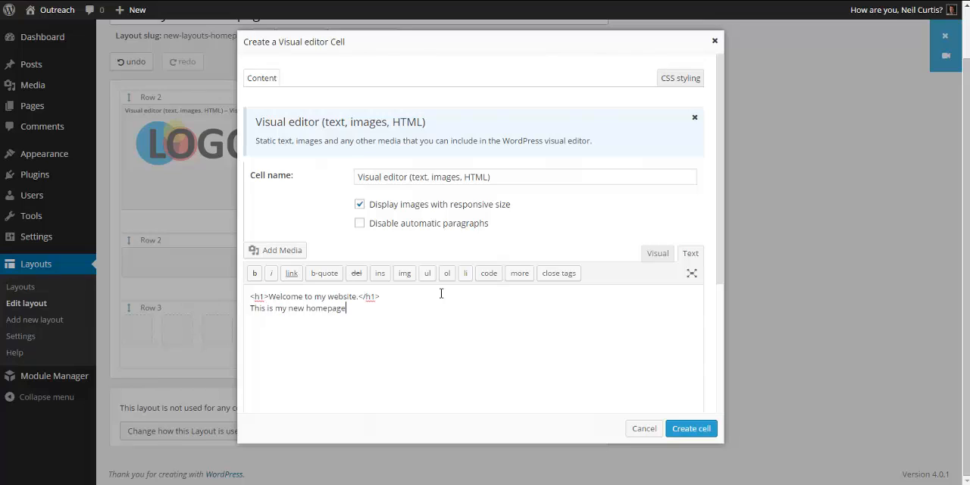
text(made s)
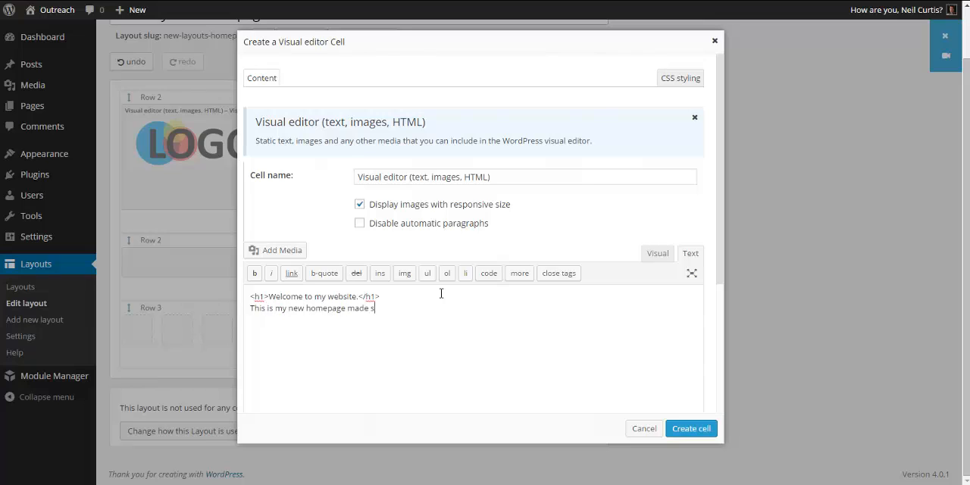
text(uper easily)
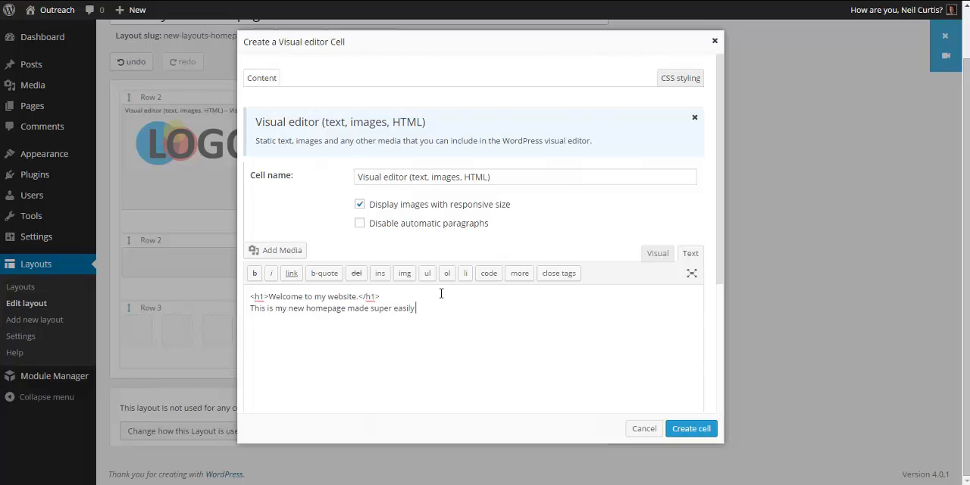
text(using the L)
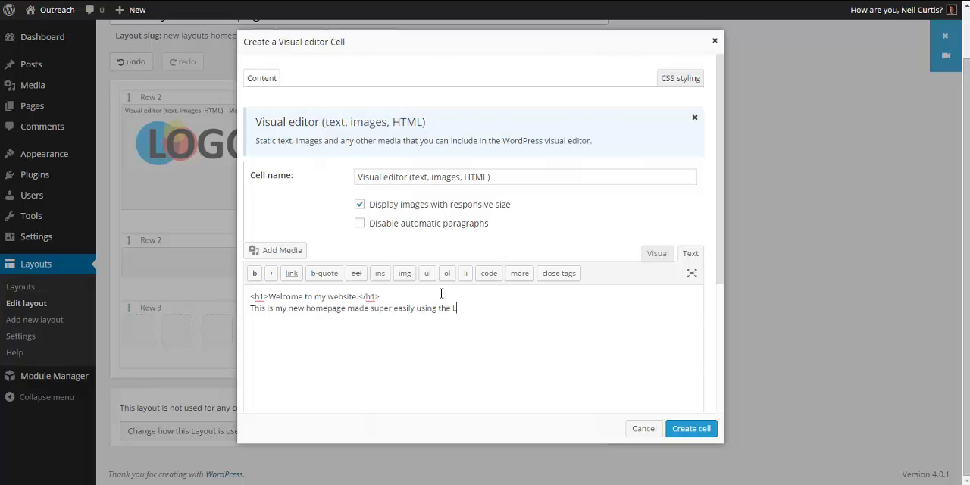
text(Layouts p)
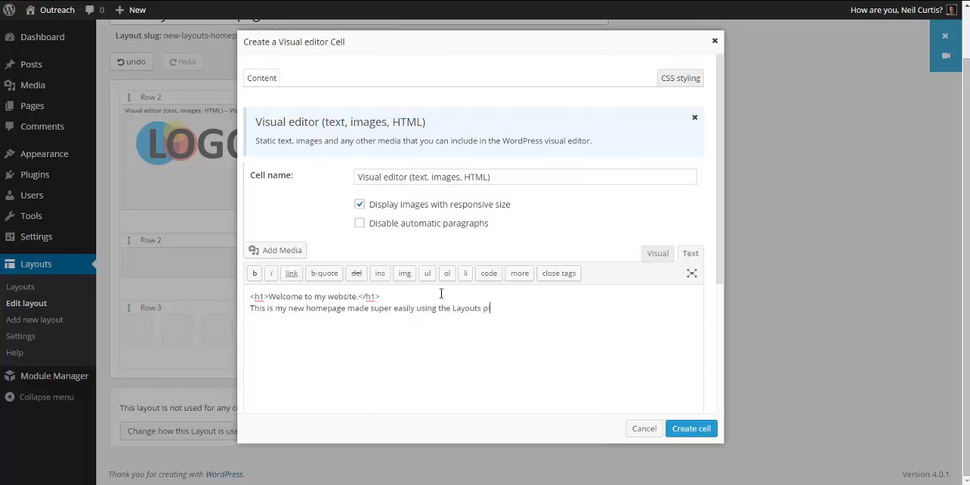
text(ugin.)
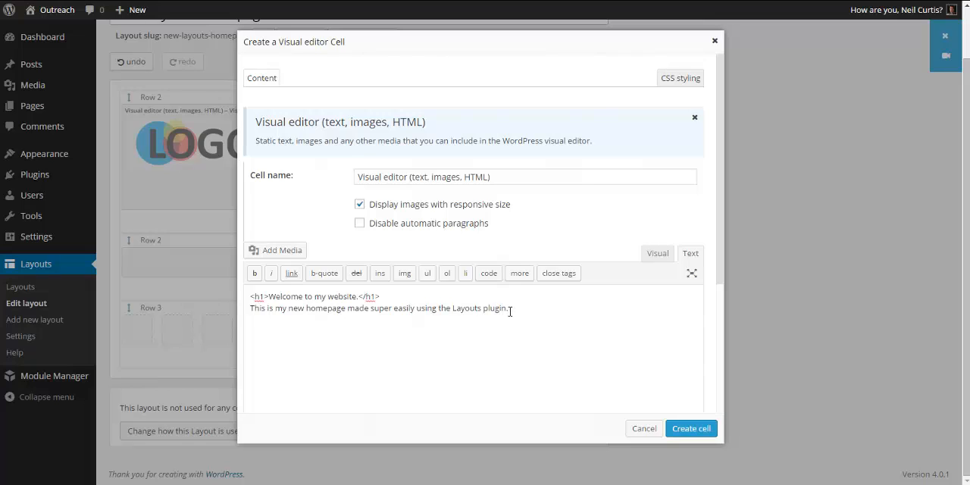
triple_click(379, 310)
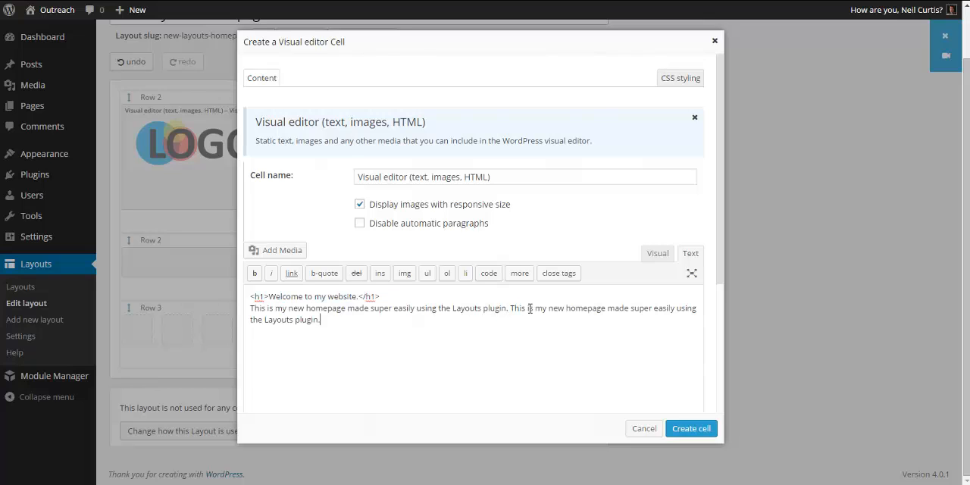
text(This is my new homepage made super easily using the Layouts plugin.)
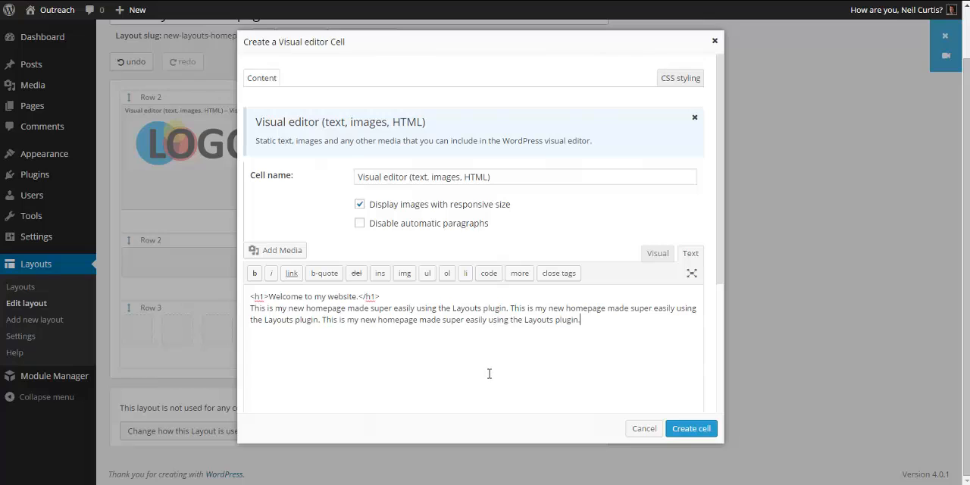
text(This is my new homepage made super easily using the Layouts plugin. This is my new homepage made super easily using the Layouts plugin.)
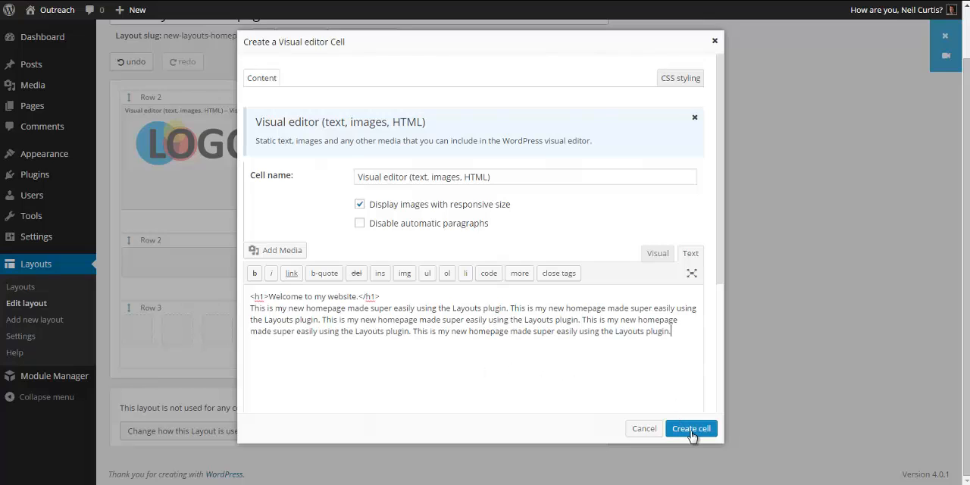
click(691, 428)
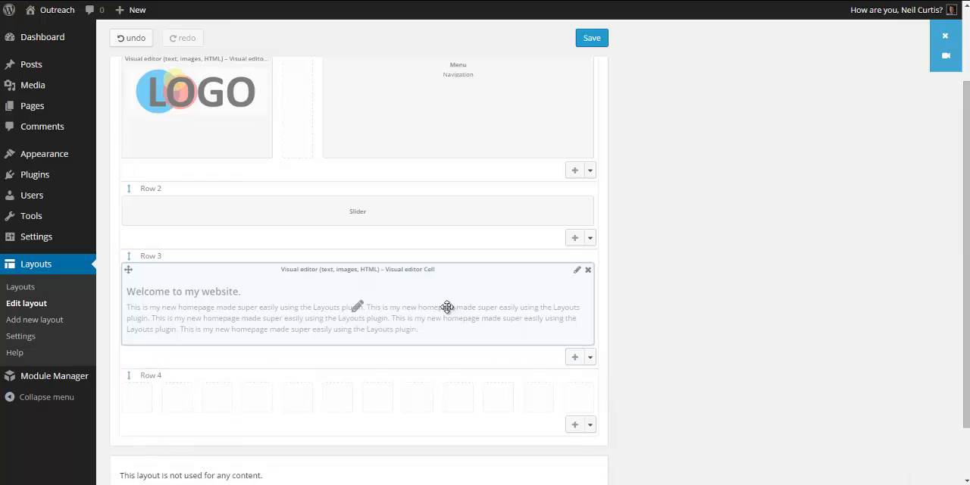
Choose a YouTube video cell for Row 4 and go to its player height setting.
scroll(down, 3)
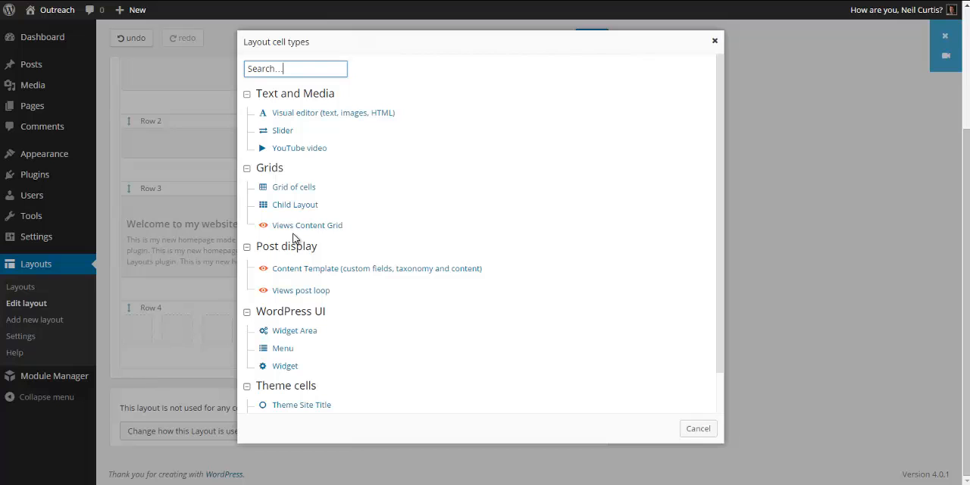
click(299, 149)
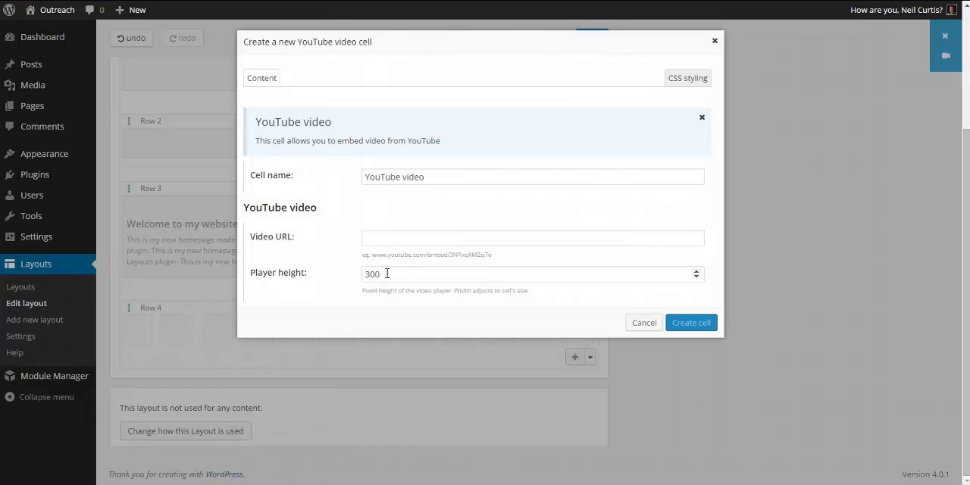
click(530, 273)
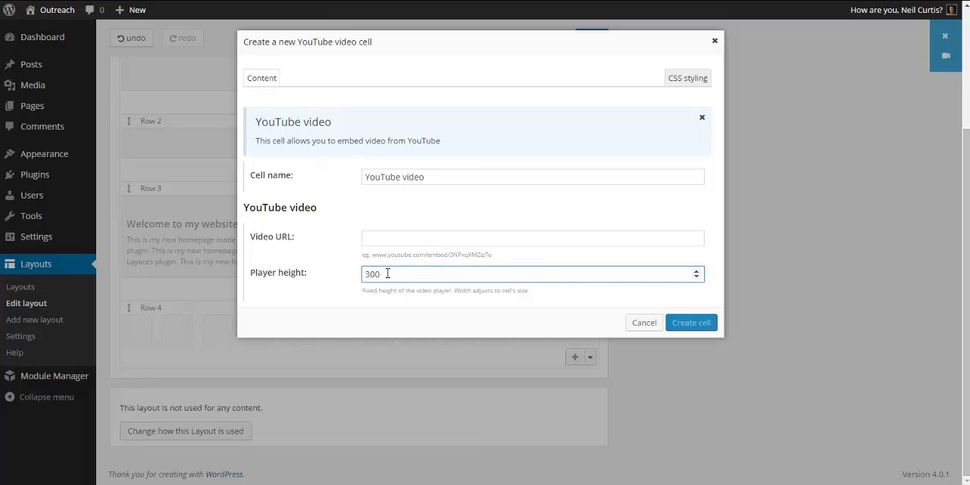
click(531, 237)
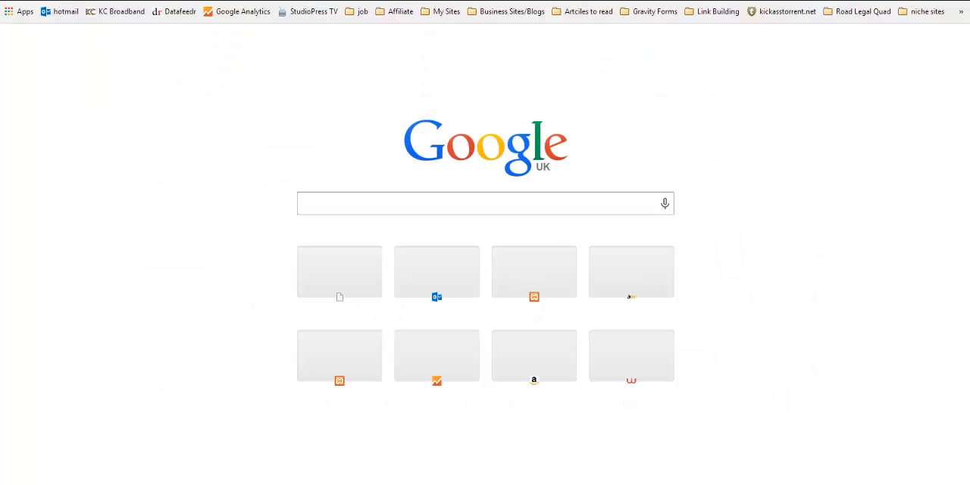
Search Google for YouTube, go to the site and browse your own channel's uploads.
text(youtube)
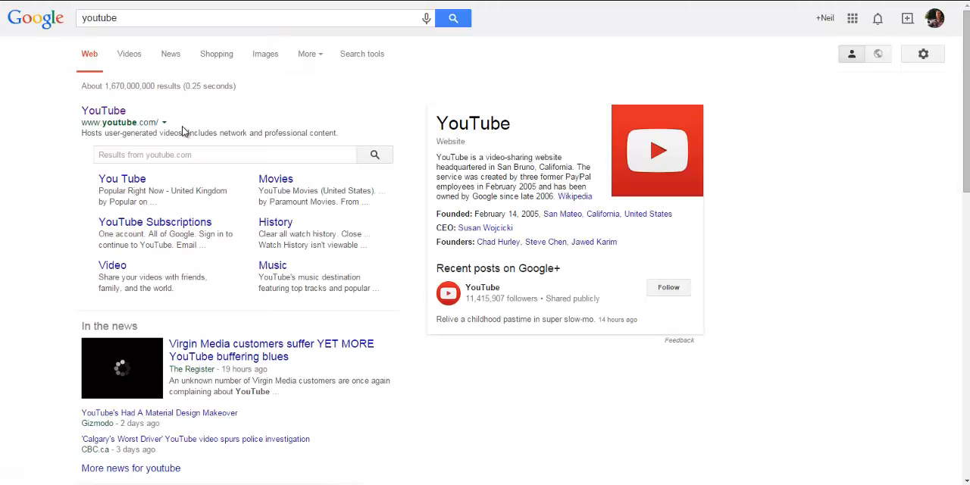
click(103, 109)
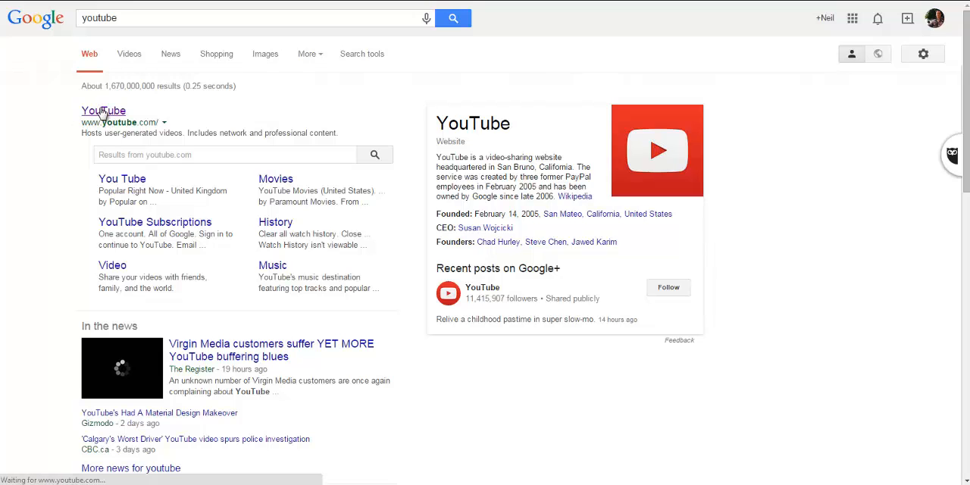
click(103, 111)
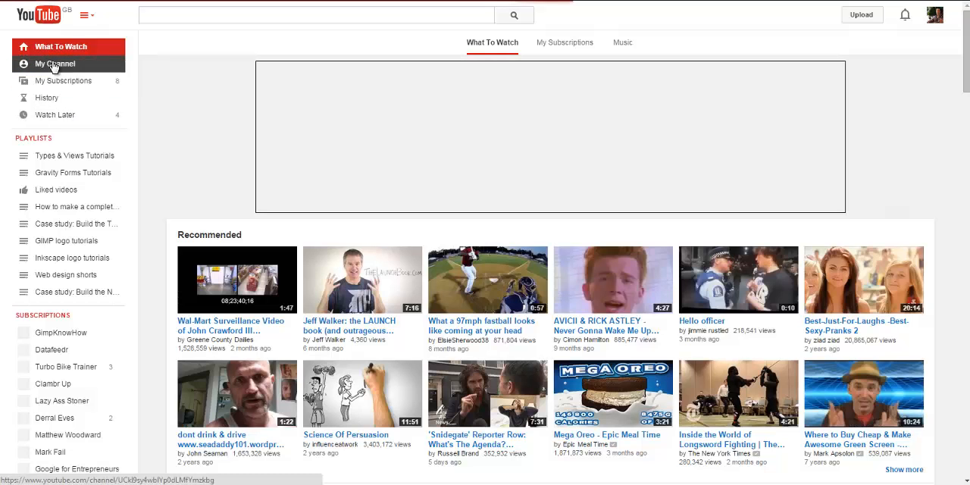
click(55, 64)
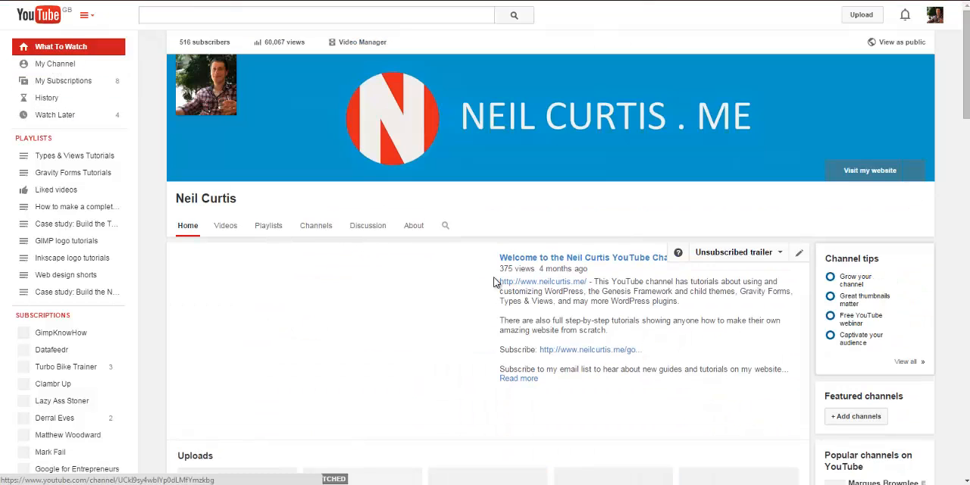
scroll(down, 3)
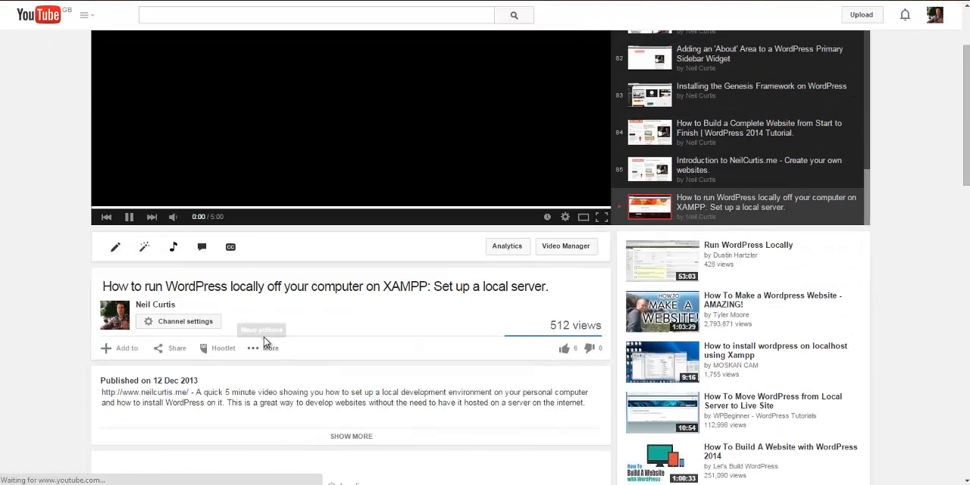
Copy the XAMPP video's share link and create the YouTube cell with it at 300 height.
click(176, 348)
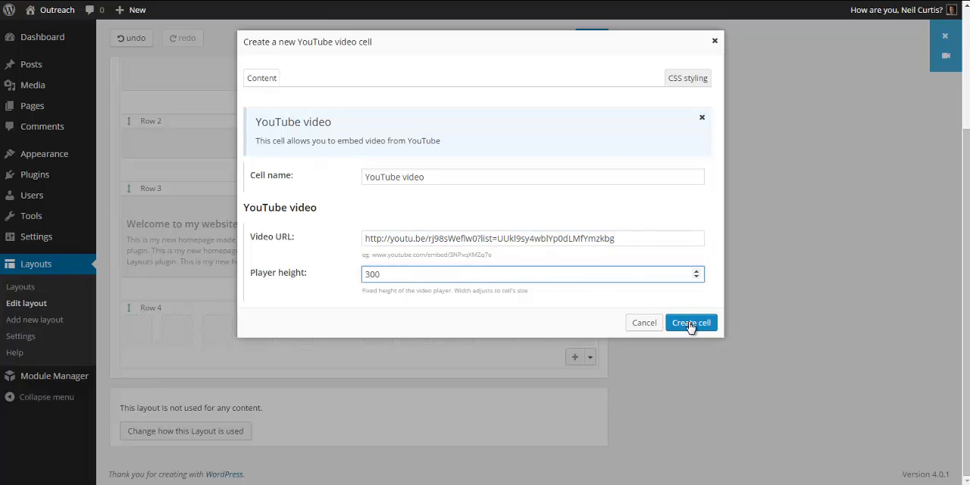
click(691, 321)
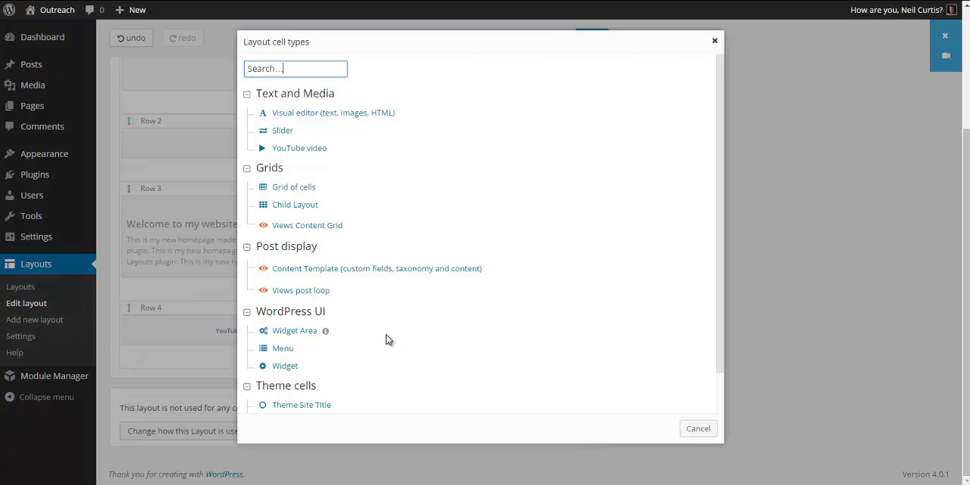
Add a second YouTube cell using the 'Create your own websites' introduction video's share link.
click(298, 148)
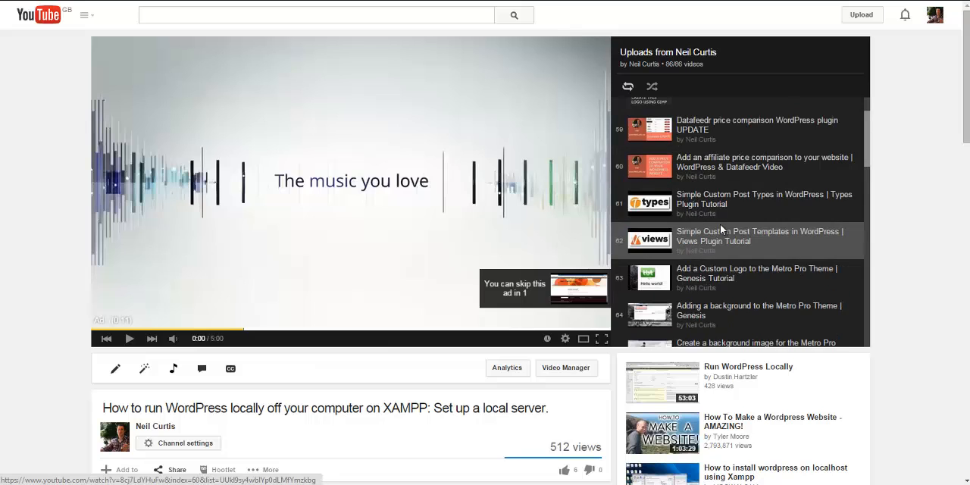
scroll(down, 3)
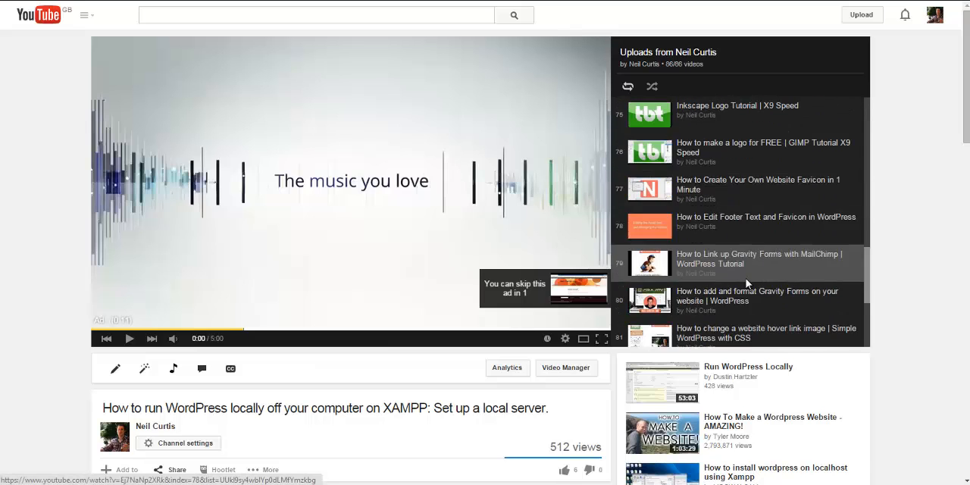
scroll(down, 3)
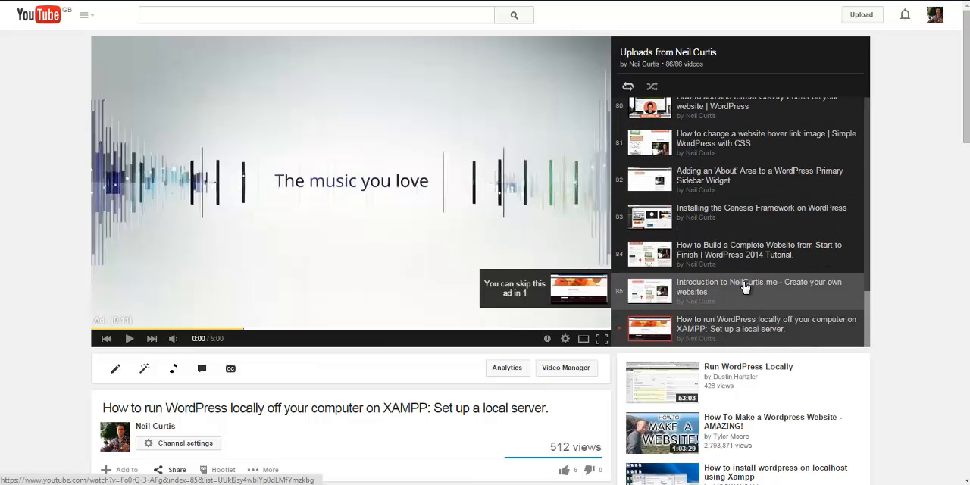
mouse_move(679, 291)
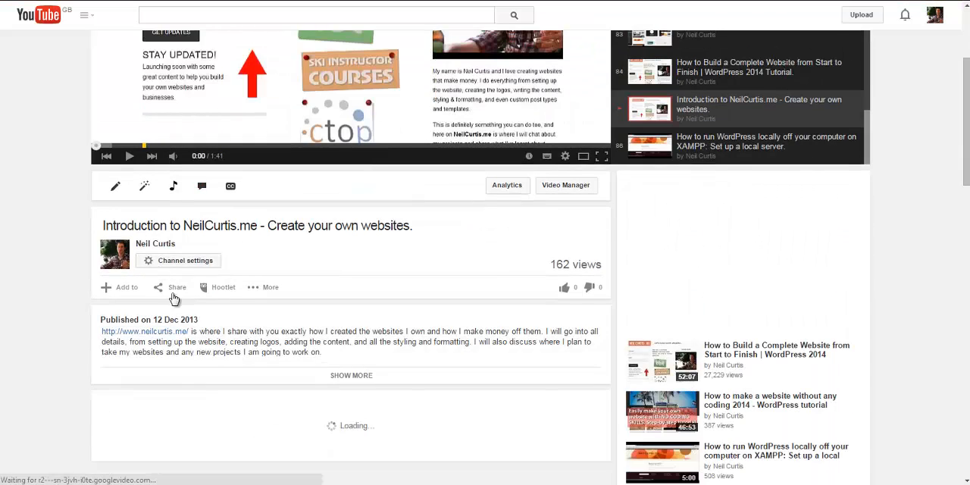
click(176, 288)
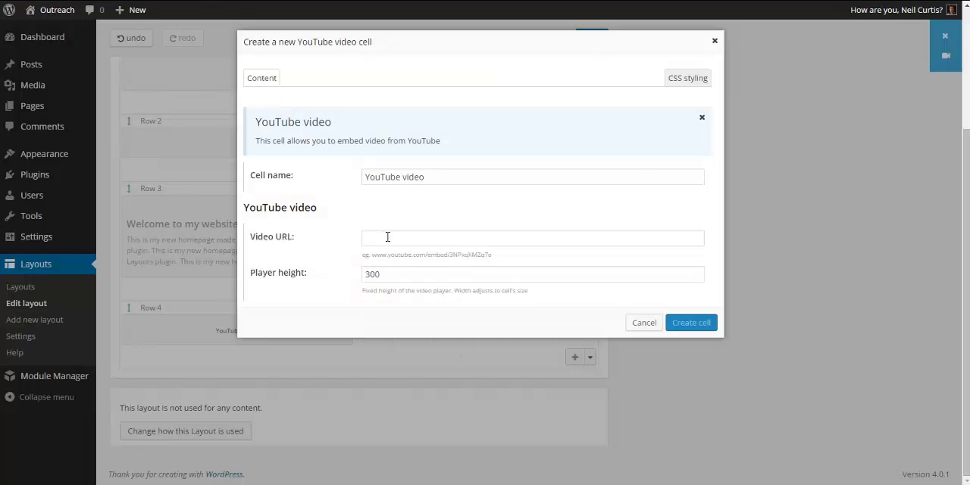
click(689, 322)
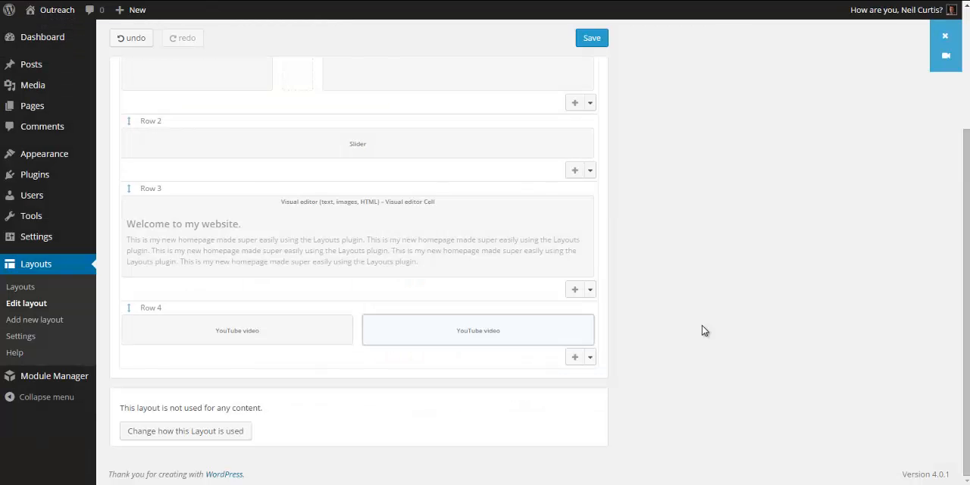
mouse_move(478, 330)
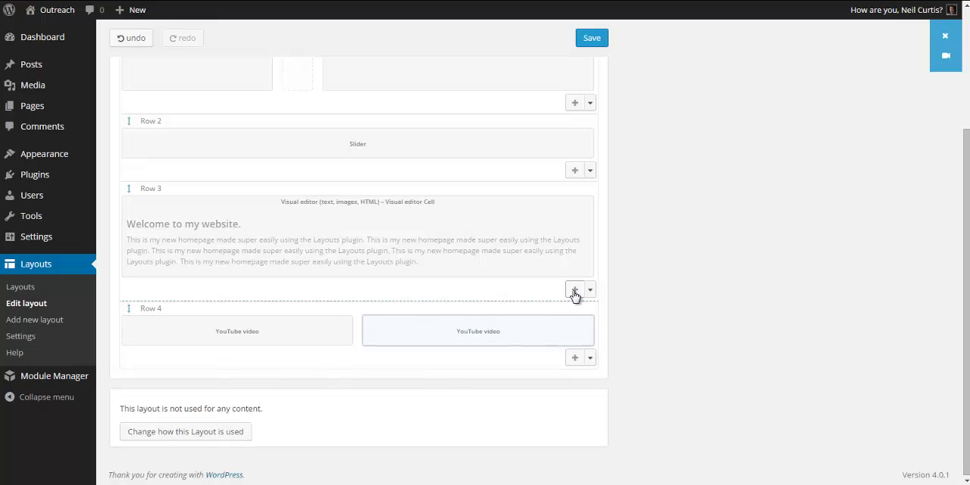
Add a row with a Visual editor cell holding the bold heading 'Recent YouTube Videos'.
click(574, 288)
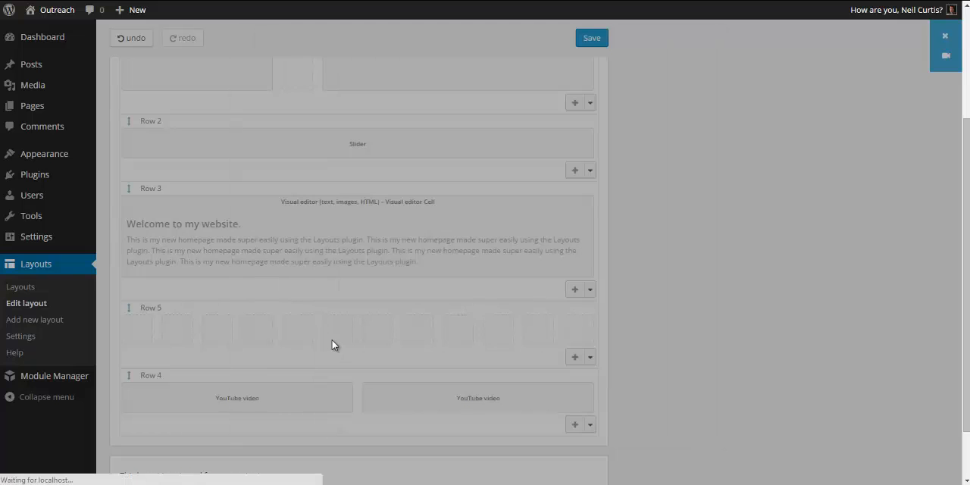
click(357, 201)
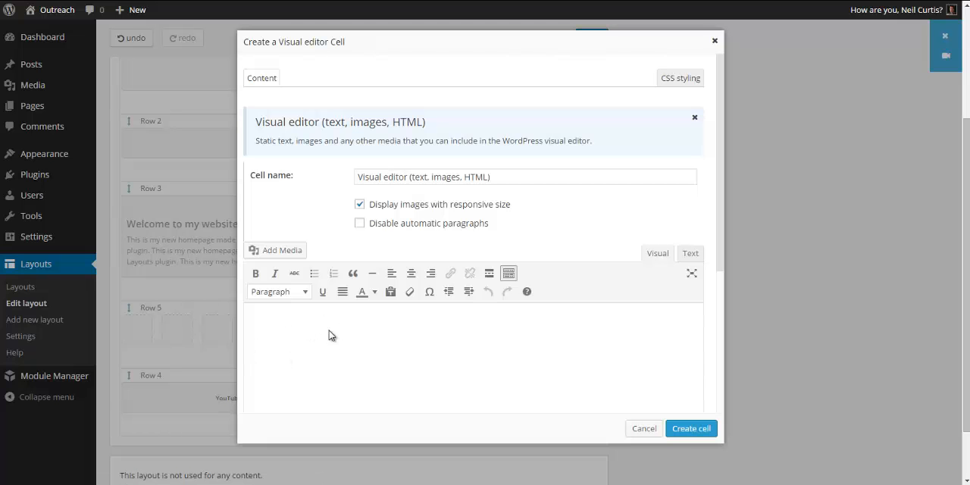
text(Re)
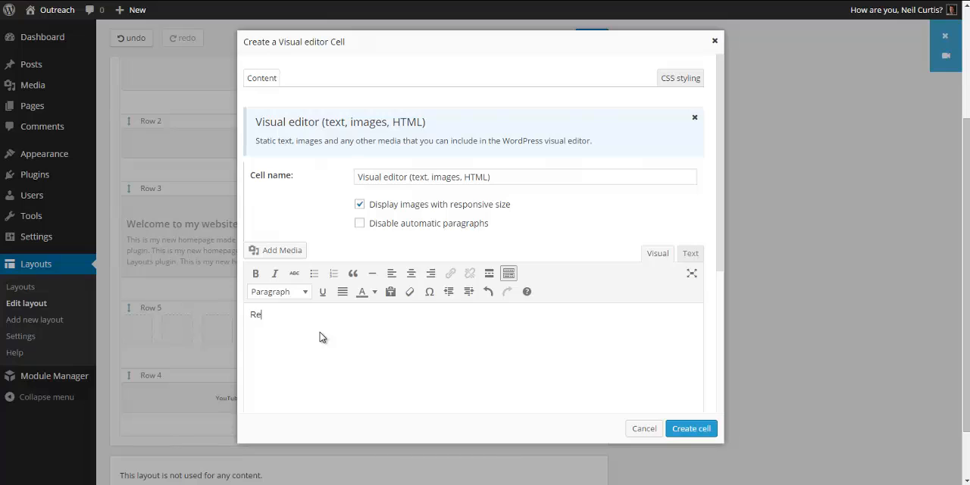
text(cent Youtude)
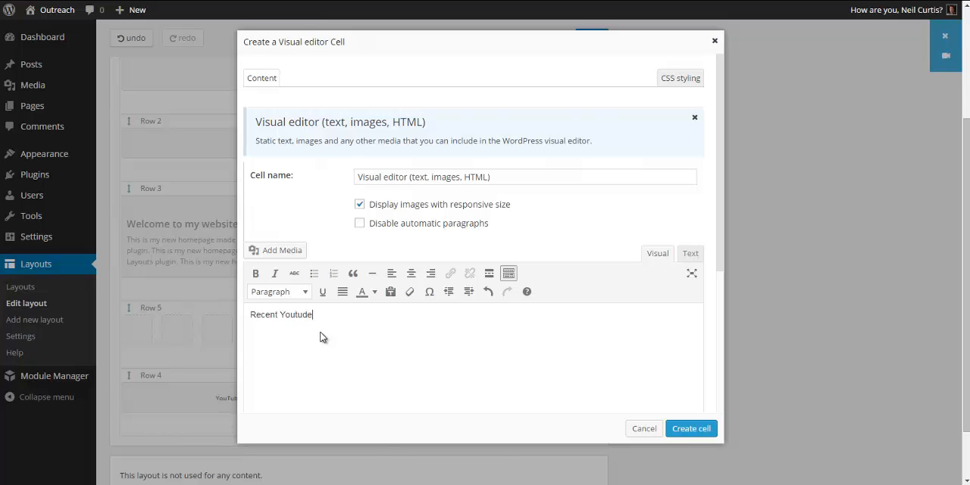
key(BackSpace)
text(be Videos)
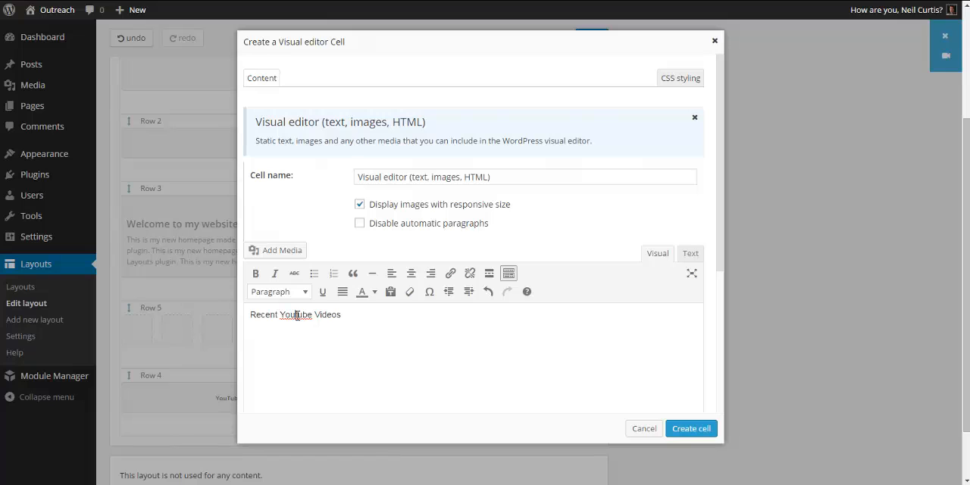
double_click(330, 315)
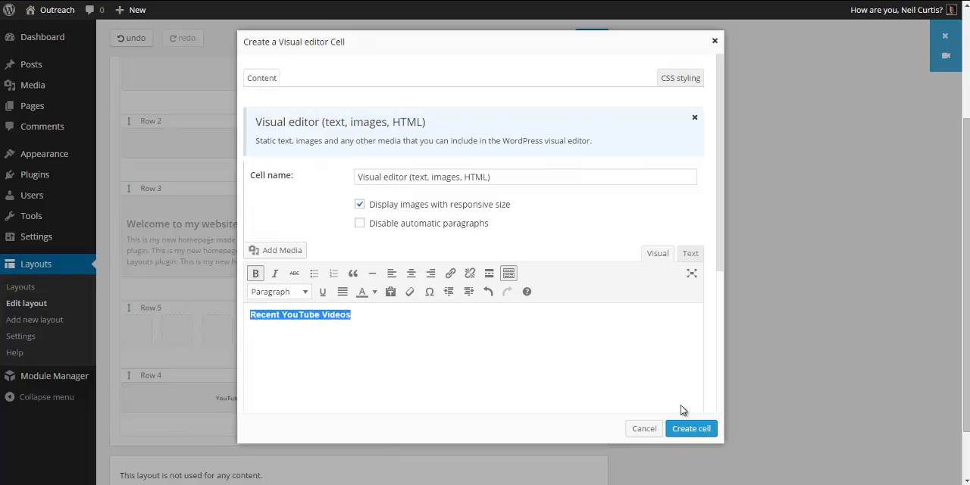
click(691, 427)
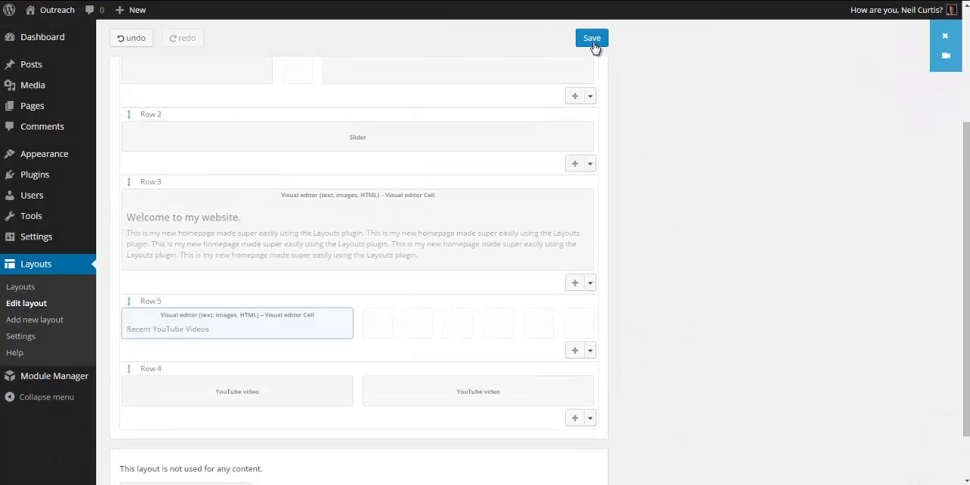
Save the layout and check the heading above the two videos on the live homepage.
click(591, 38)
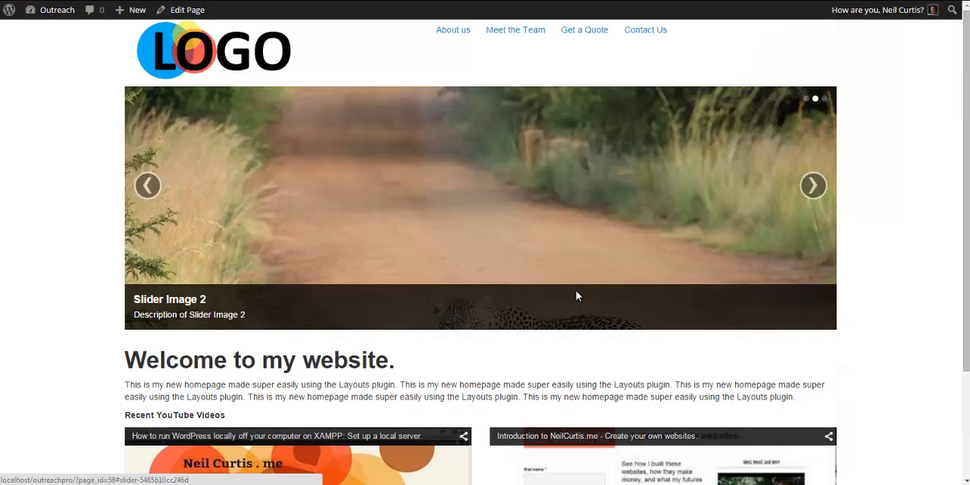
scroll(down, 3)
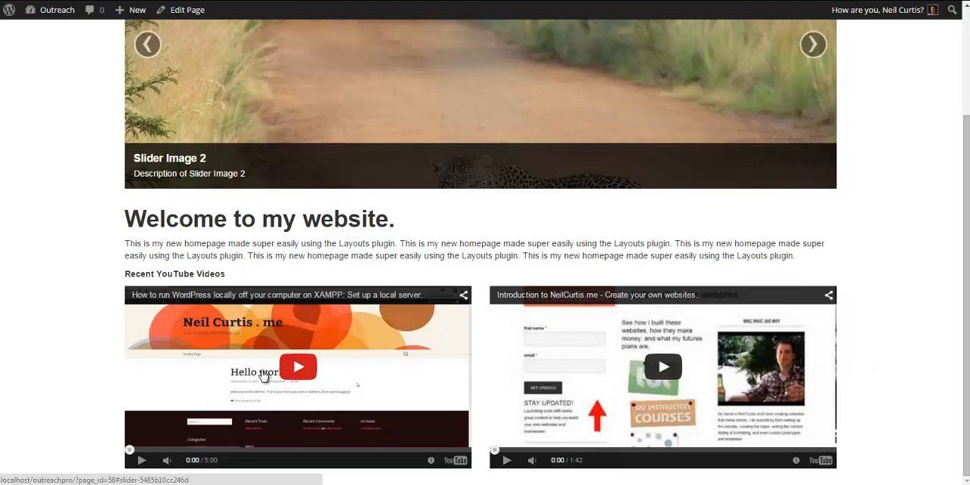
mouse_move(221, 397)
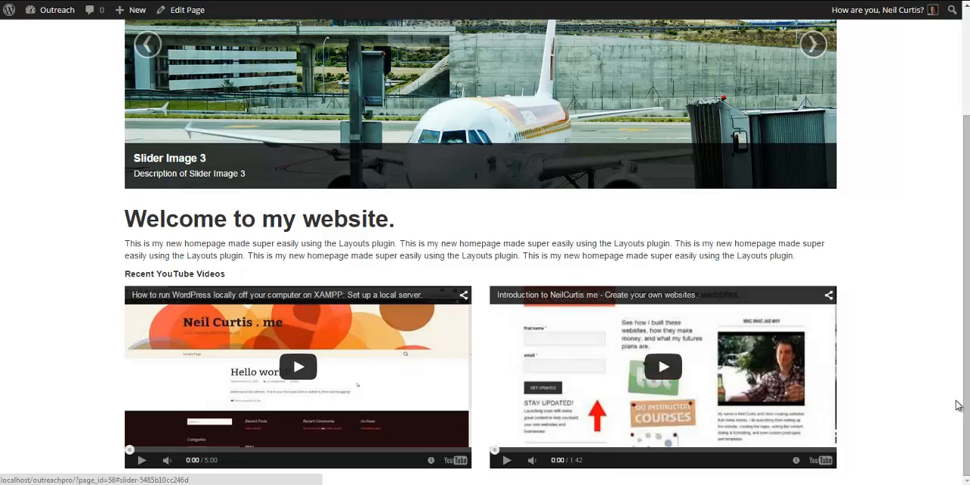
mouse_move(951, 400)
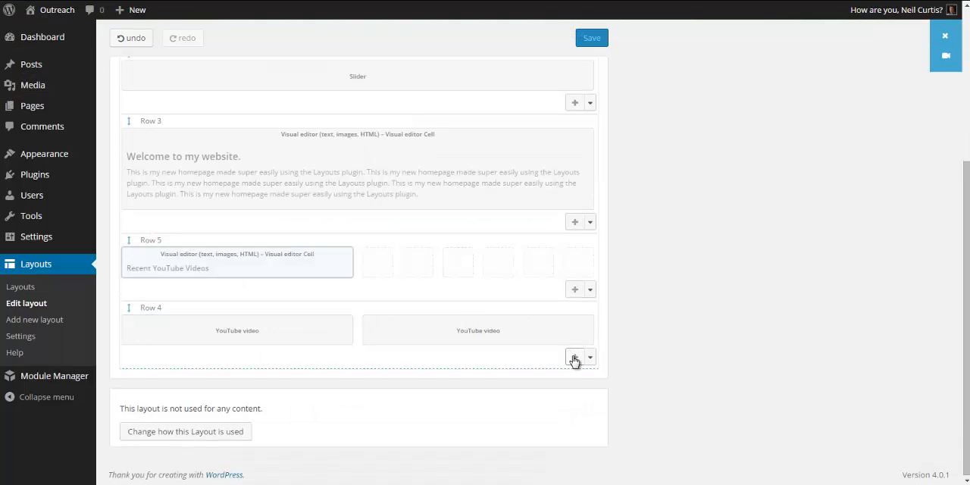
Add Row 6 below the videos with a Visual editor cell and bring up its Insert Media library.
click(575, 358)
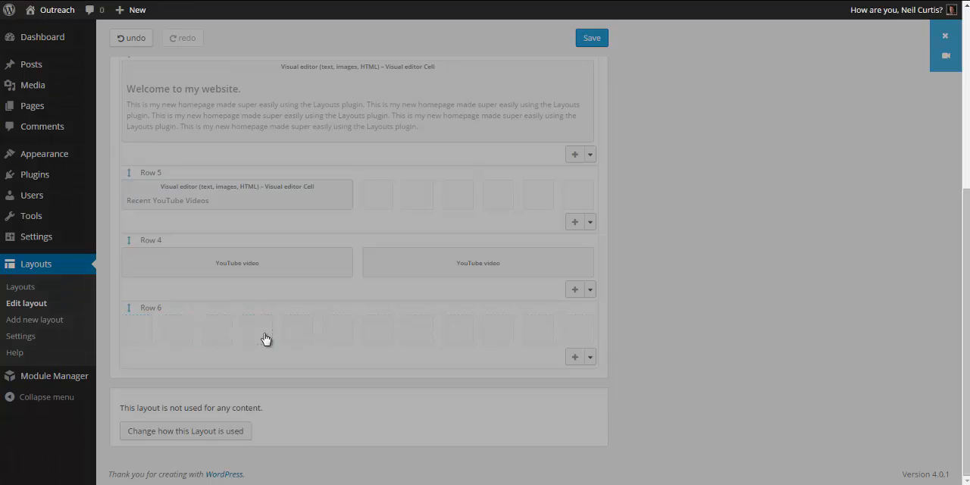
click(574, 358)
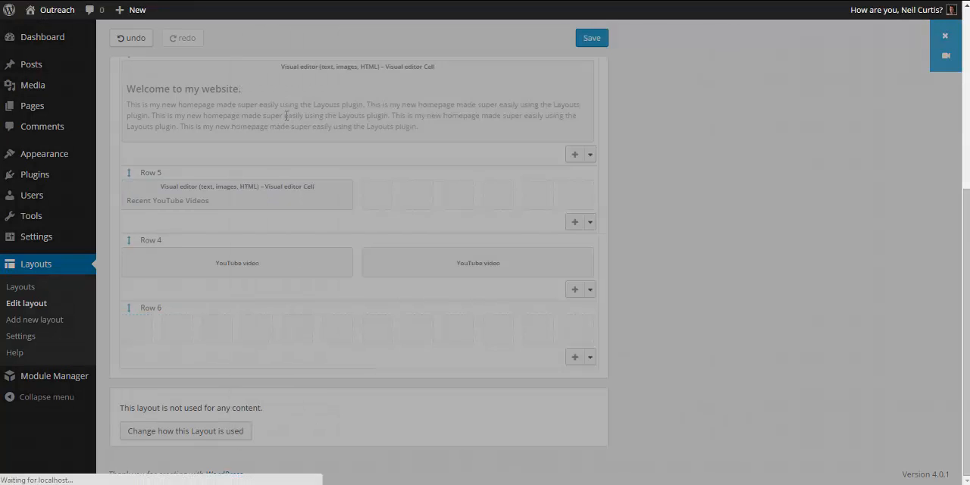
click(574, 154)
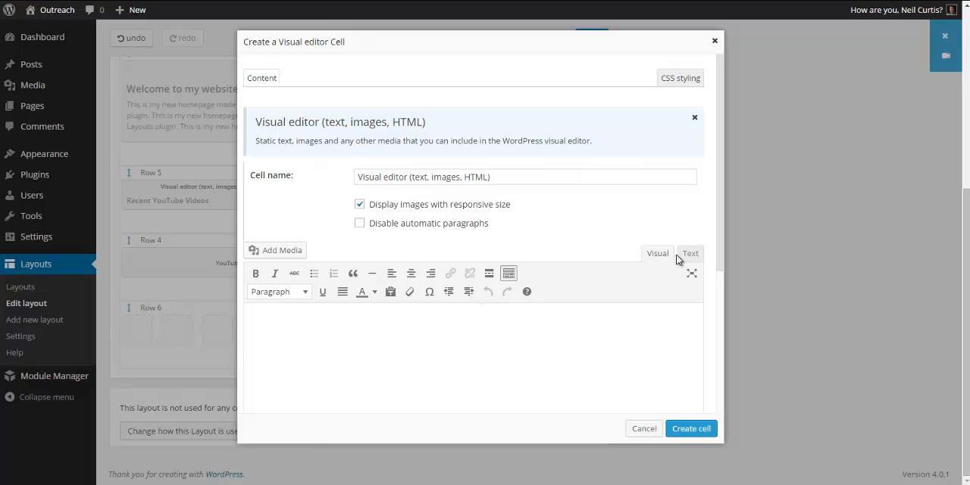
click(276, 250)
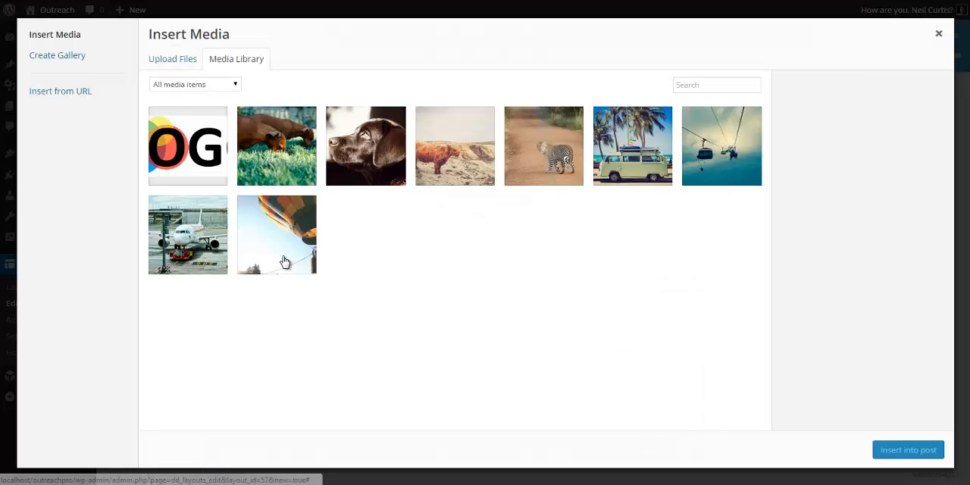
mouse_move(415, 206)
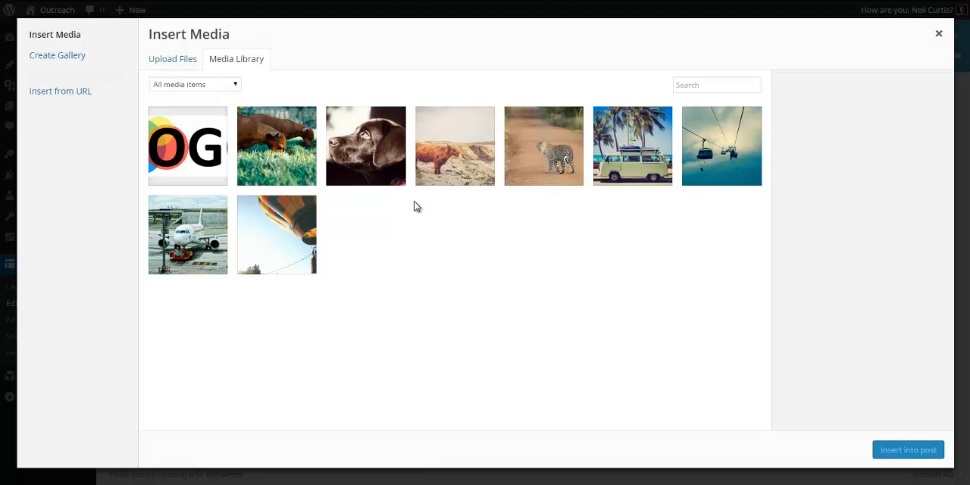
mouse_move(633, 169)
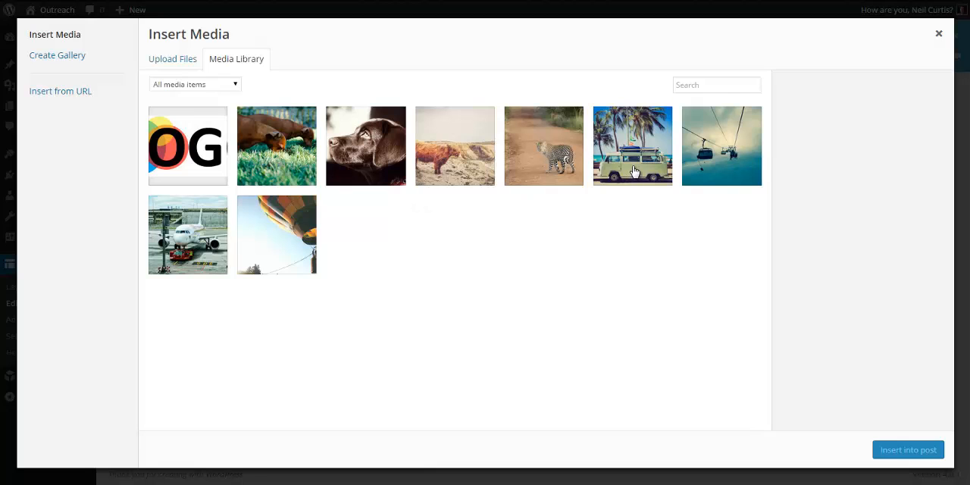
Select the van-under-palm-trees photo and set Link To None.
click(632, 145)
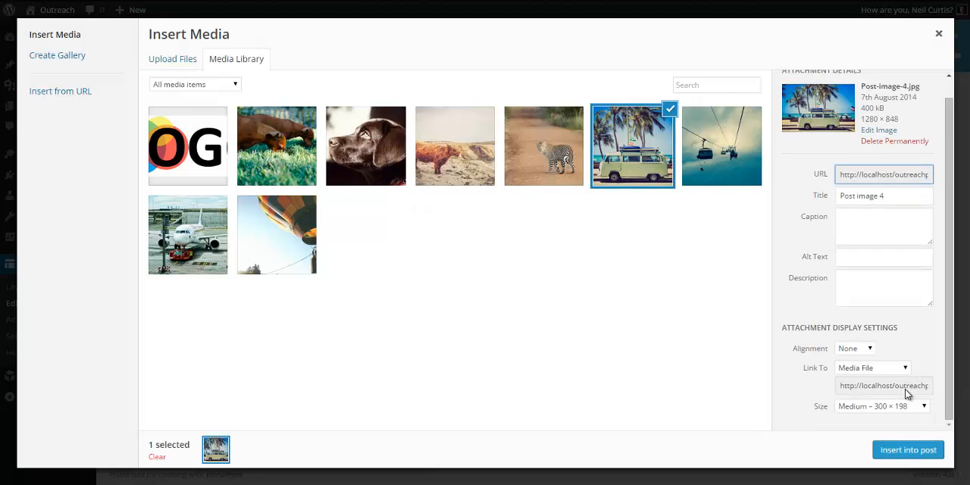
click(880, 406)
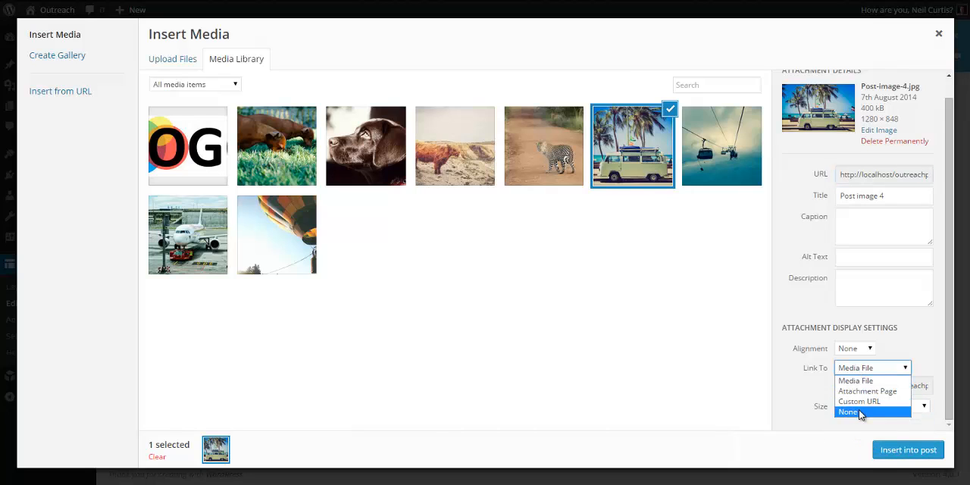
click(848, 412)
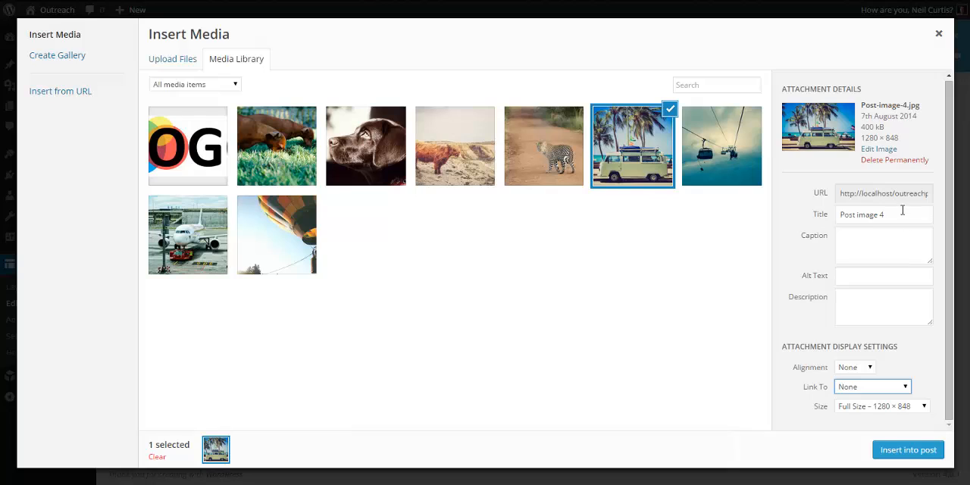
Caption it as an image that links to a page on the website and insert it into the cell.
click(883, 245)
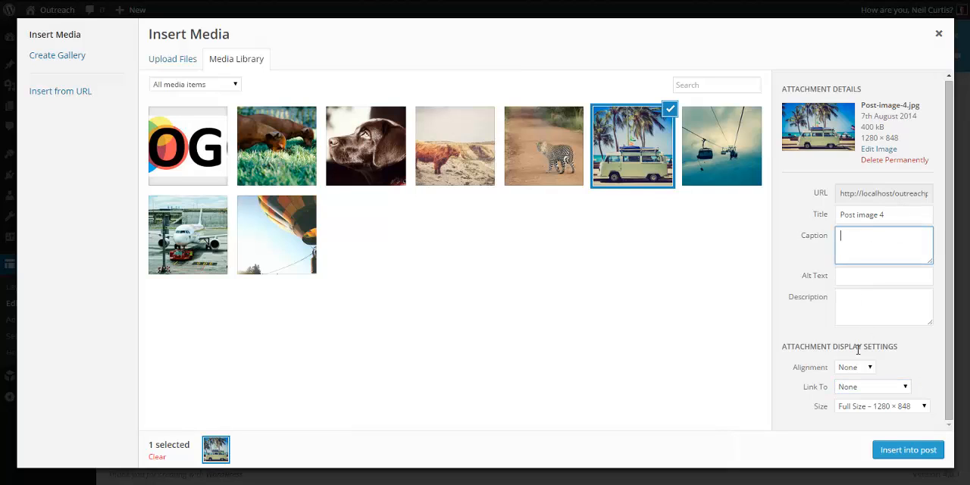
text(This is an image that)
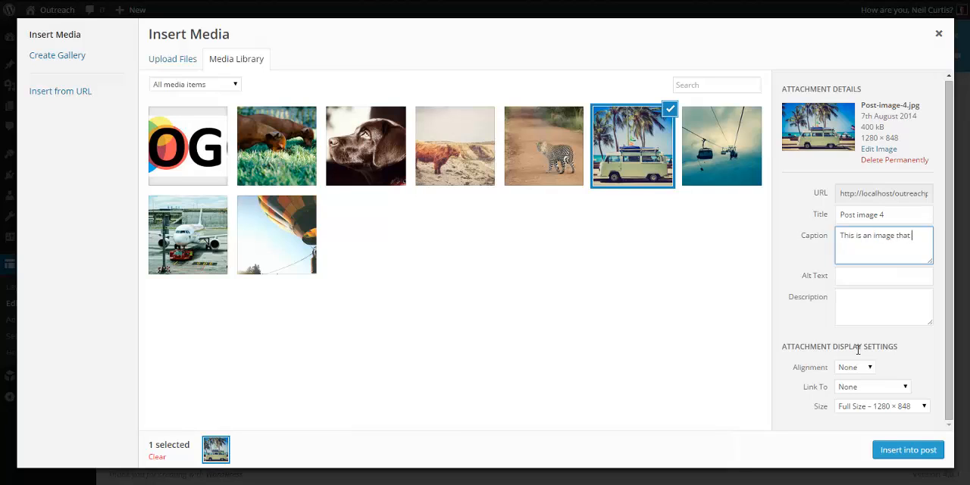
text(links to a page)
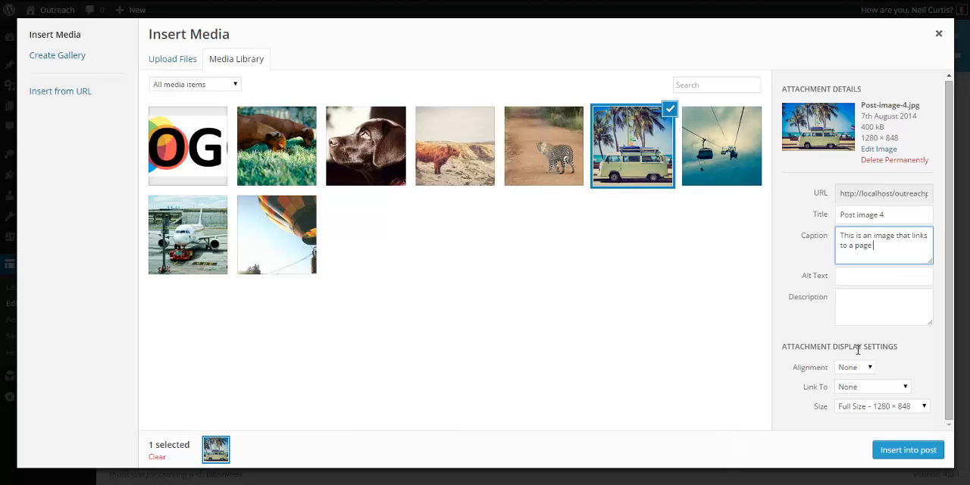
text(on the website.)
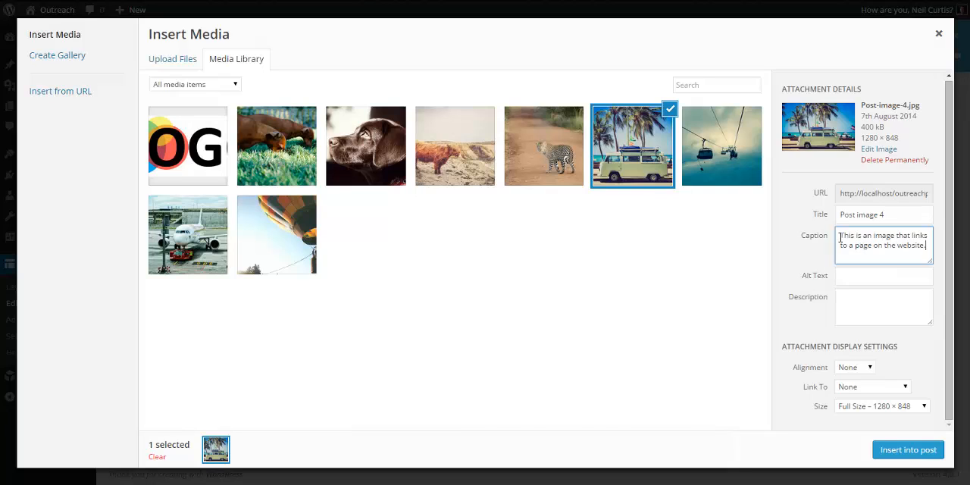
triple_click(883, 240)
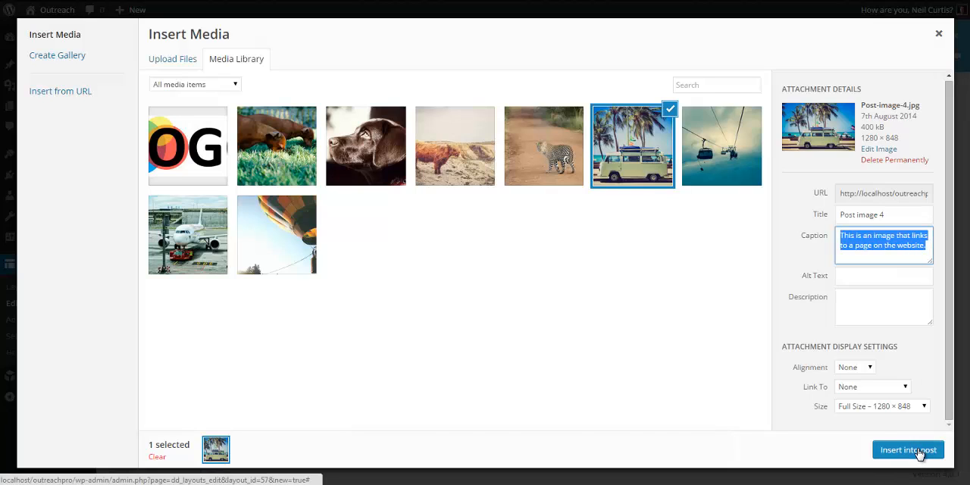
mouse_move(886, 458)
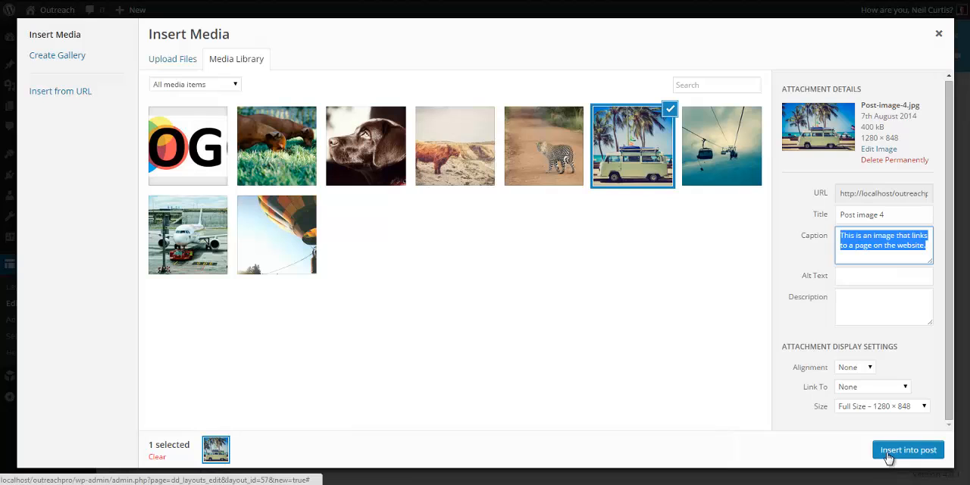
click(907, 449)
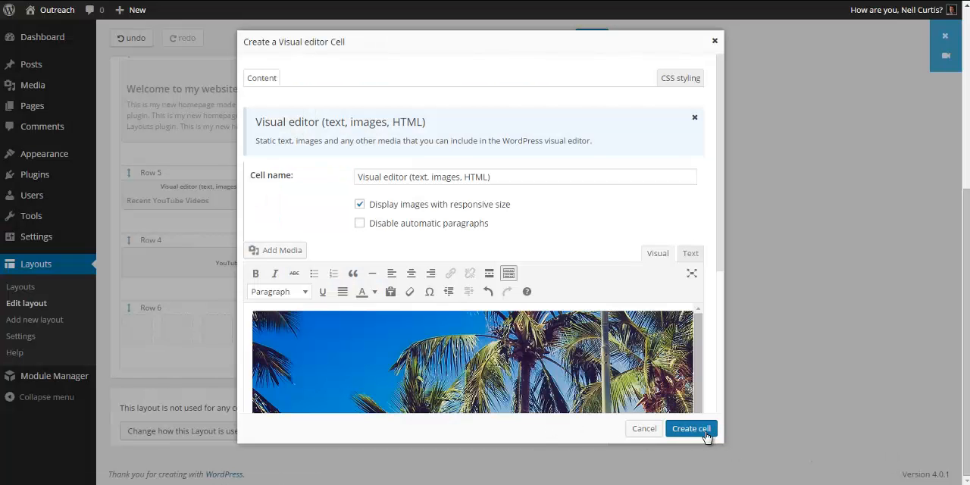
Create the first van-photo cell, then build a second text-and-images cell with the van photo.
click(690, 427)
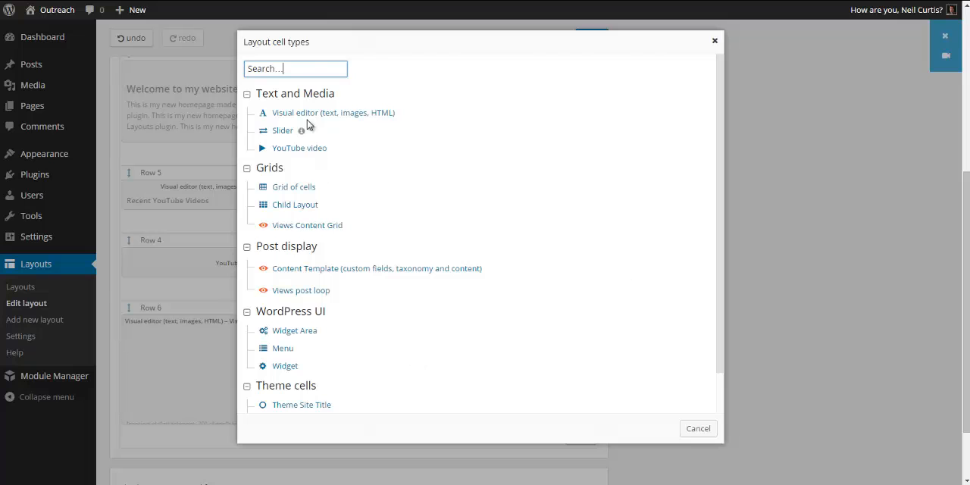
click(334, 112)
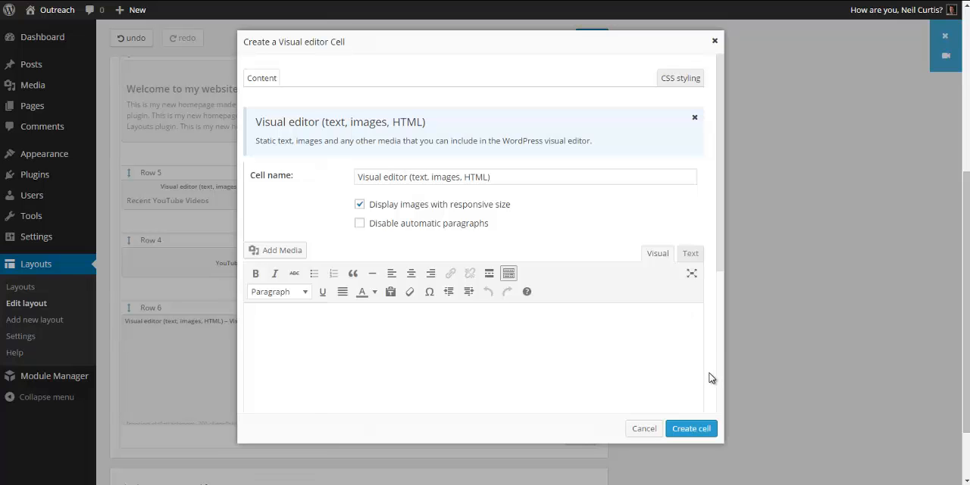
mouse_move(276, 250)
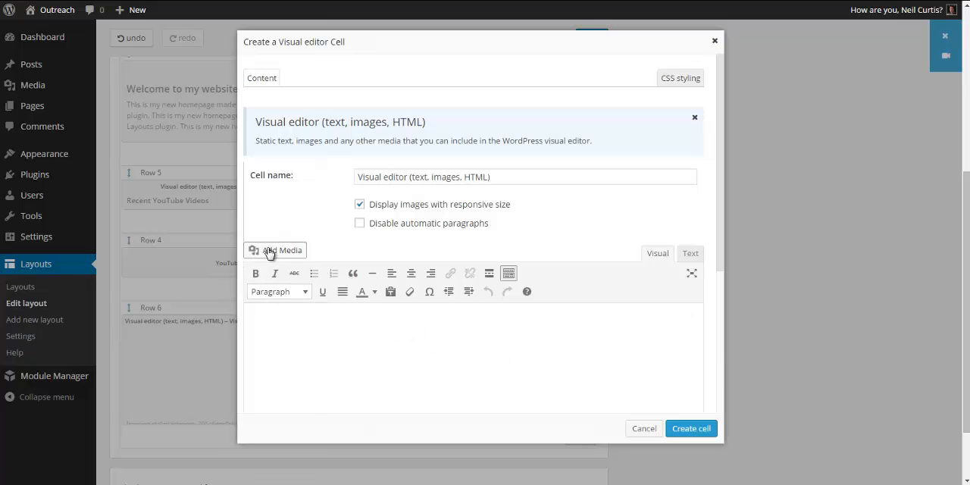
click(275, 250)
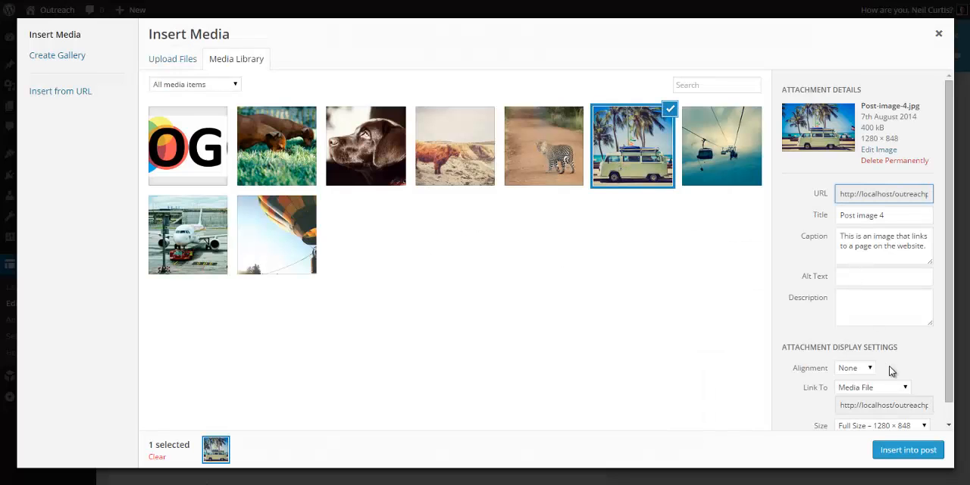
click(873, 388)
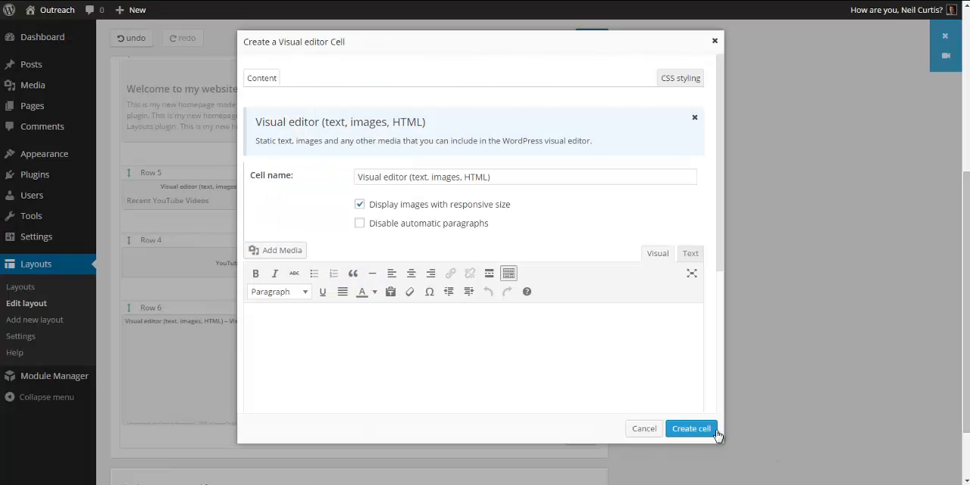
click(690, 428)
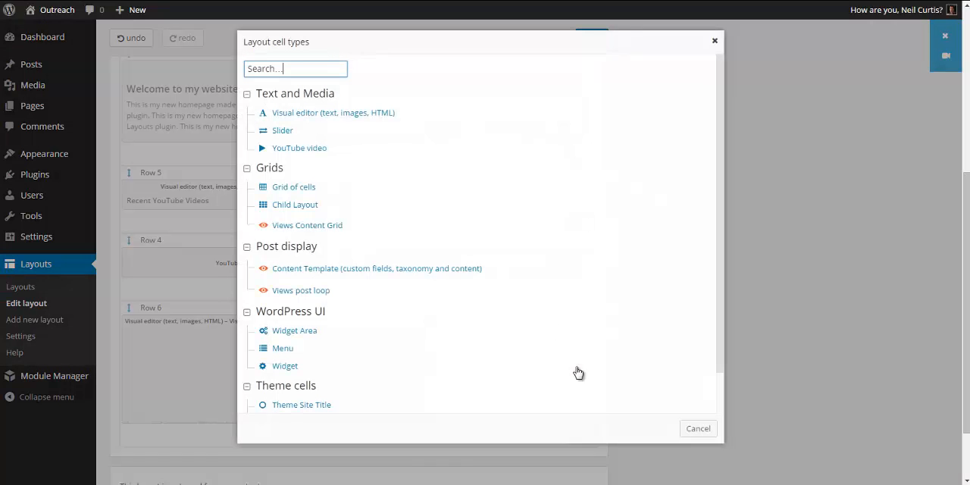
Add a third text-and-images cell with the van photo, Link To set to None.
click(334, 112)
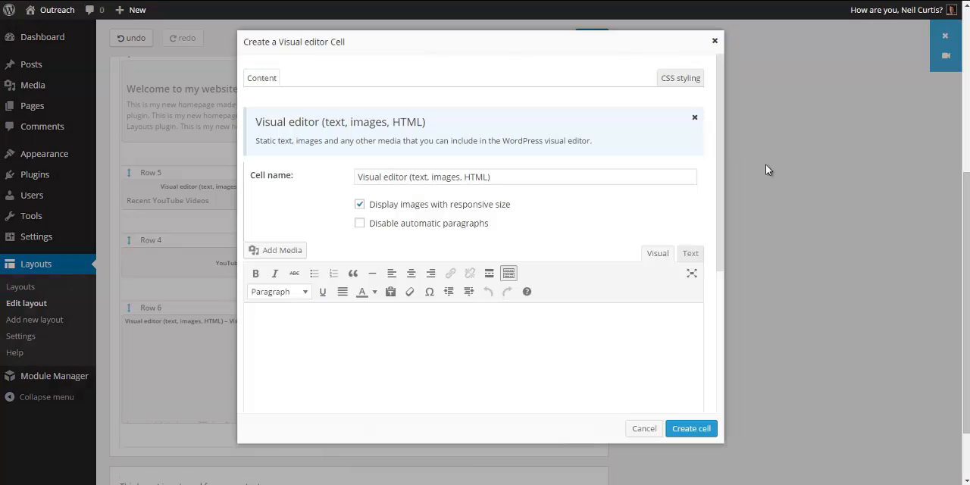
mouse_move(276, 250)
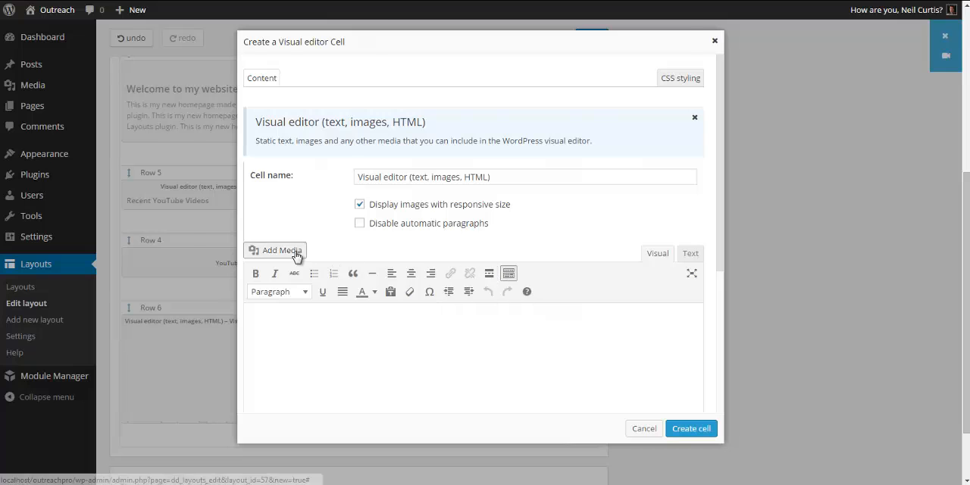
click(276, 250)
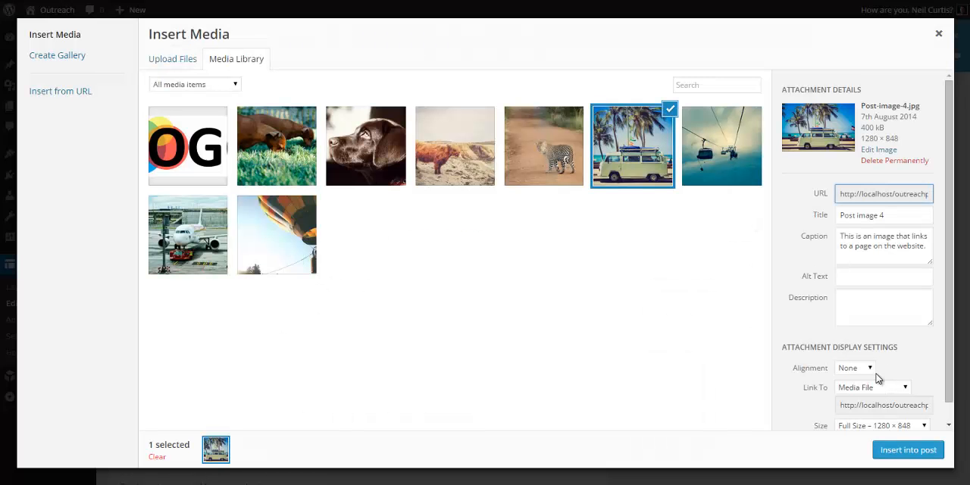
click(871, 388)
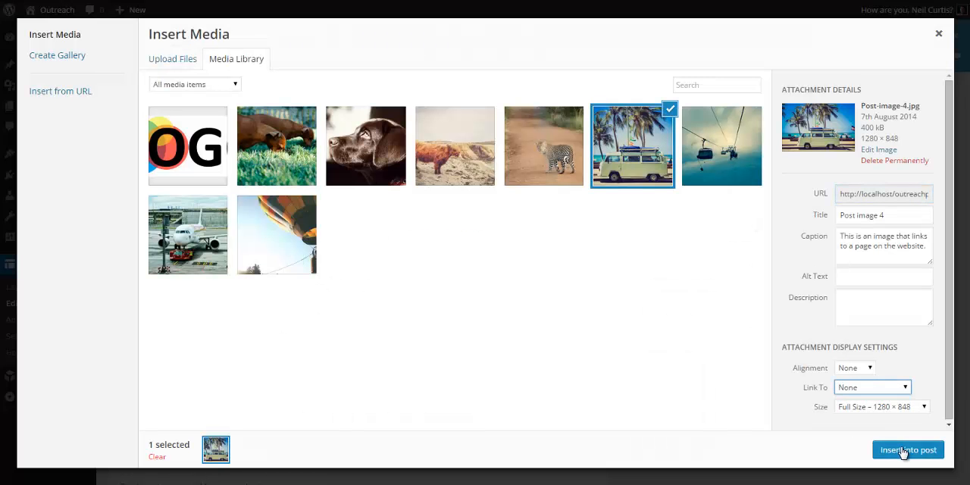
click(906, 449)
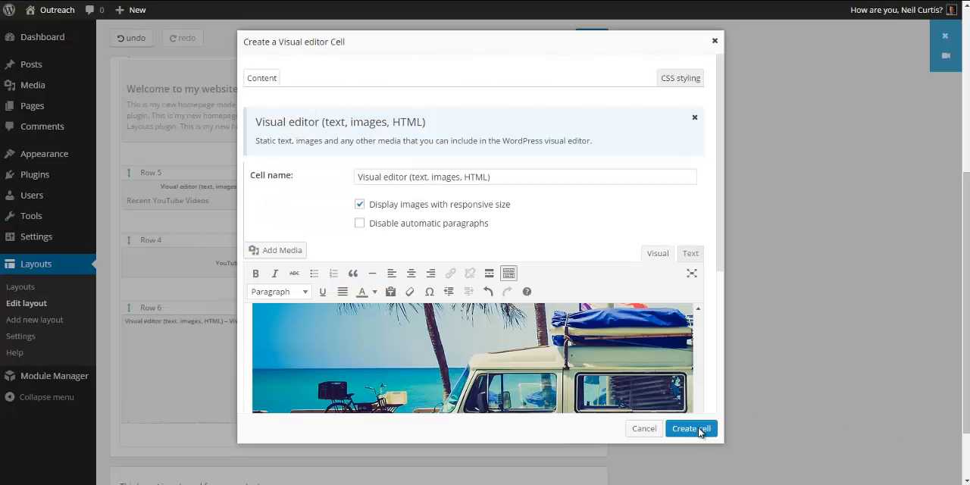
click(691, 427)
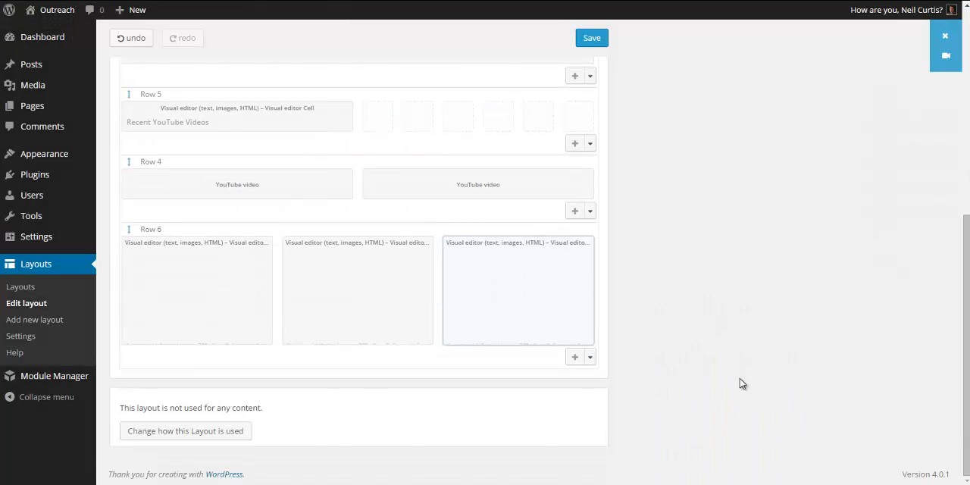
Save the layout and scroll through the live homepage to review it.
click(591, 38)
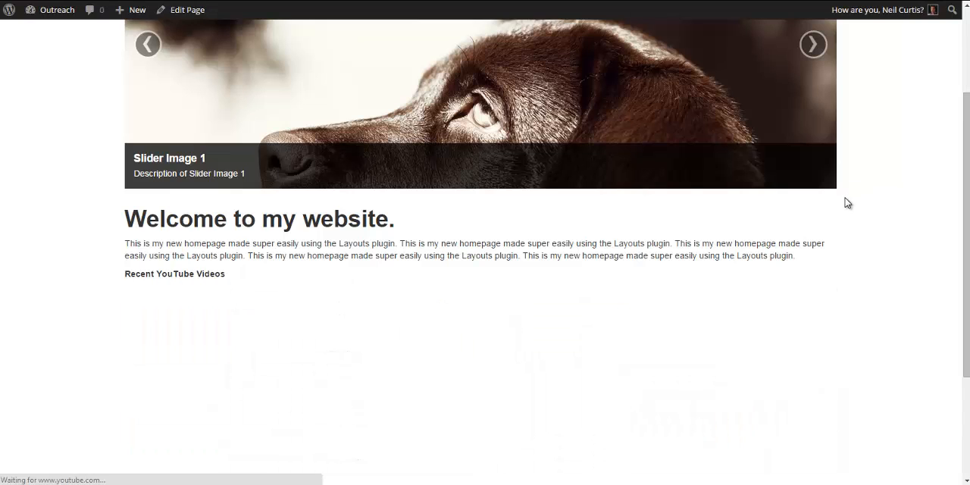
scroll(down, 3)
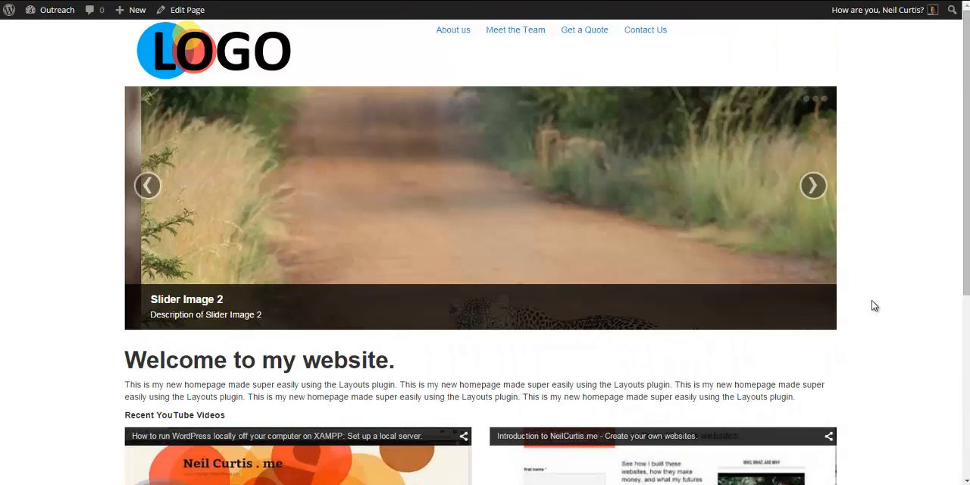
scroll(down, 3)
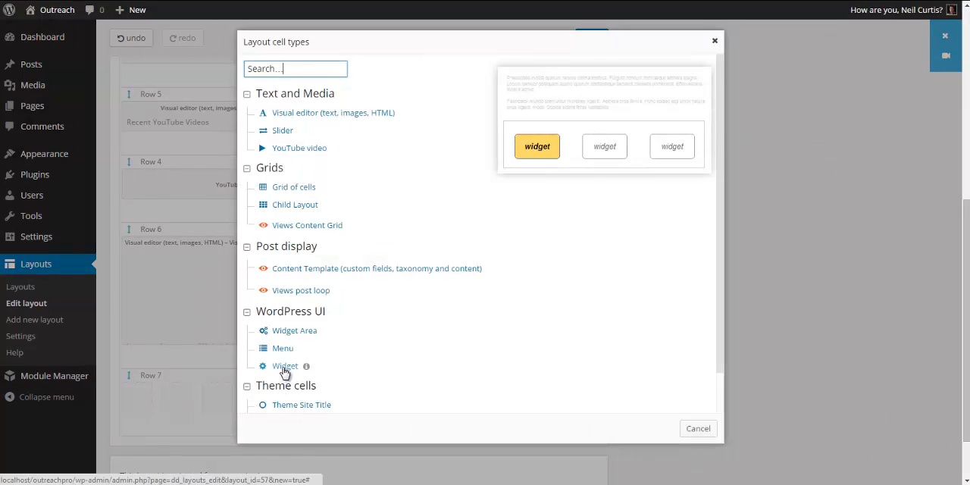
Create a Widget cell of type Recent Posts titled 'Recent Posts' in Row 7.
click(285, 366)
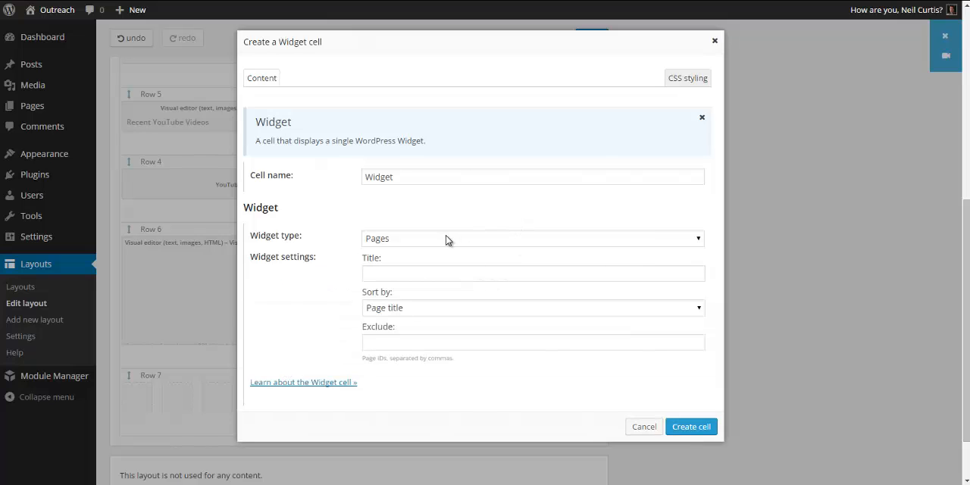
click(534, 306)
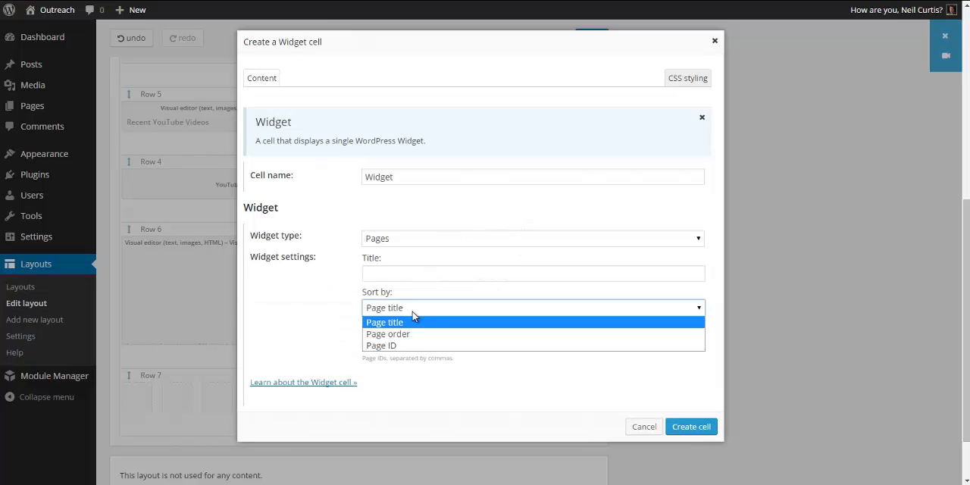
click(534, 238)
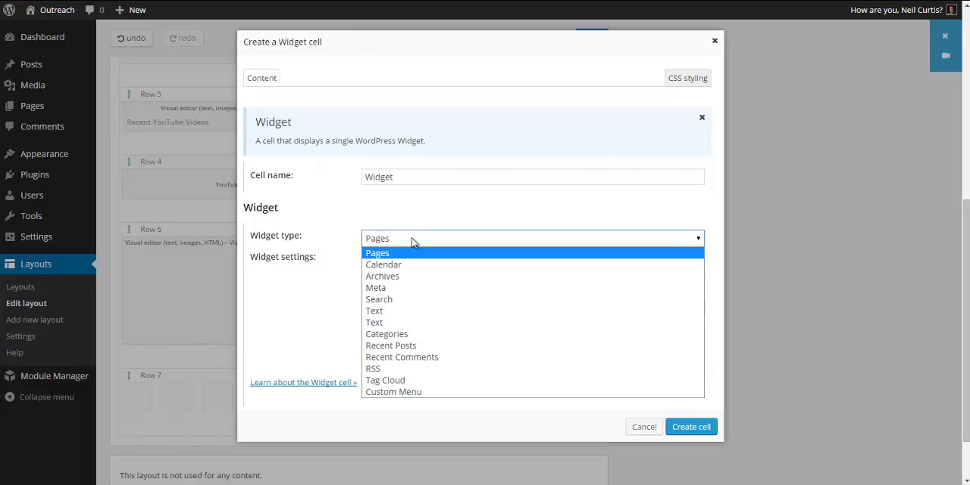
click(391, 346)
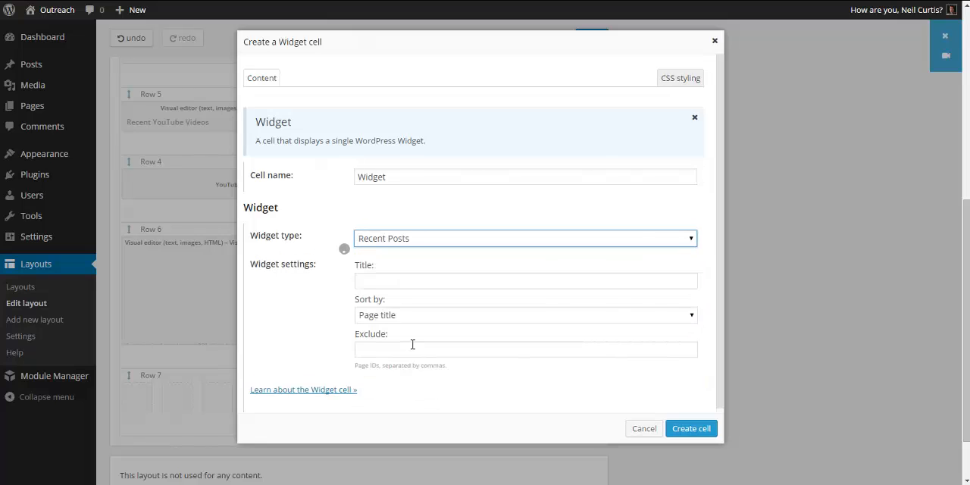
click(525, 238)
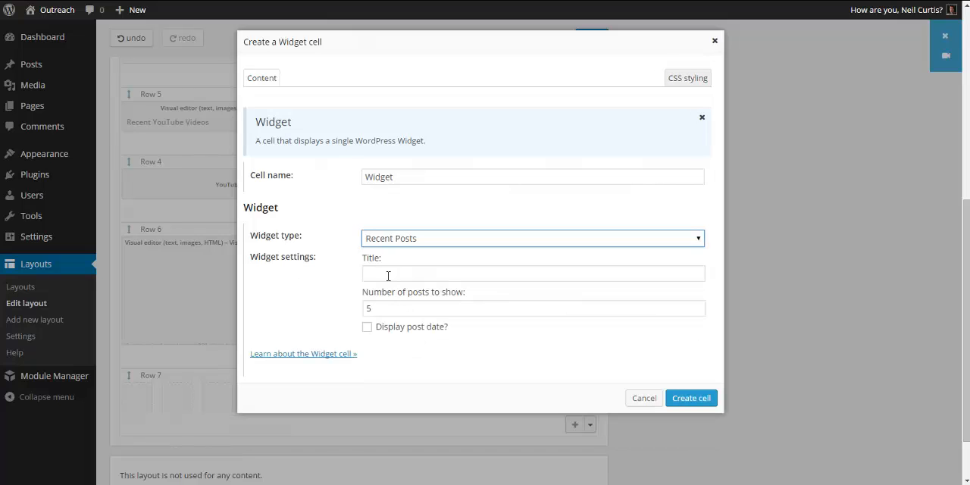
text(Recent P)
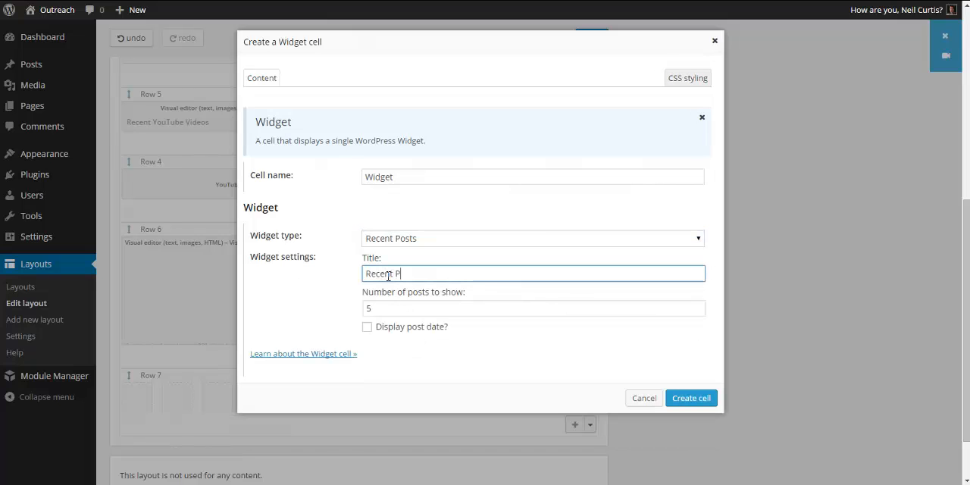
text(osts)
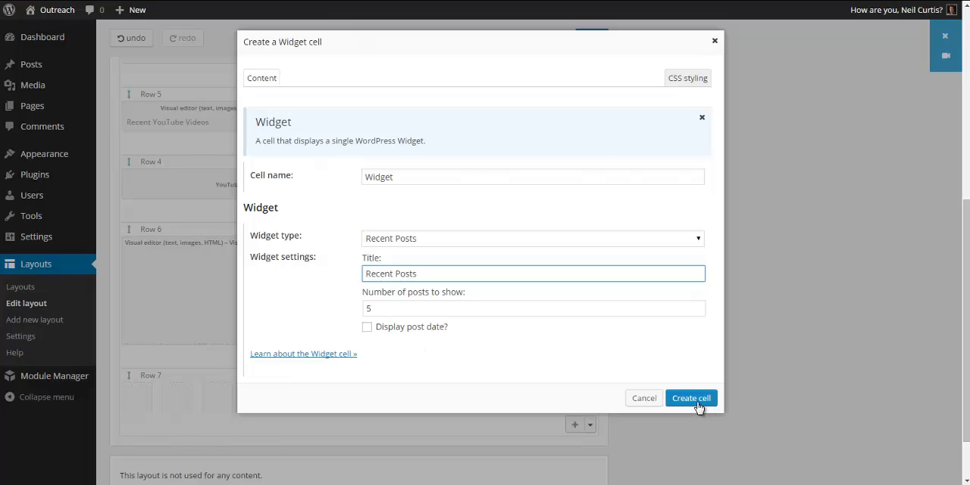
click(691, 397)
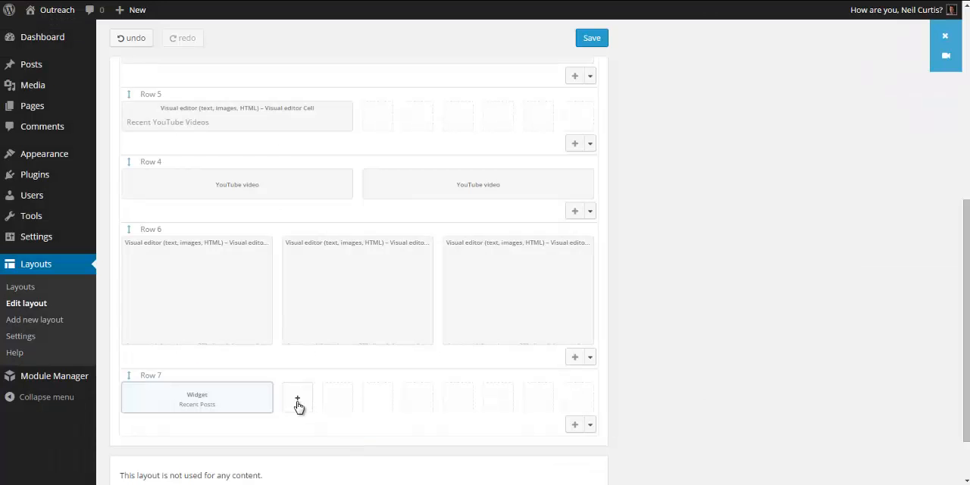
Create a Calendar widget cell titled 'Find a Date' in Row 7's next empty slot.
click(297, 397)
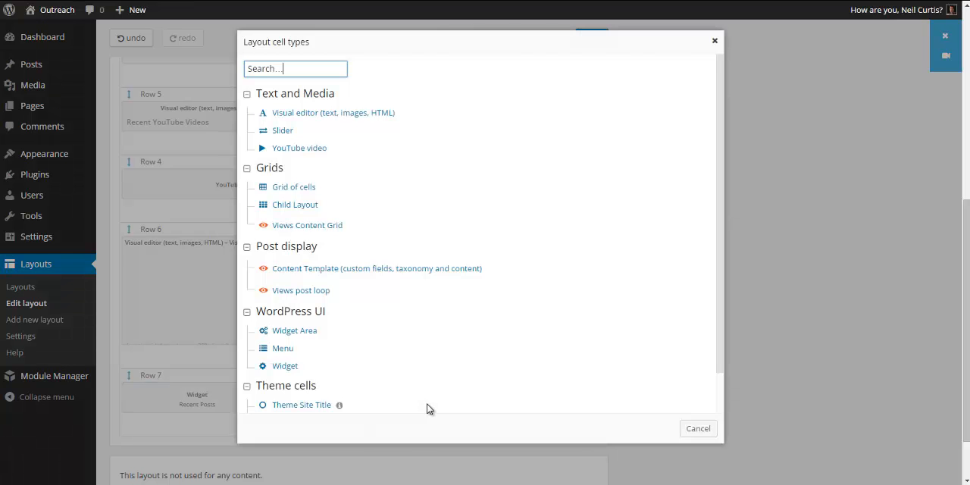
mouse_move(303, 112)
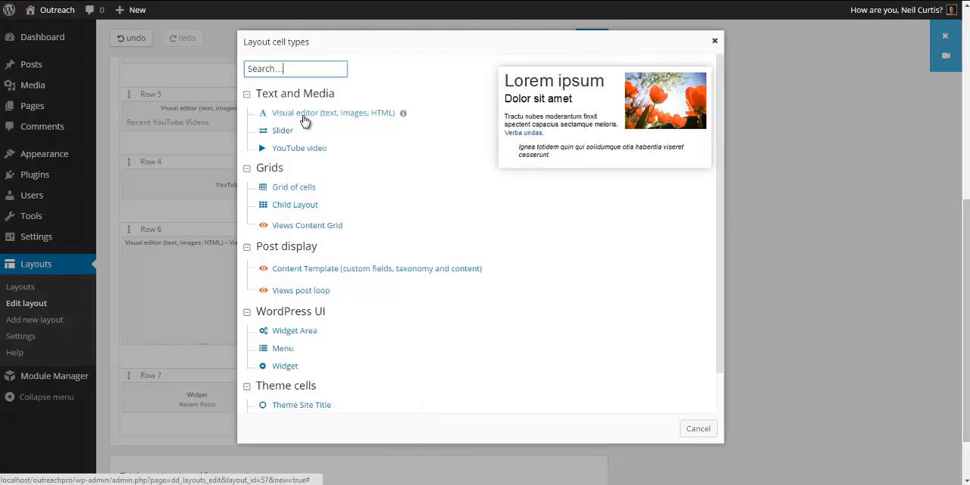
mouse_move(285, 367)
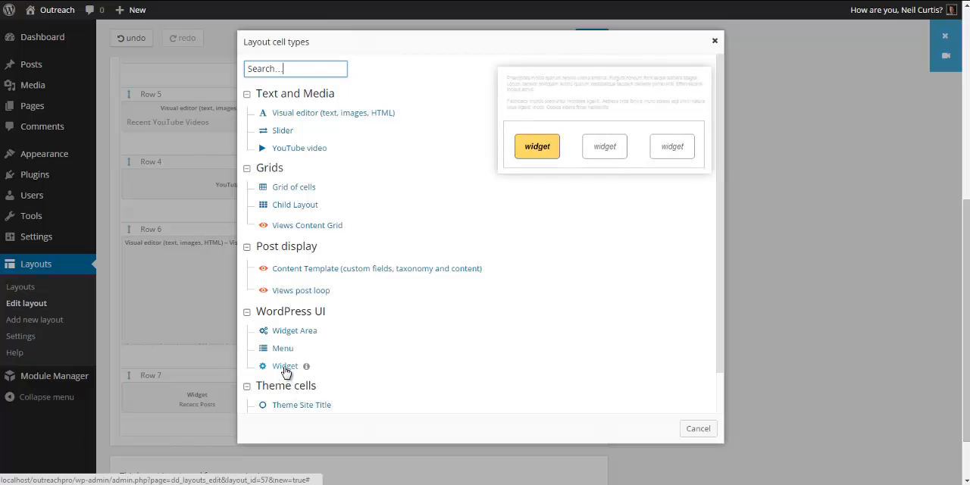
click(285, 367)
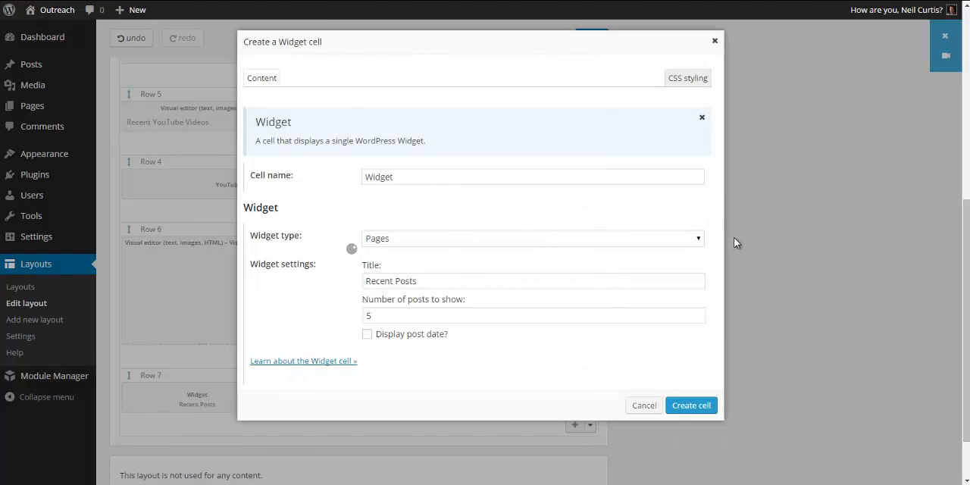
click(531, 238)
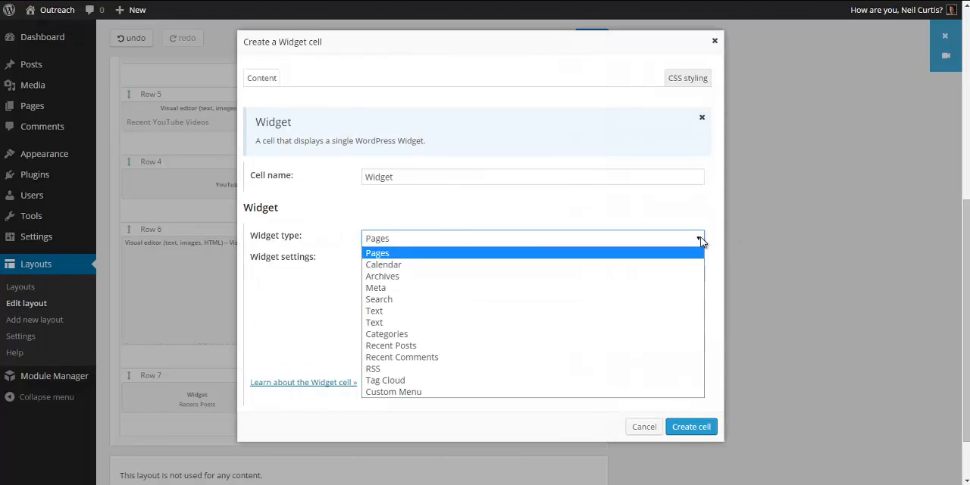
mouse_move(402, 300)
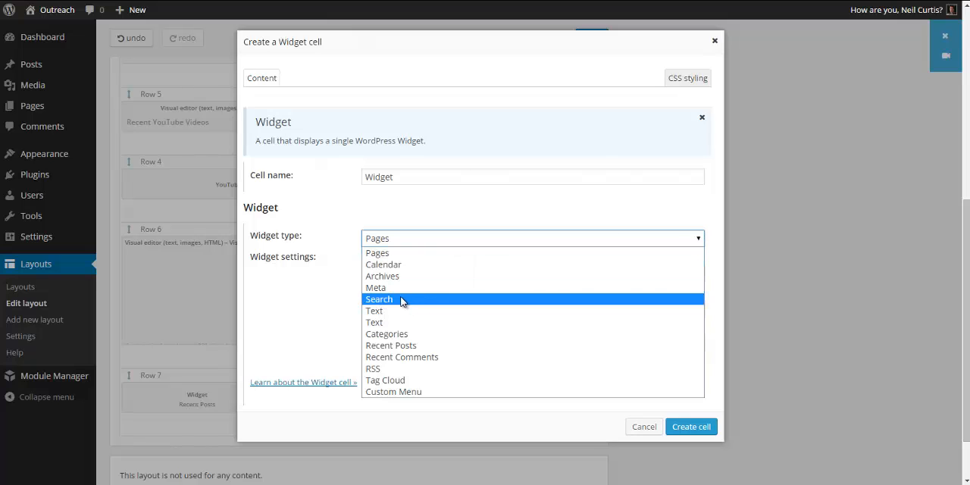
mouse_move(382, 263)
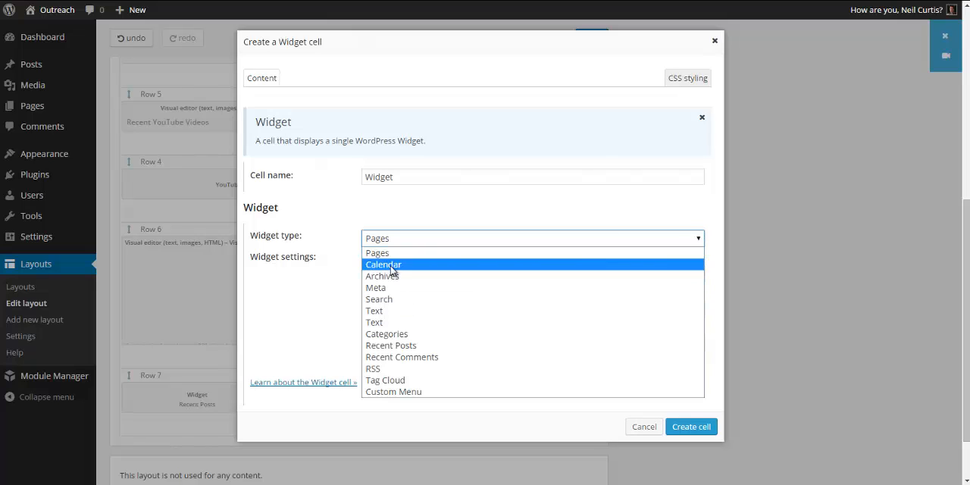
click(382, 264)
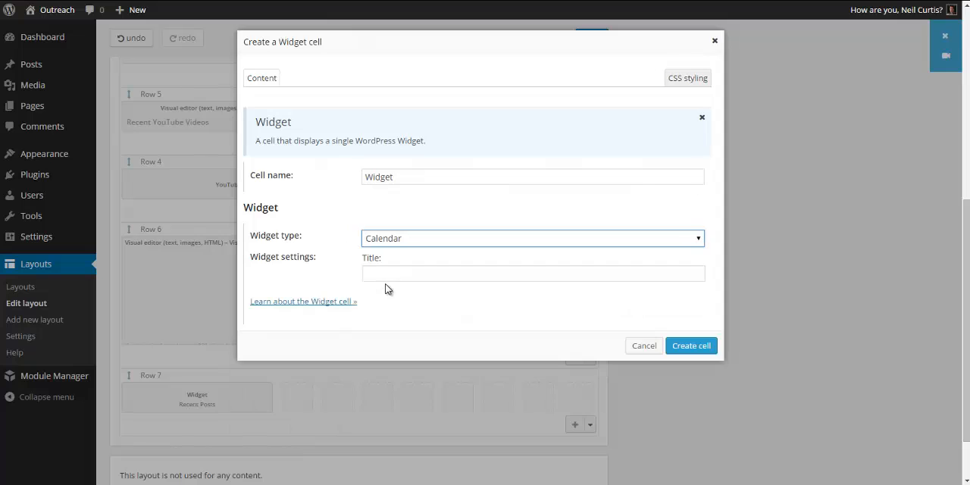
text(Find a)
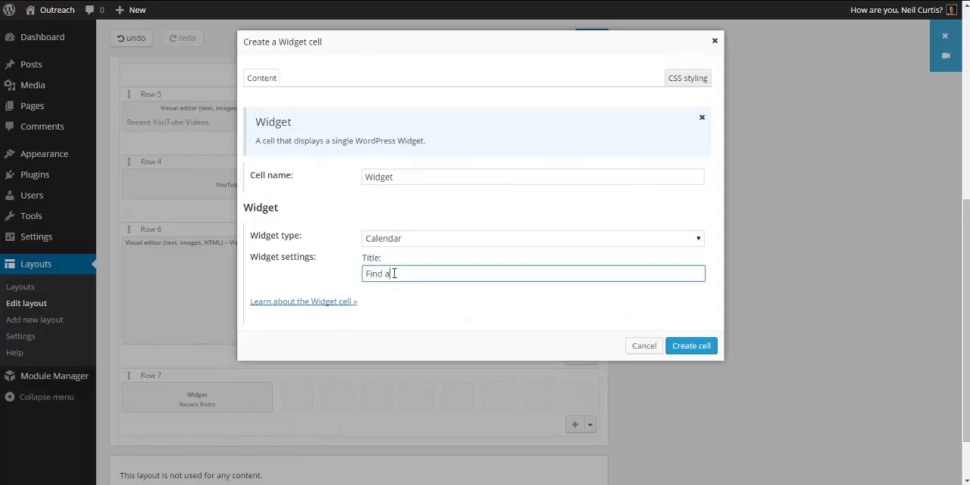
text(Date)
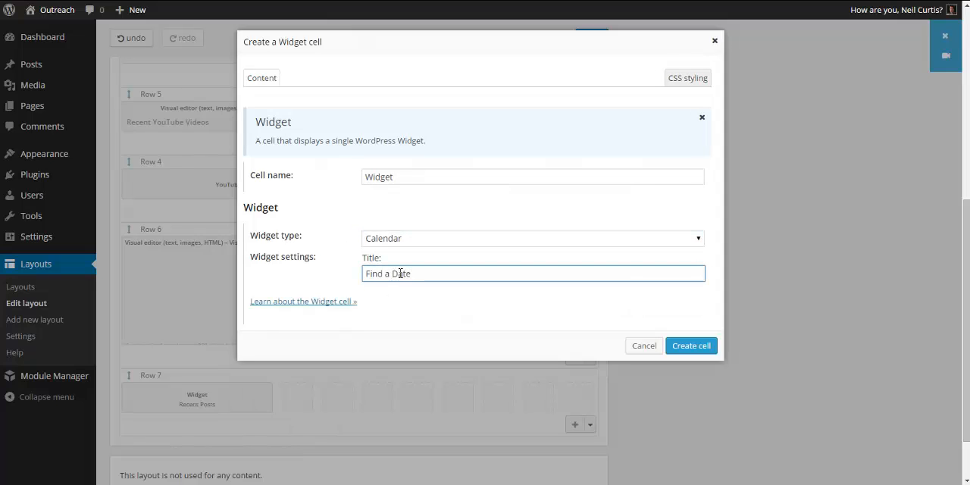
click(689, 346)
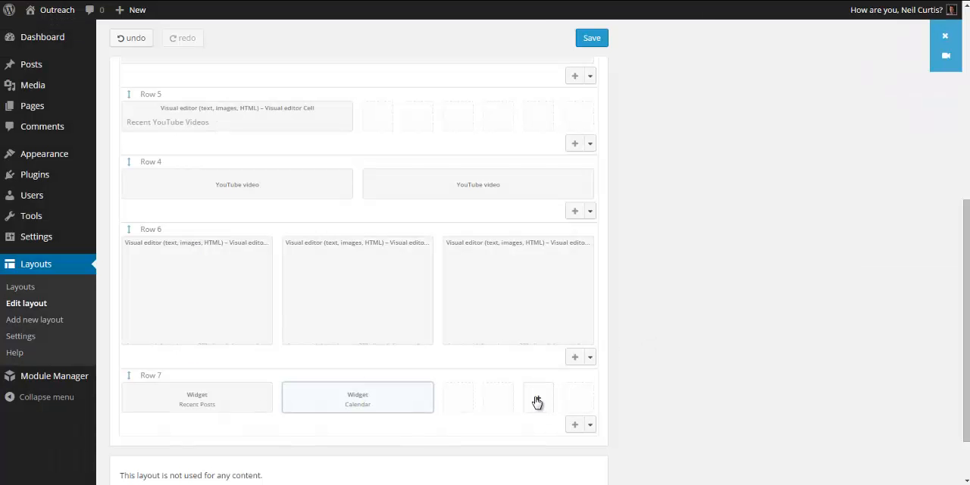
Create a Search widget cell titled 'Search' in the last slot and save the layout.
click(538, 397)
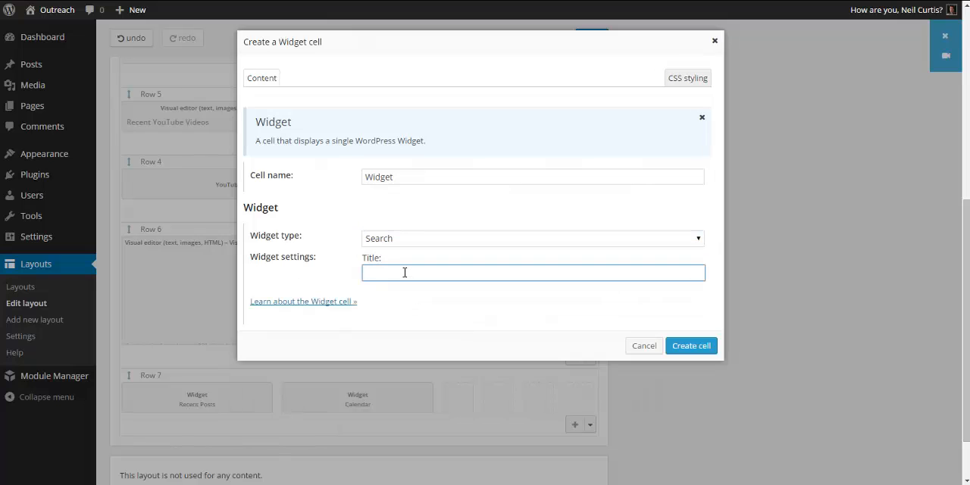
text(Search)
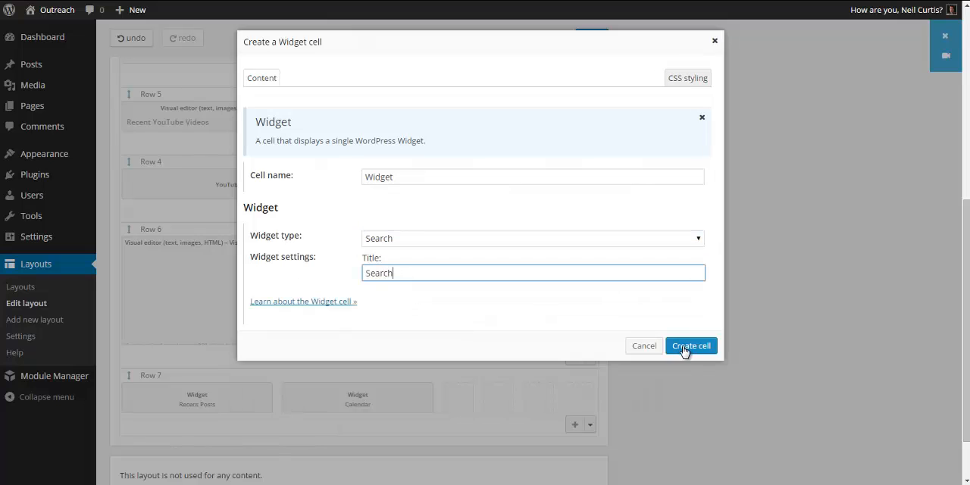
click(691, 345)
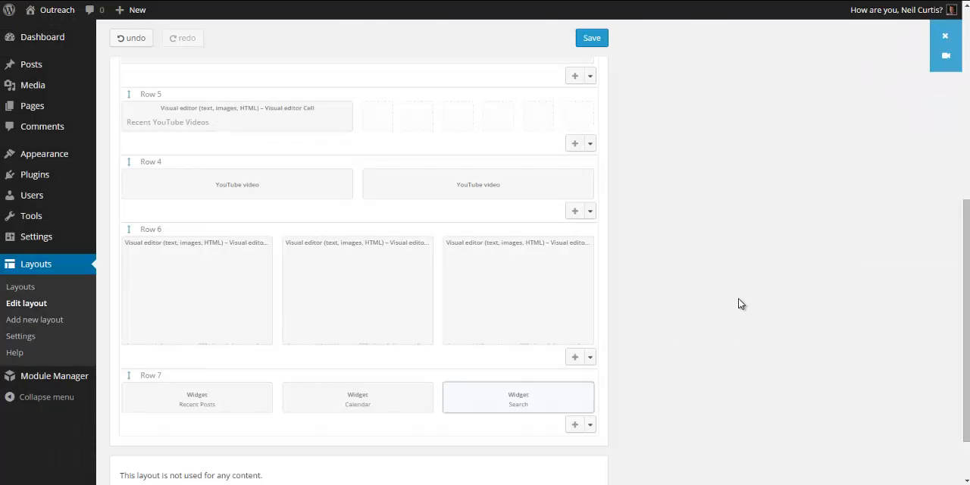
click(591, 37)
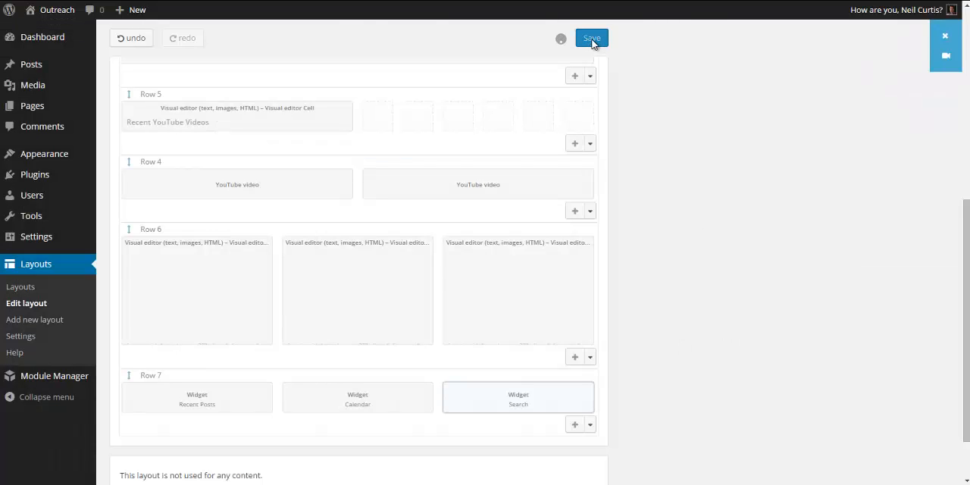
View the live homepage, scrolling down and advancing the slider to the next image.
click(591, 38)
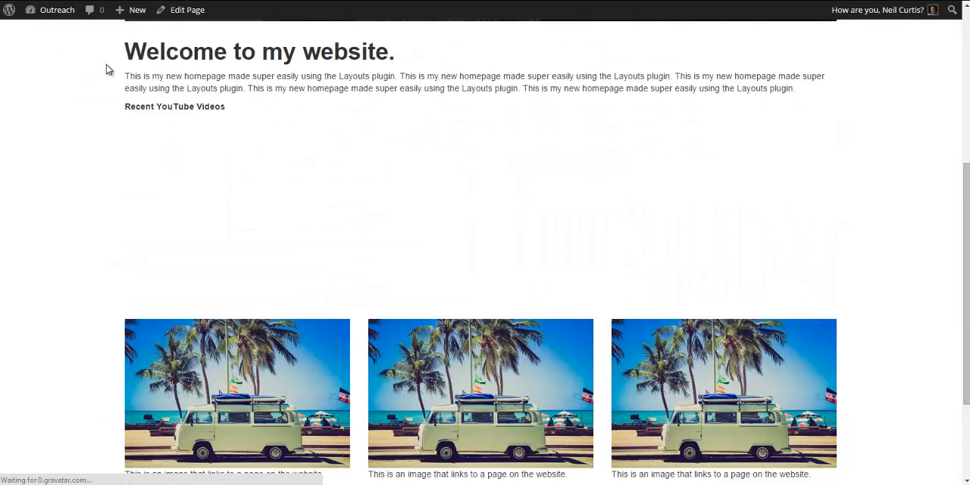
scroll(down, 3)
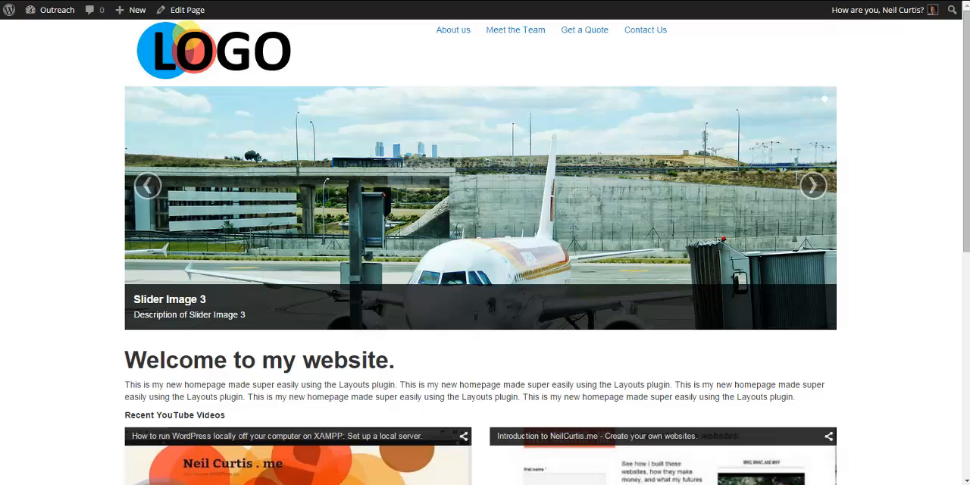
click(812, 184)
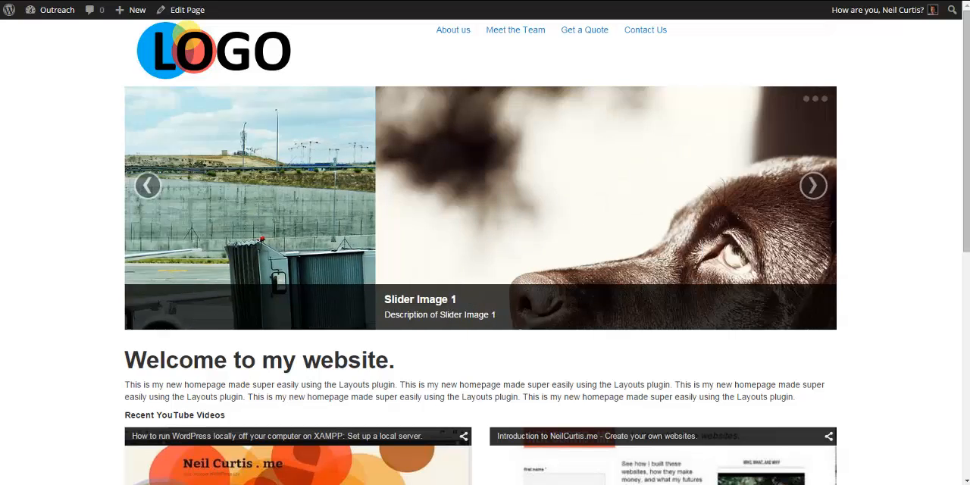